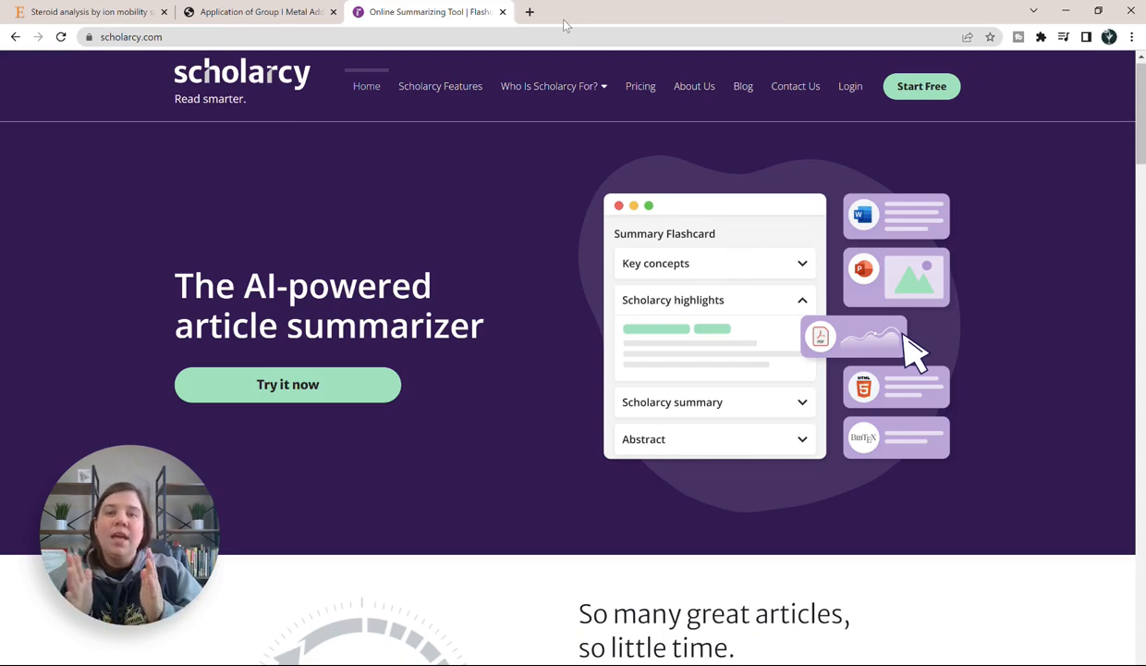
mouse_move(321, 31)
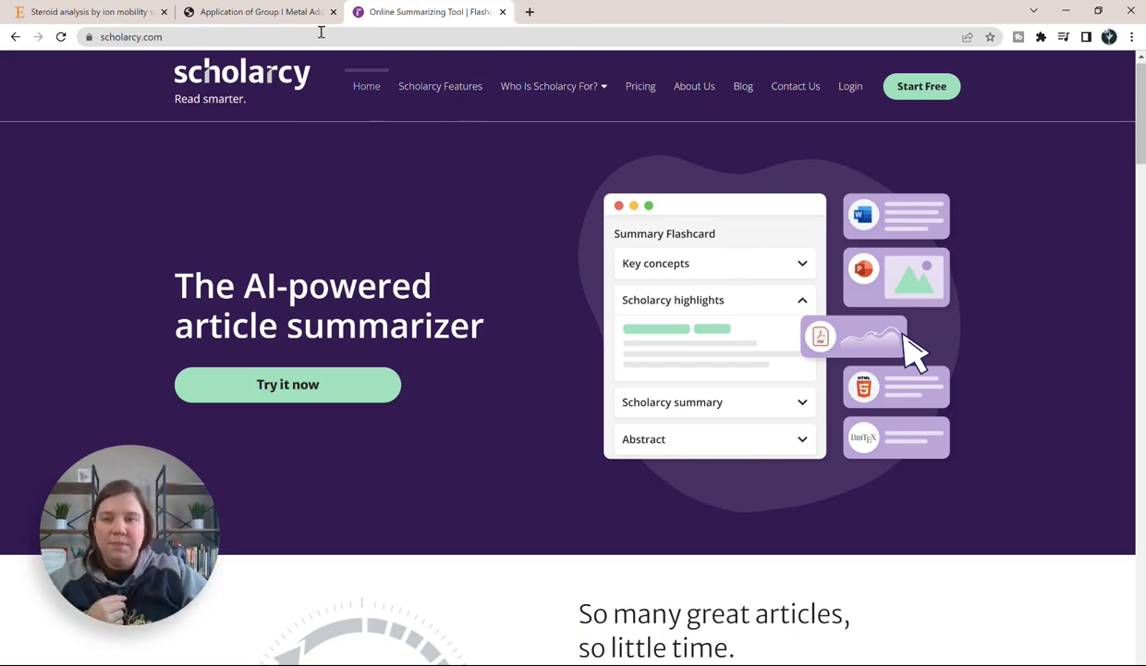
Step: Switch from the Scholarcy homepage to the Springer steroid-separation article PDF tab
click(259, 11)
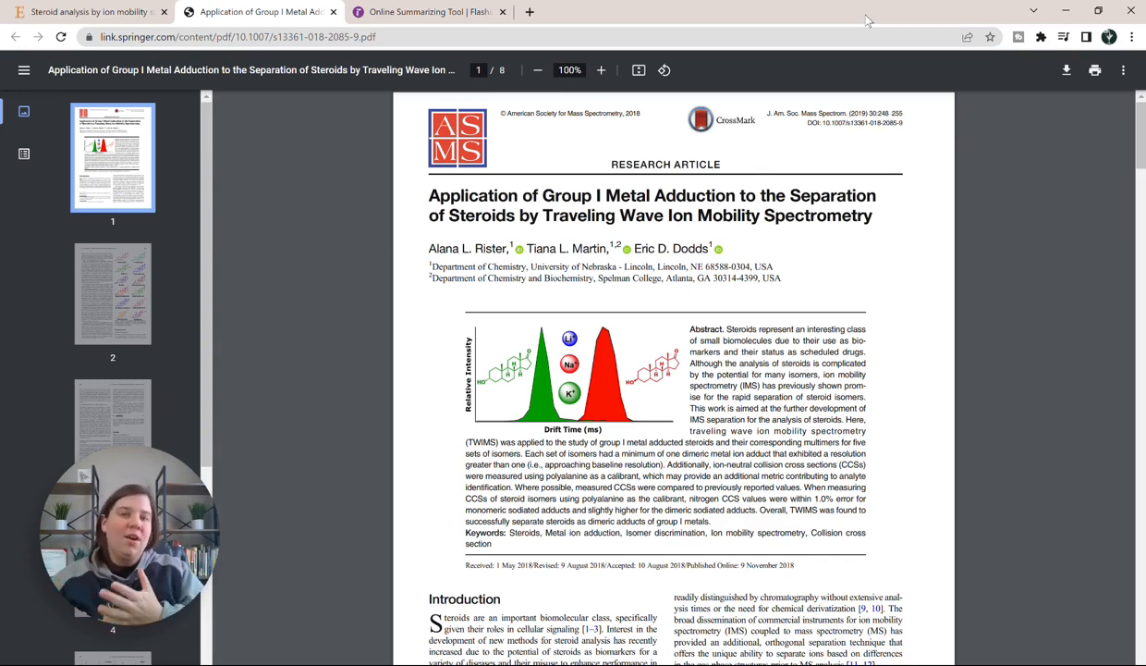
mouse_move(807, 64)
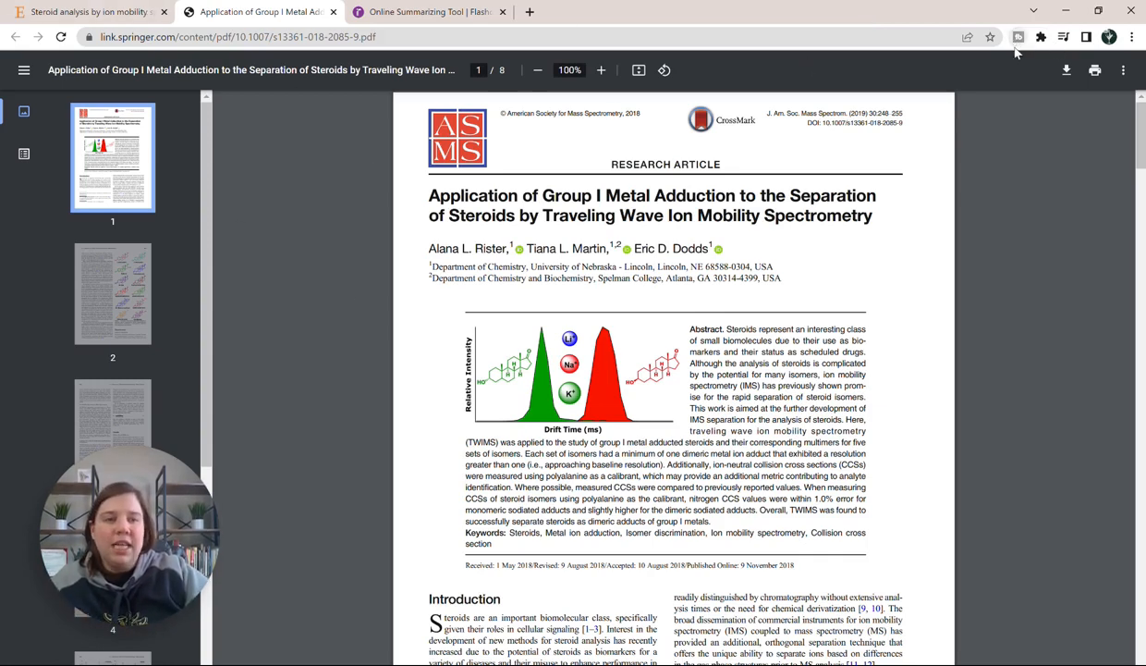
mouse_move(1041, 37)
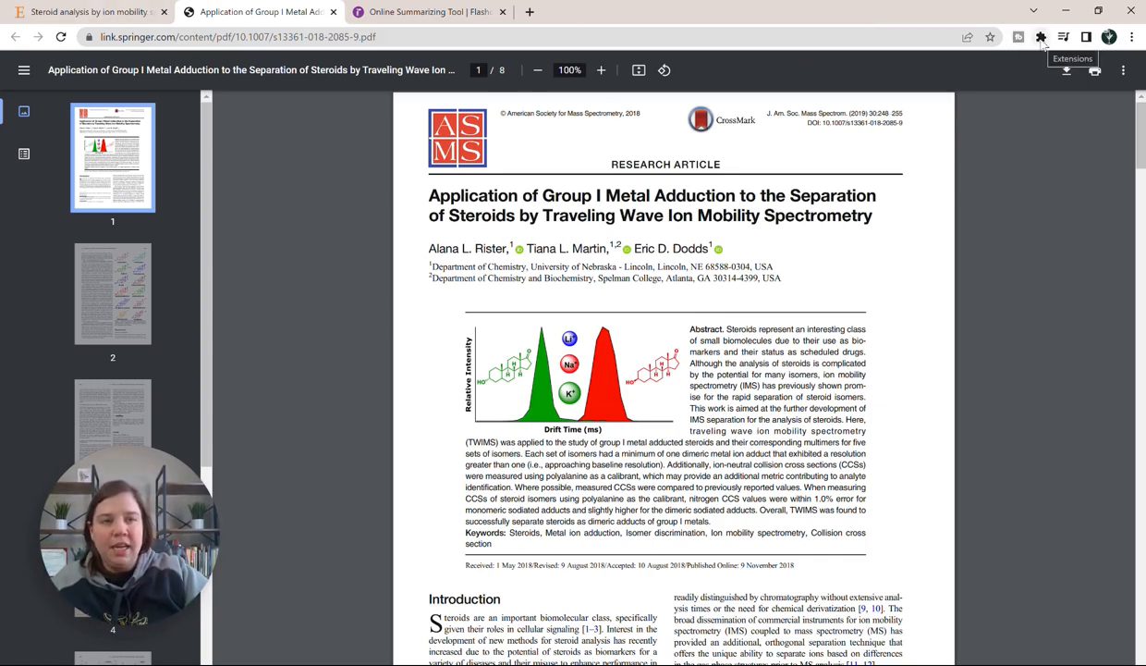
mouse_move(1042, 37)
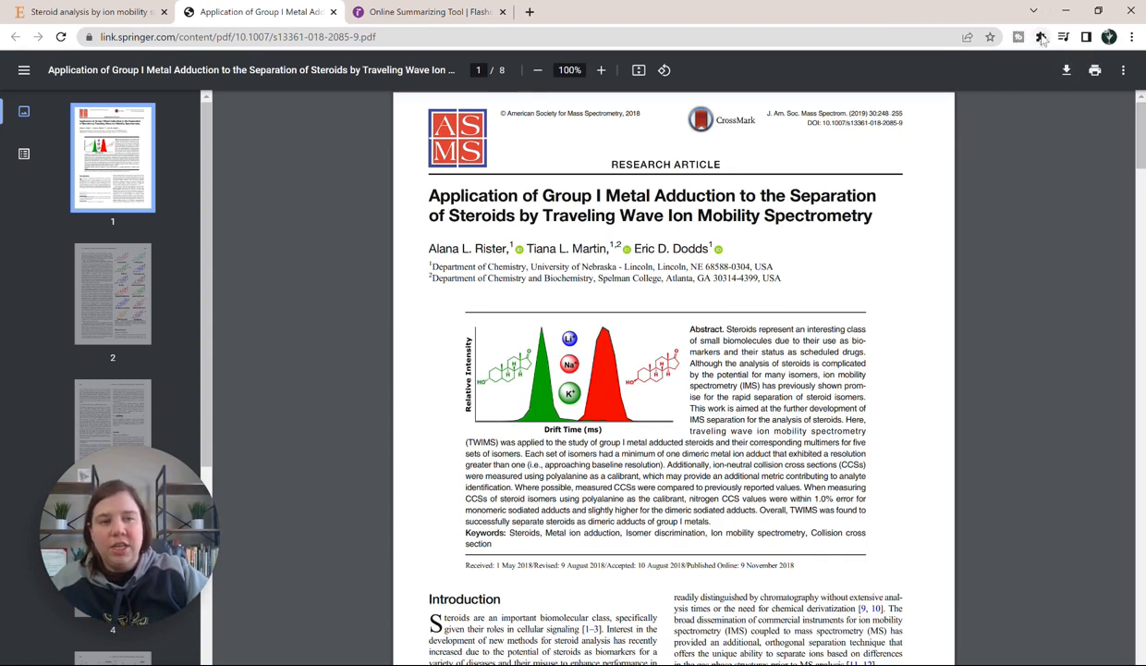
Step: Show Chrome's installed extensions list over the article, with Scholarcy among them
click(1042, 37)
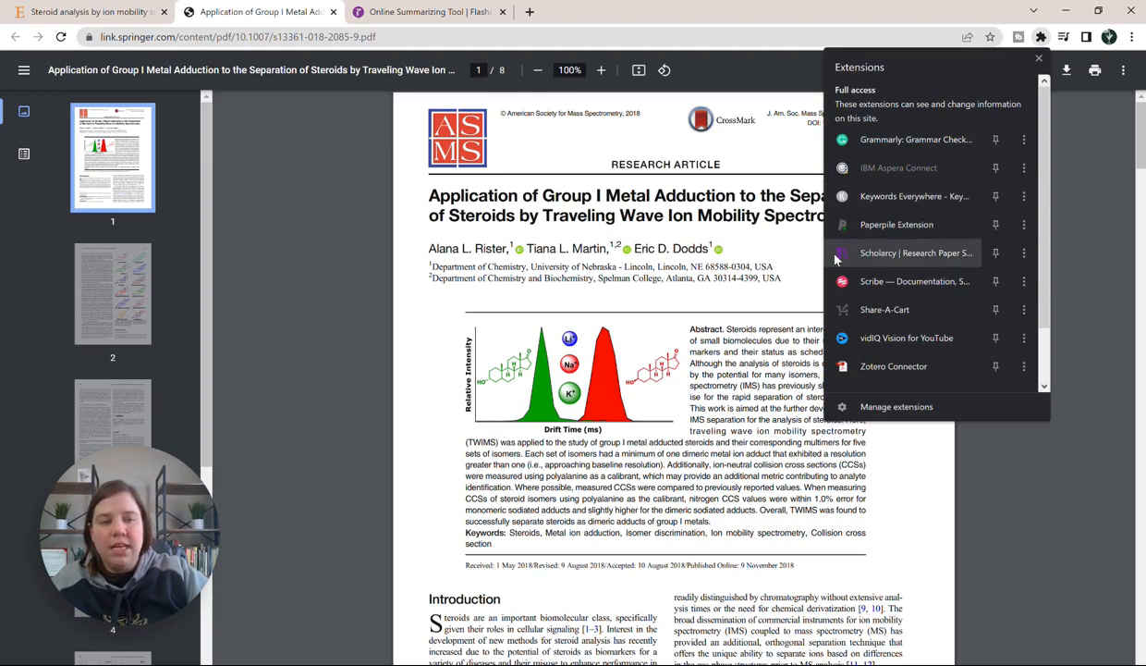
mouse_move(915, 253)
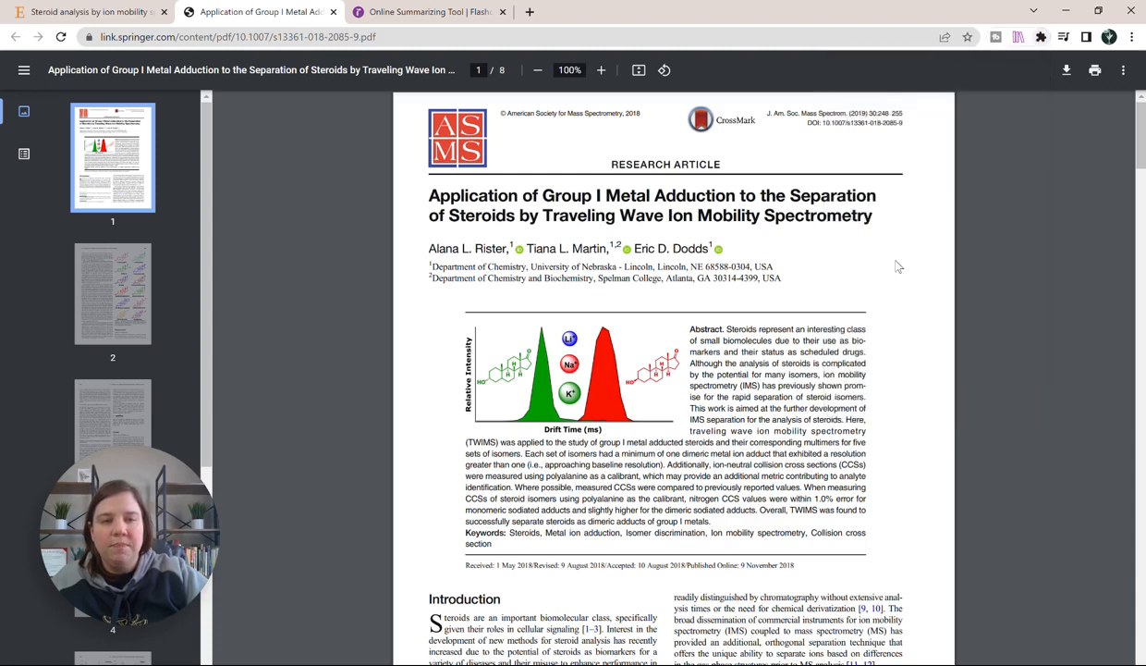
Step: Launch the Scholarcy panel for the steroid article and scroll through its flashcard sections
click(1018, 37)
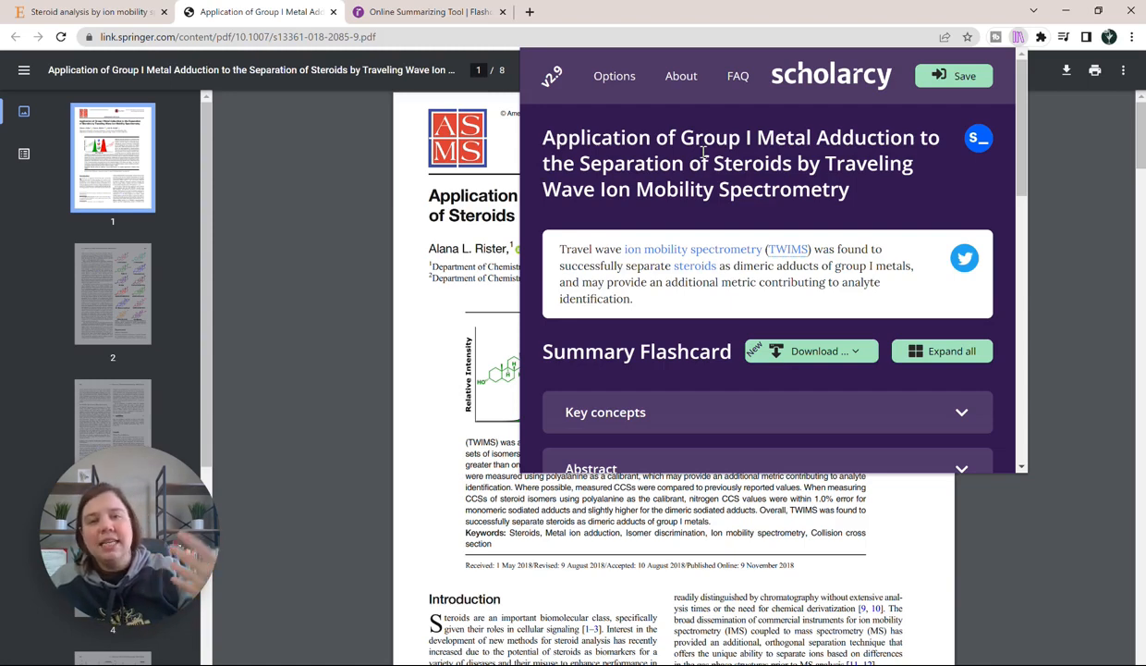
mouse_move(666, 85)
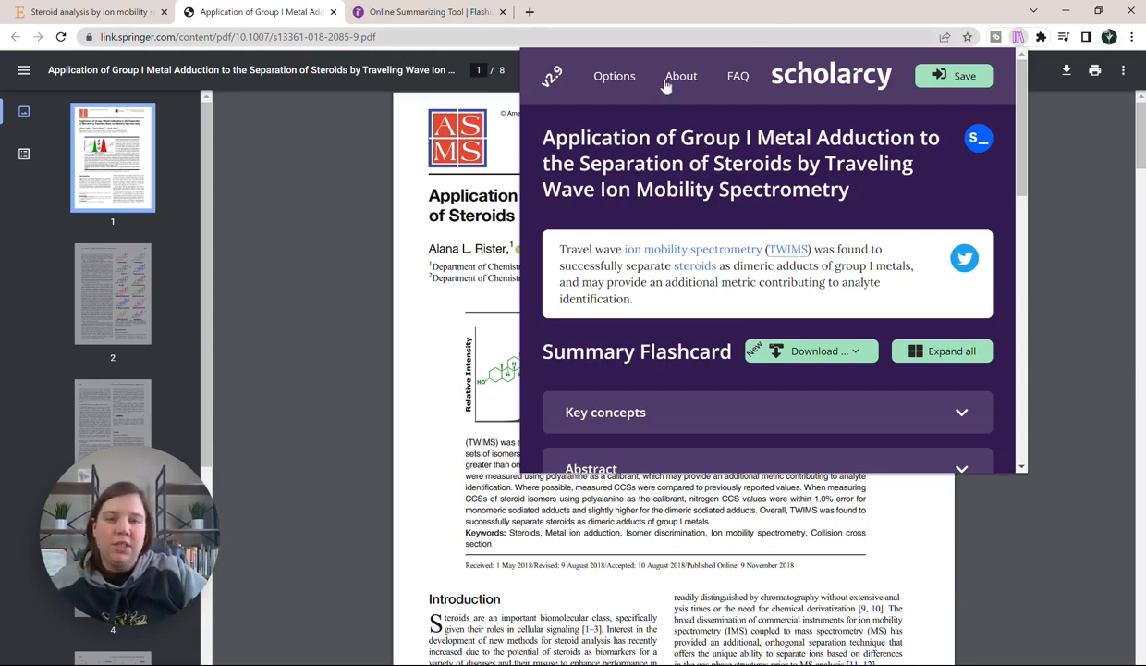
mouse_move(727, 117)
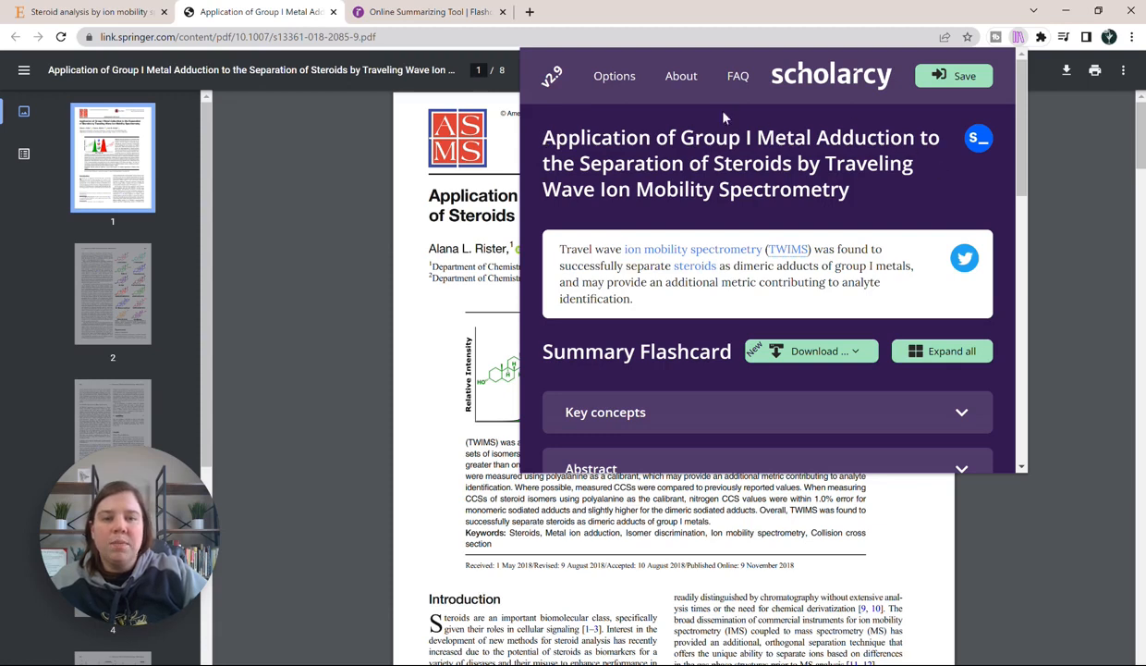
scroll(down, 3)
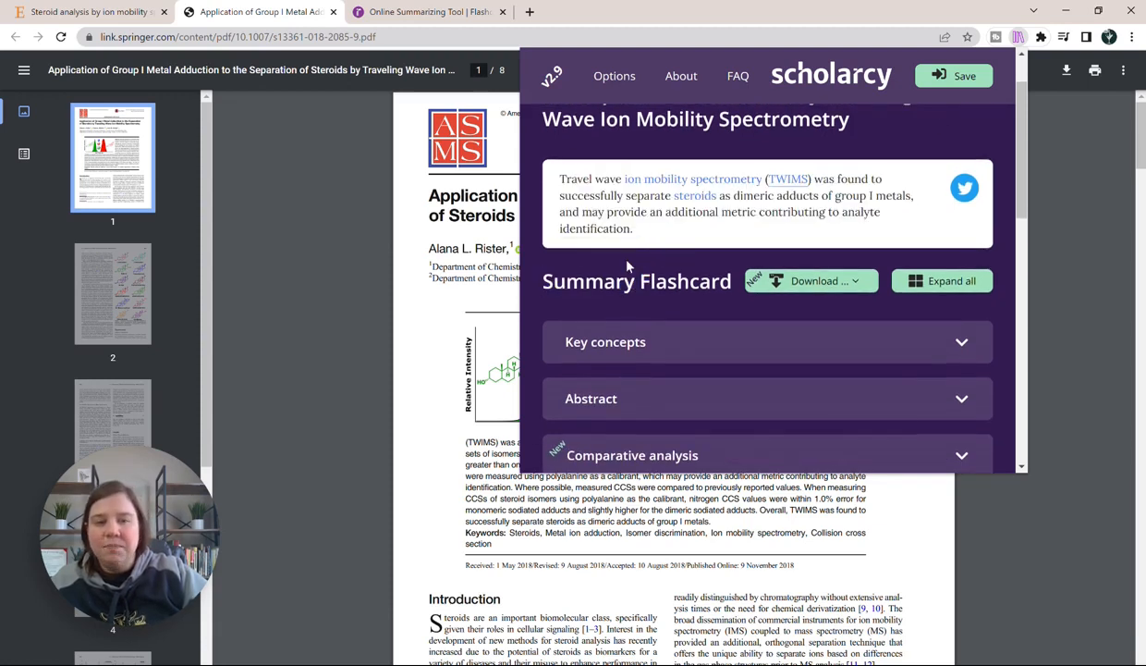
mouse_move(638, 171)
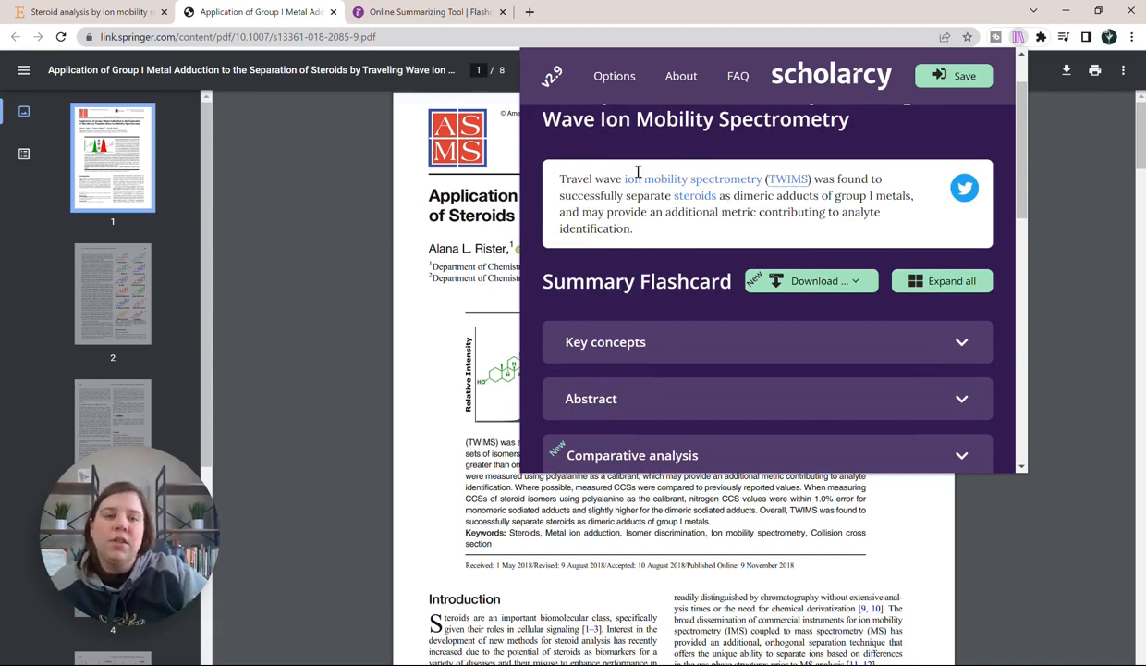
mouse_move(653, 198)
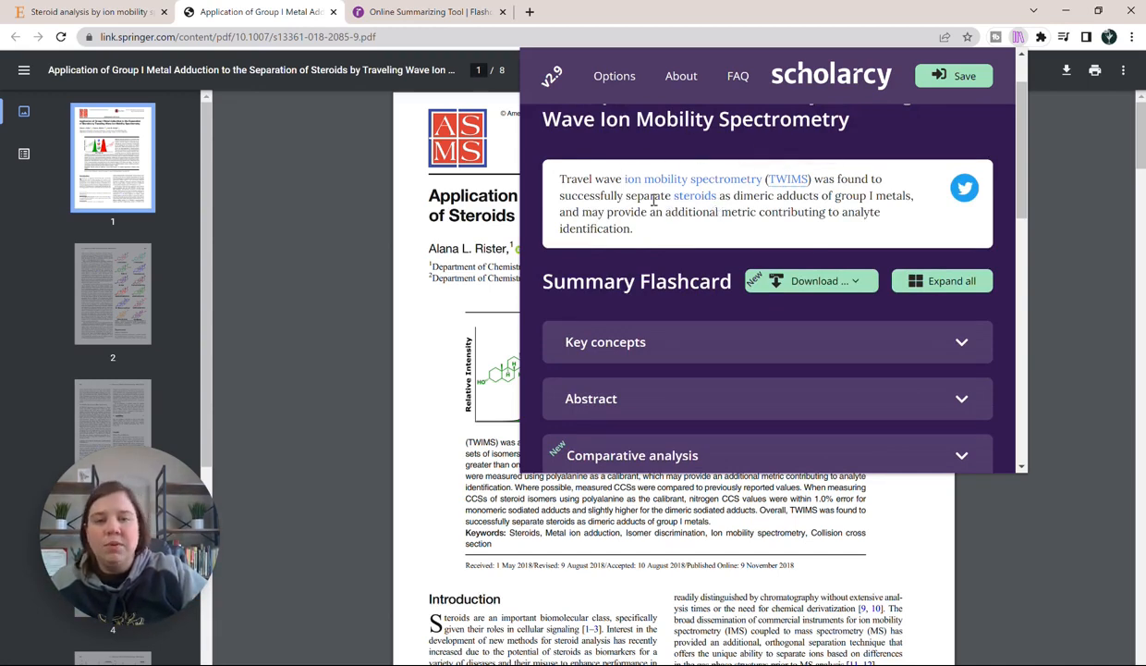
mouse_move(775, 189)
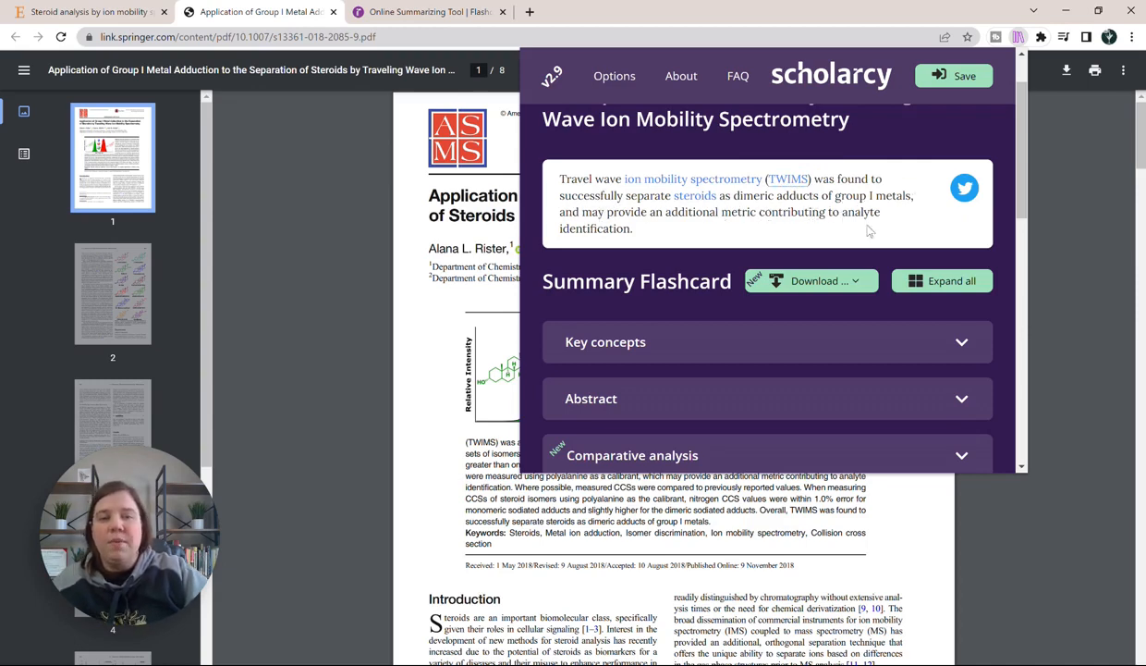
mouse_move(885, 226)
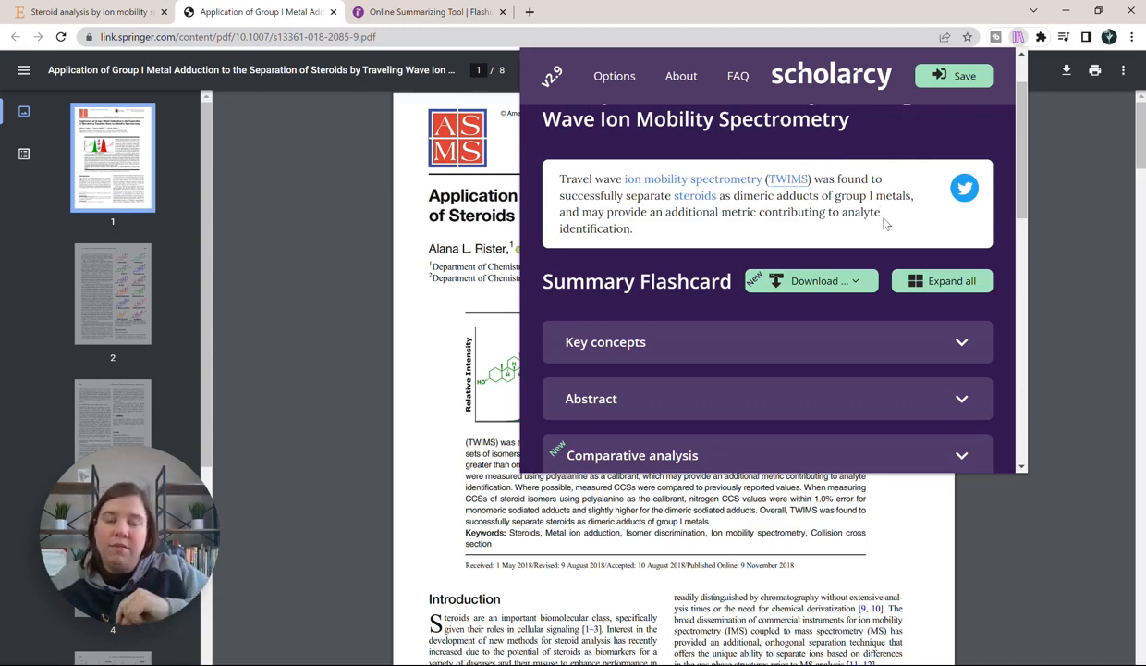
scroll(down, 3)
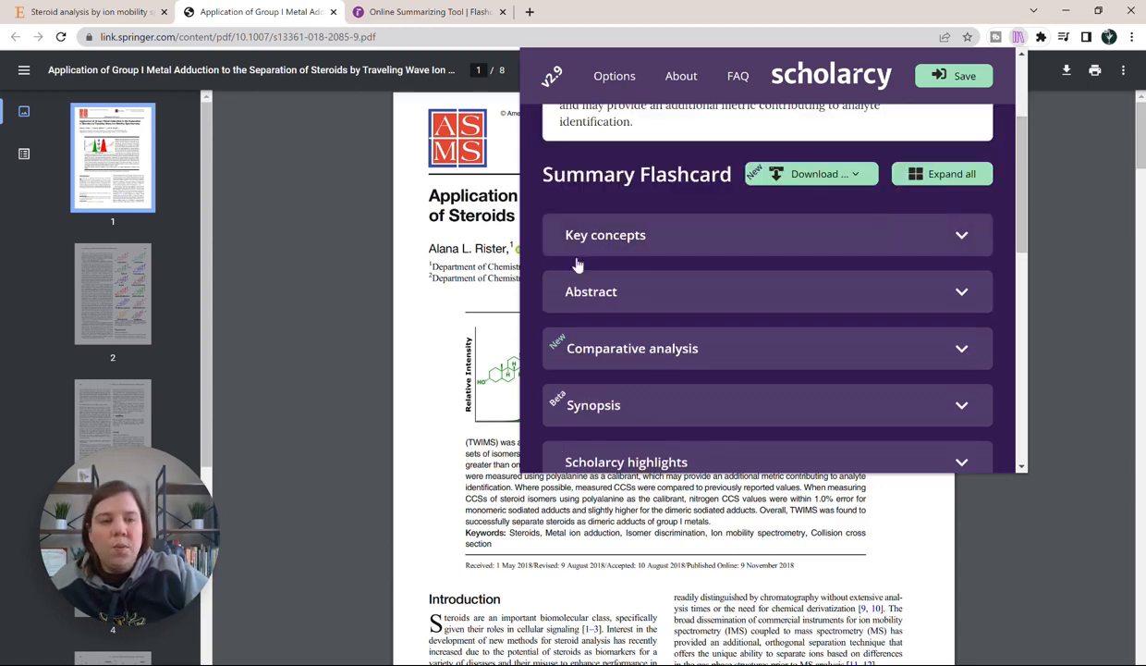
mouse_move(679, 164)
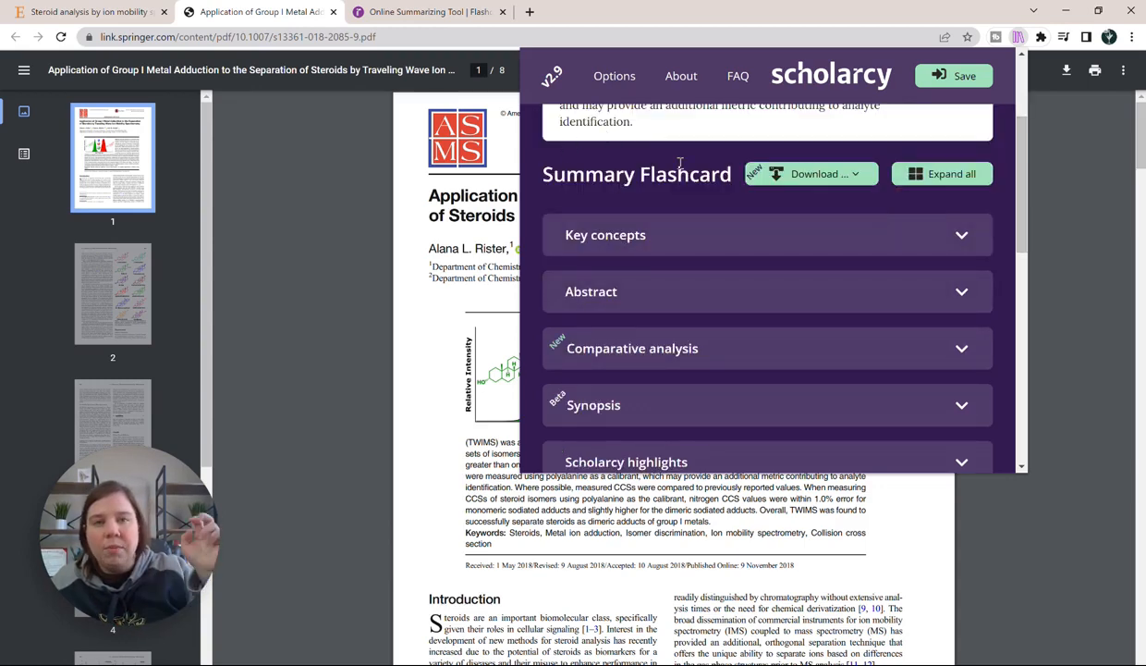
scroll(down, 3)
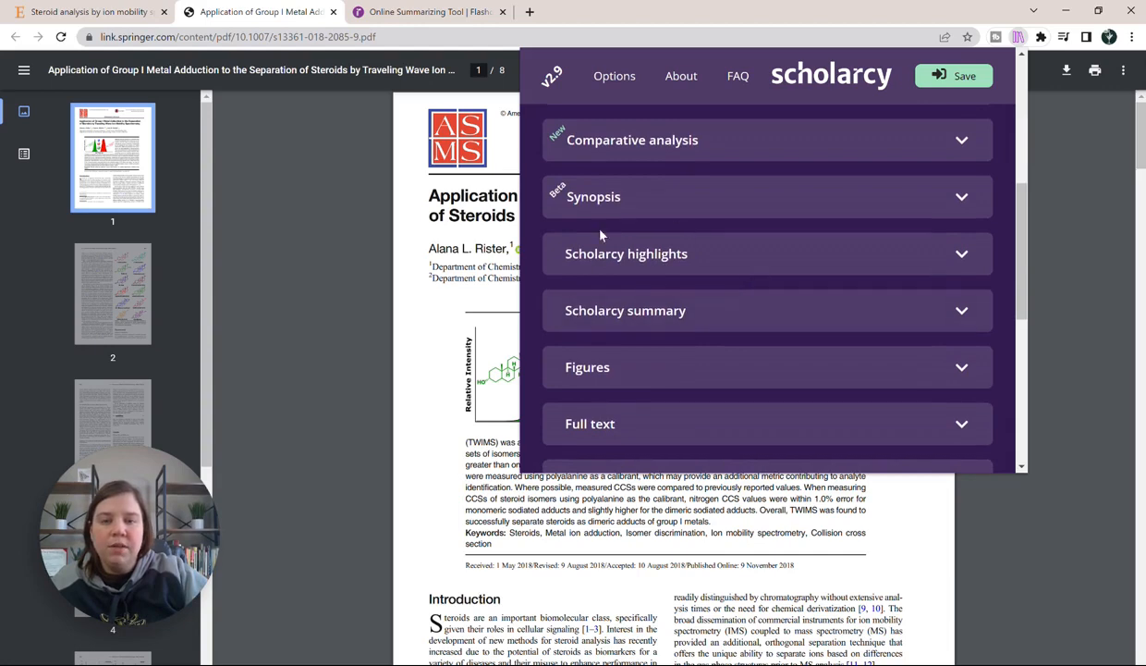
scroll(up, 3)
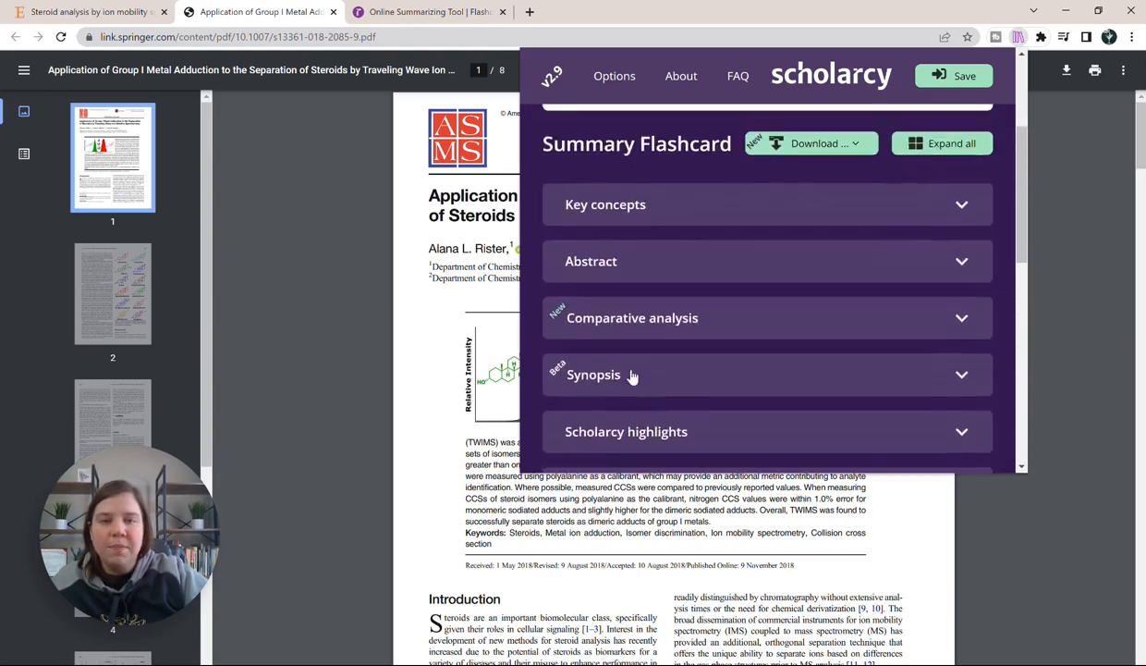
Step: Expand the flashcard's Key concepts and Abstract sections
click(767, 204)
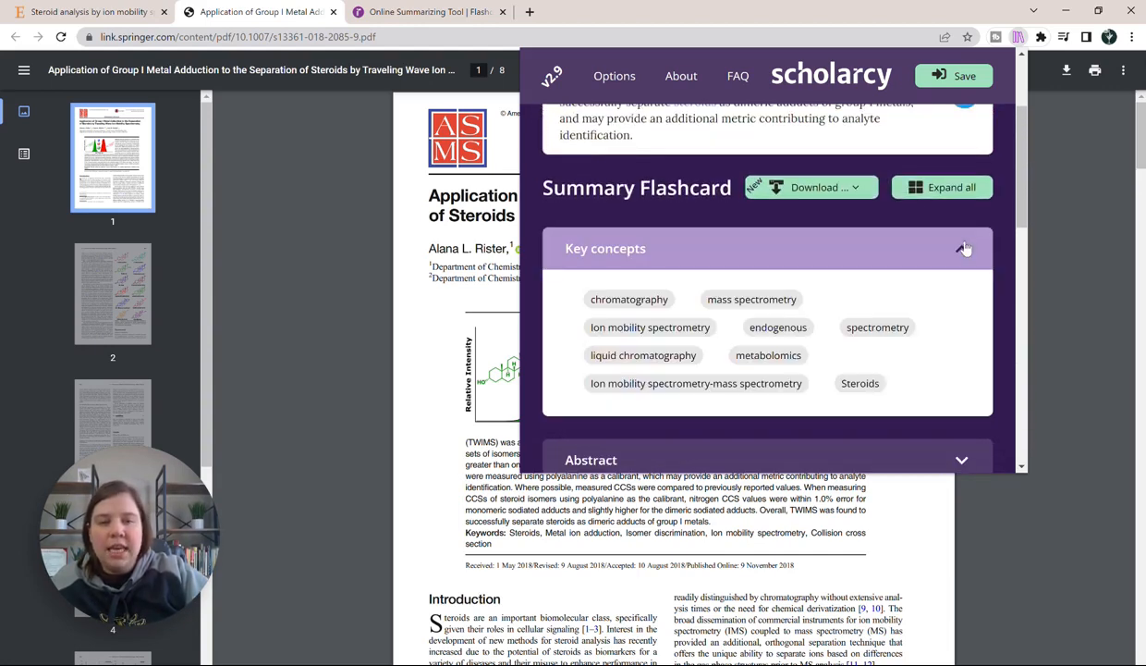
mouse_move(752, 298)
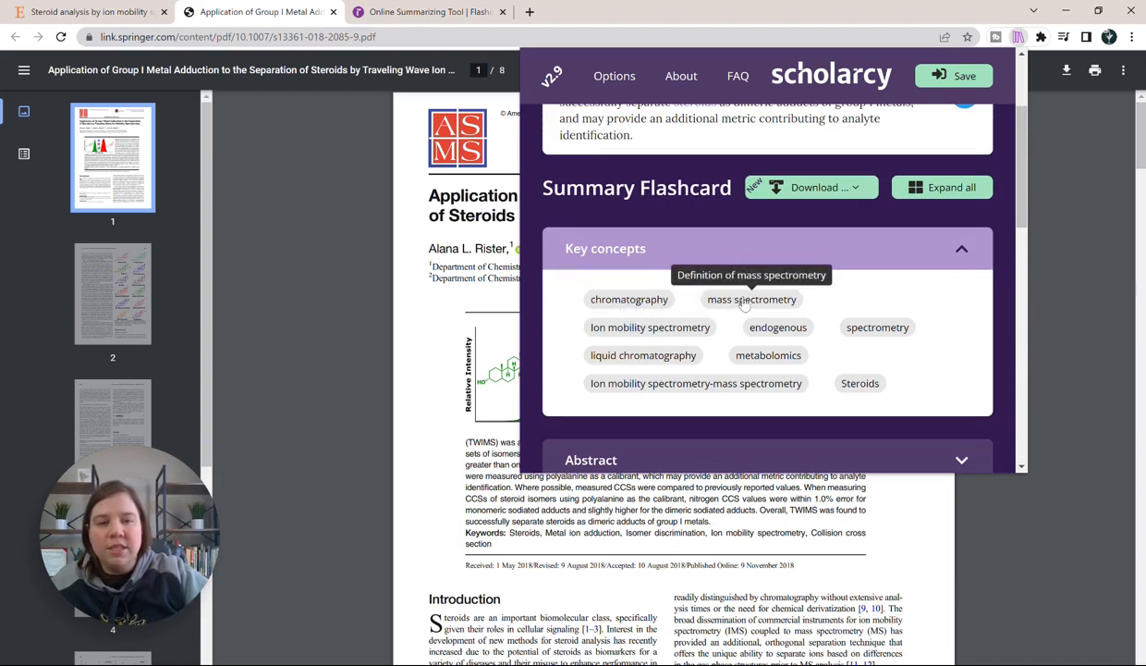
mouse_move(696, 383)
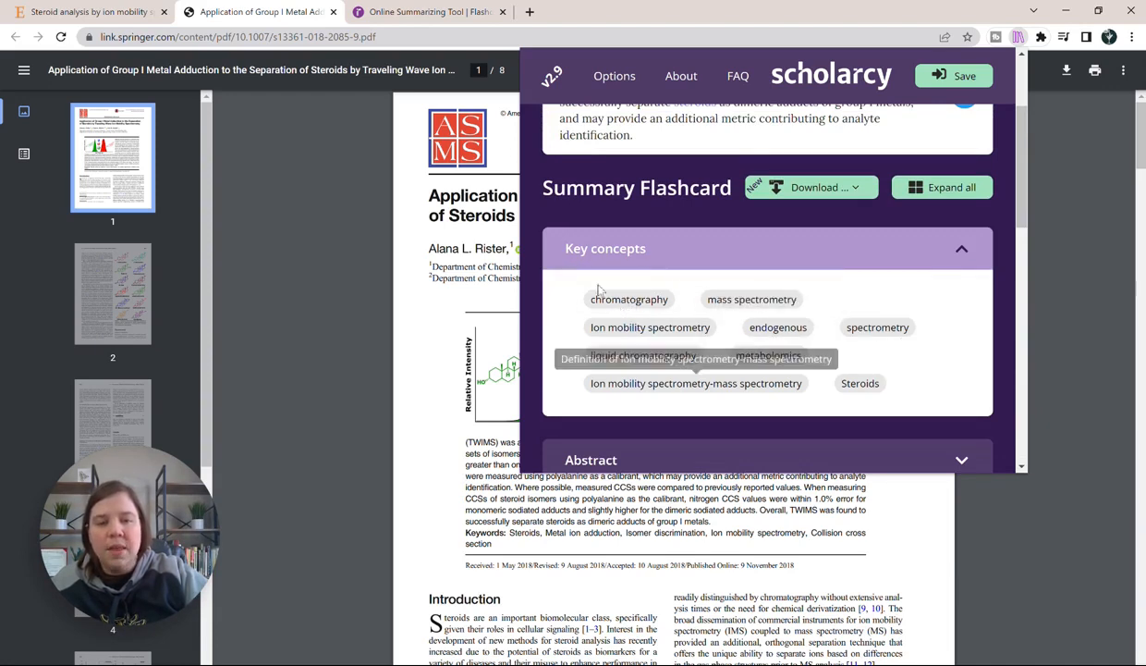
scroll(down, 3)
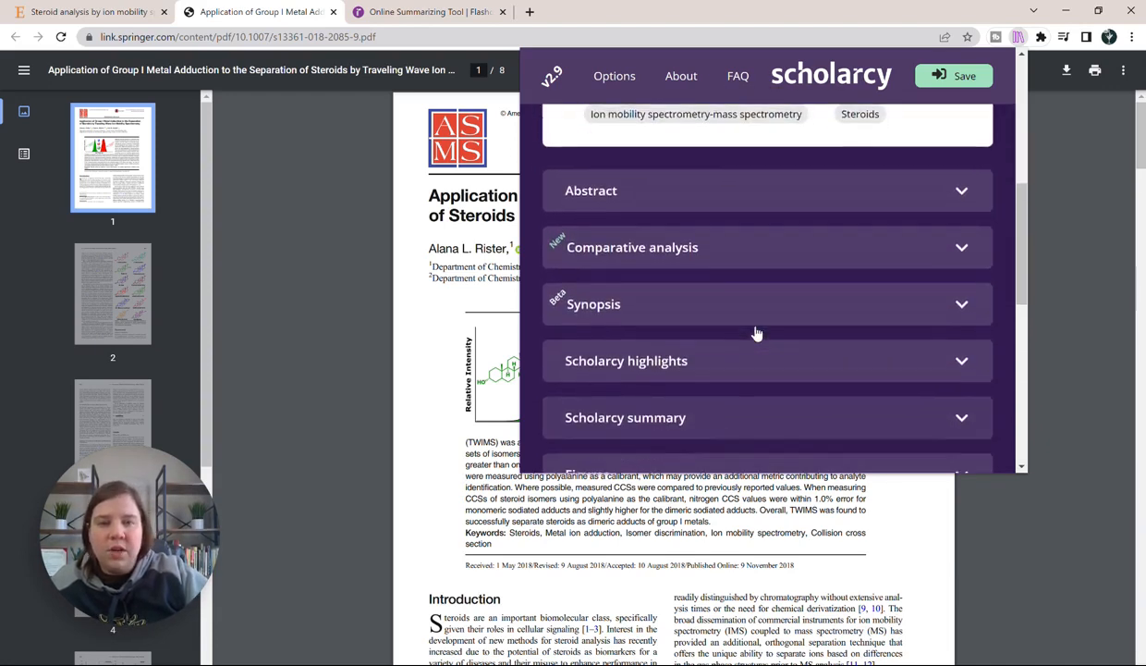
click(767, 191)
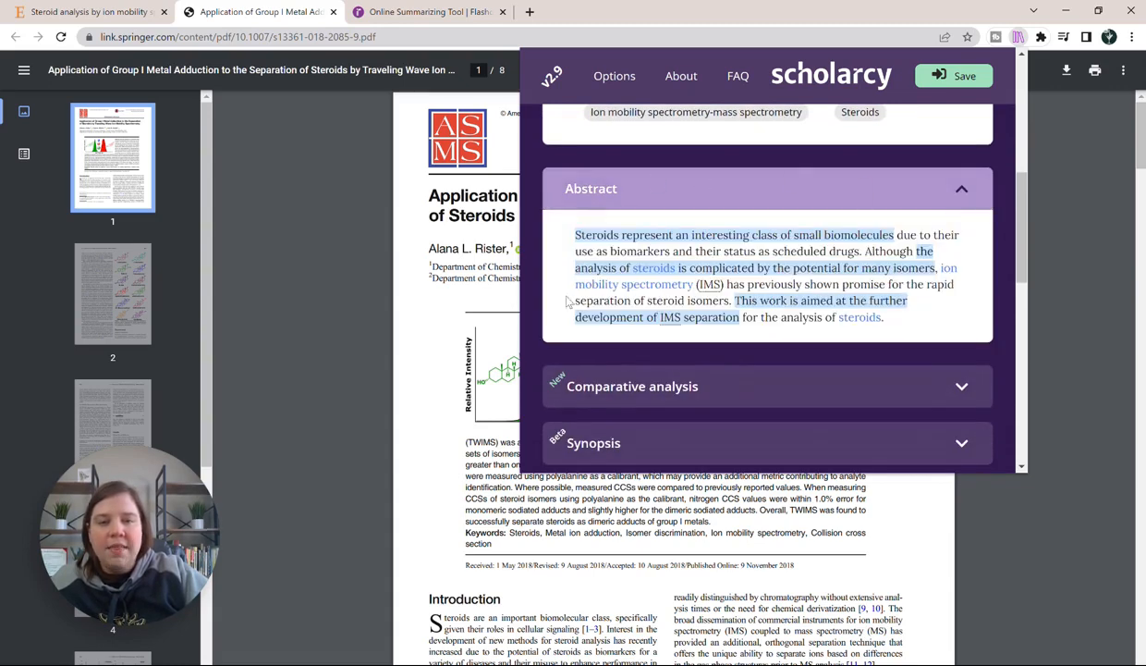
mouse_move(601, 170)
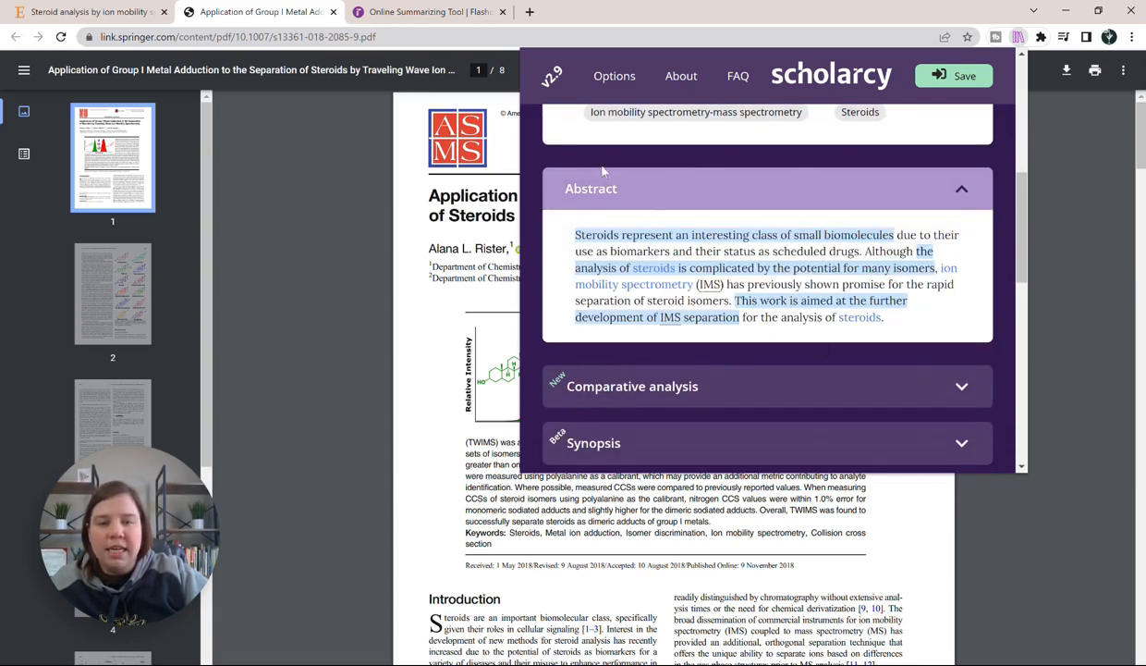
mouse_move(712, 316)
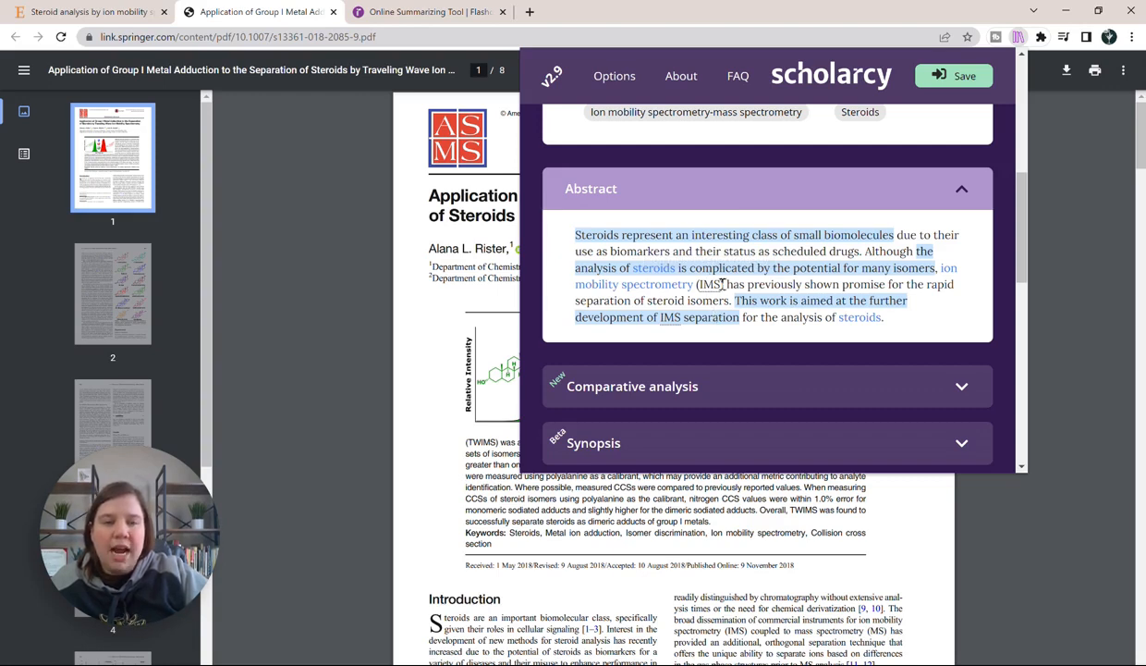
Step: Collapse Abstract, expand Comparative analysis and scroll through its prior-work comparisons
click(961, 189)
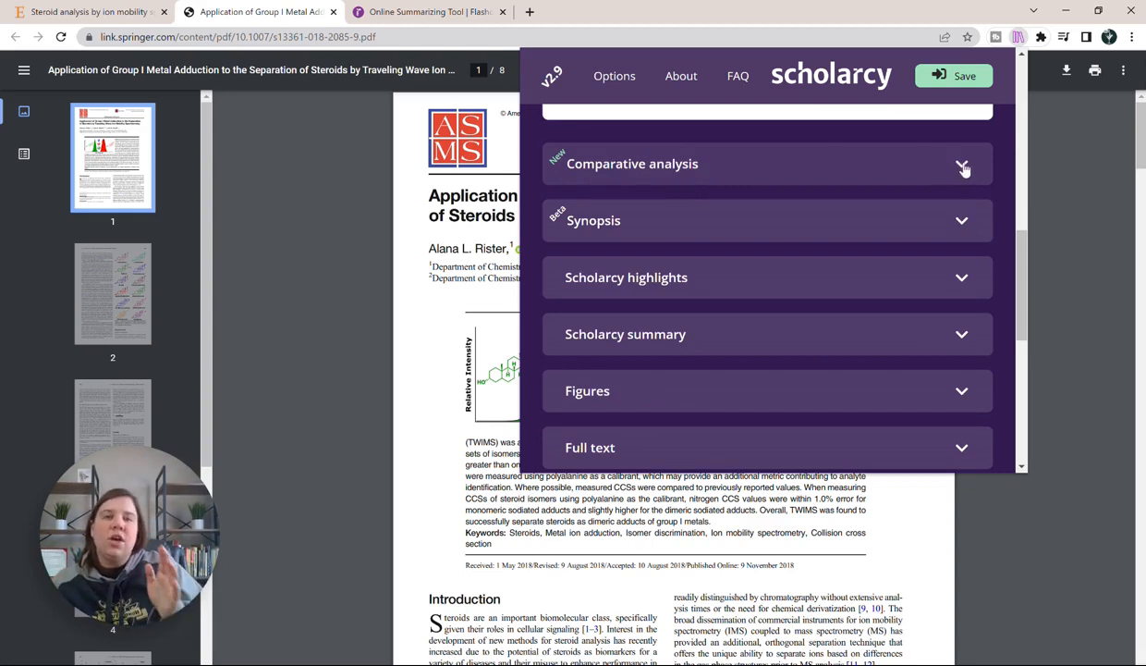
click(962, 163)
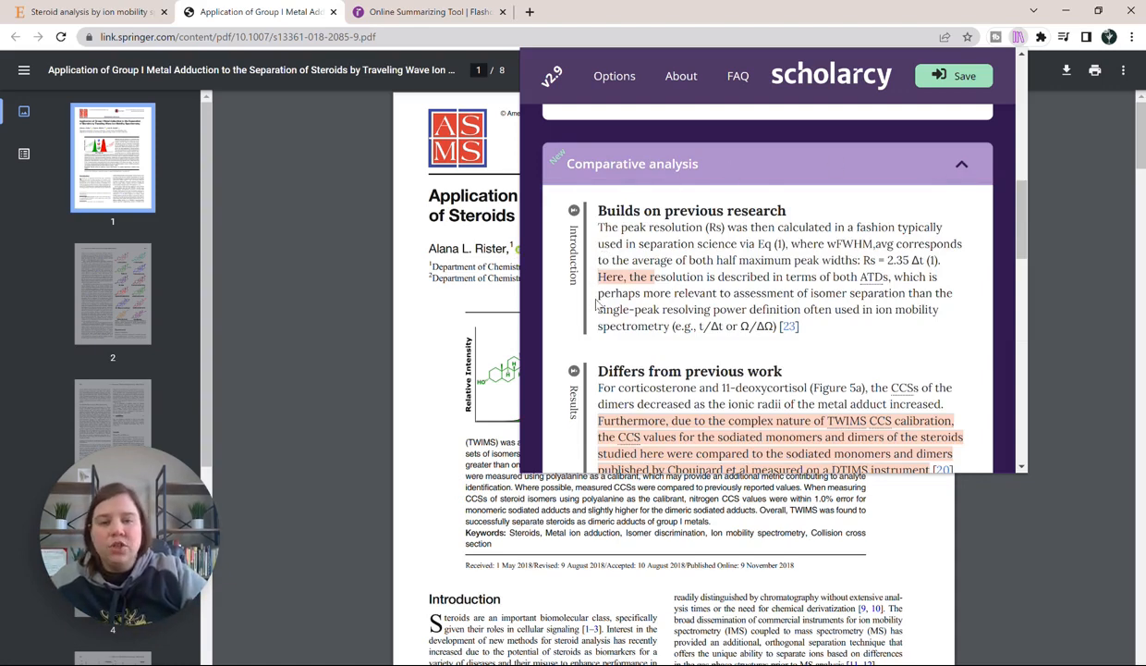
scroll(down, 3)
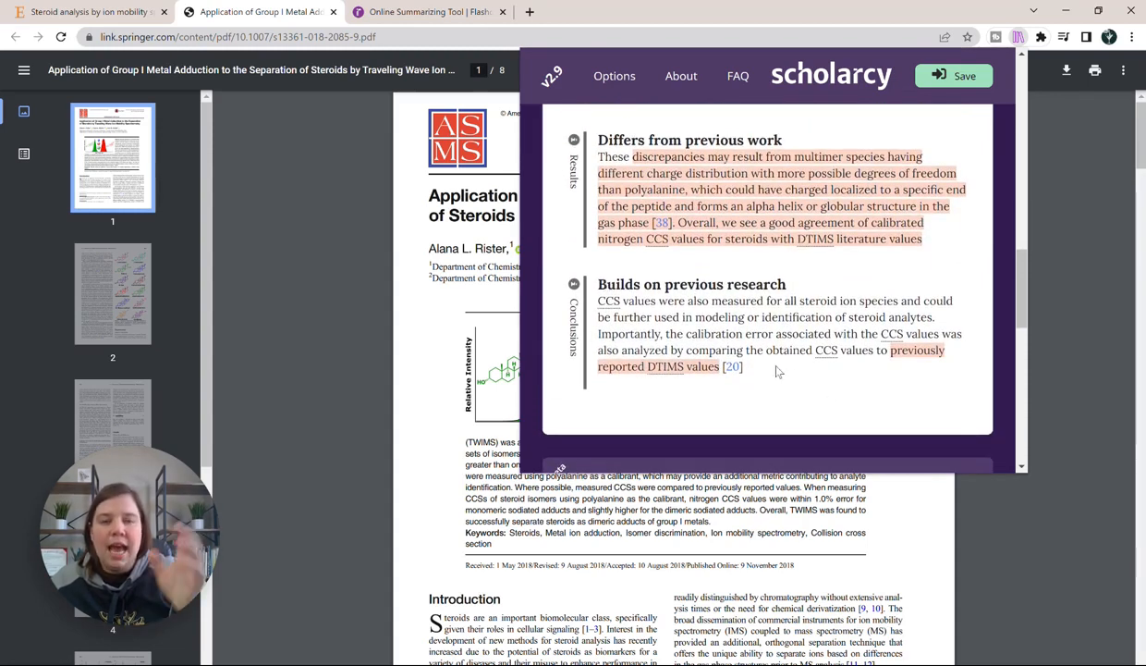
scroll(up, 3)
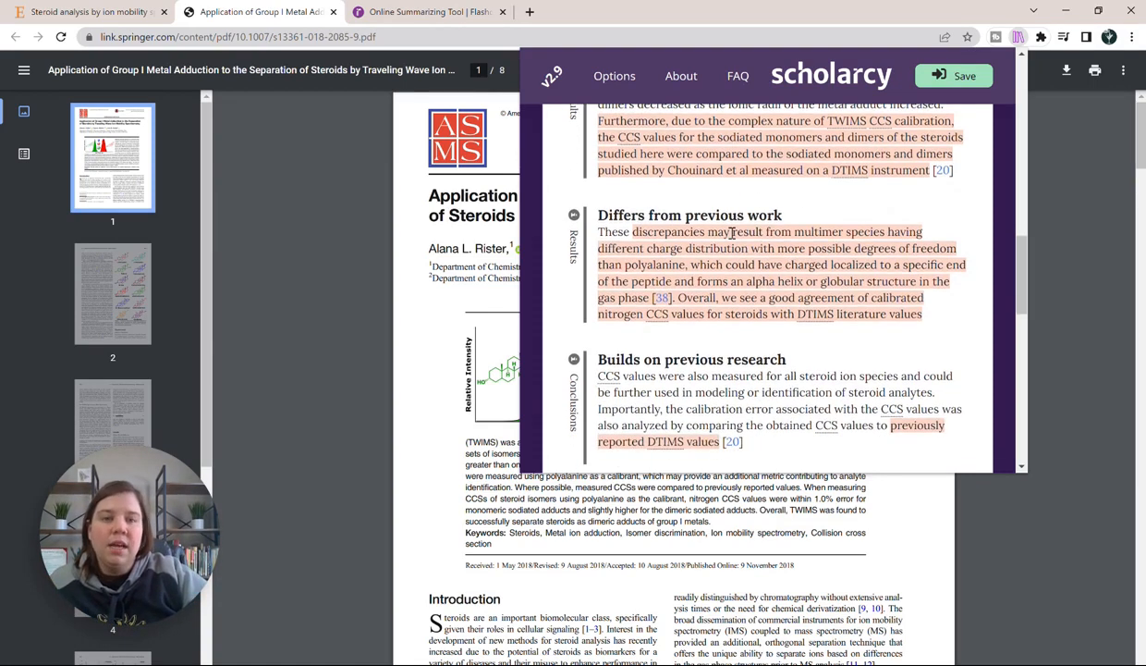
scroll(down, 3)
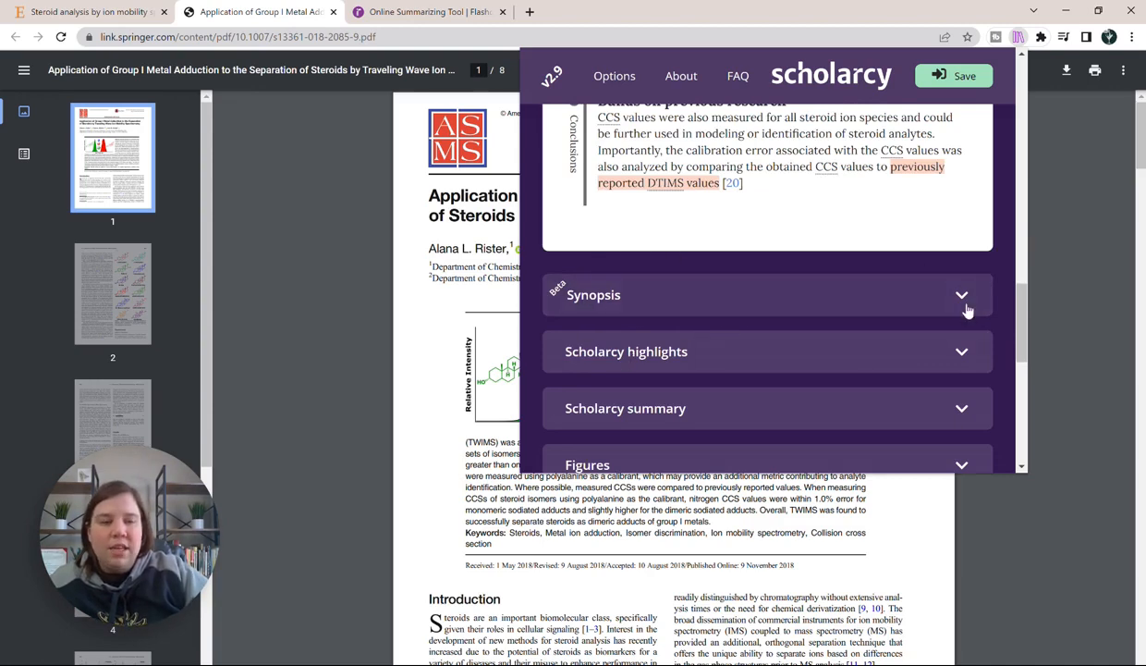
click(961, 294)
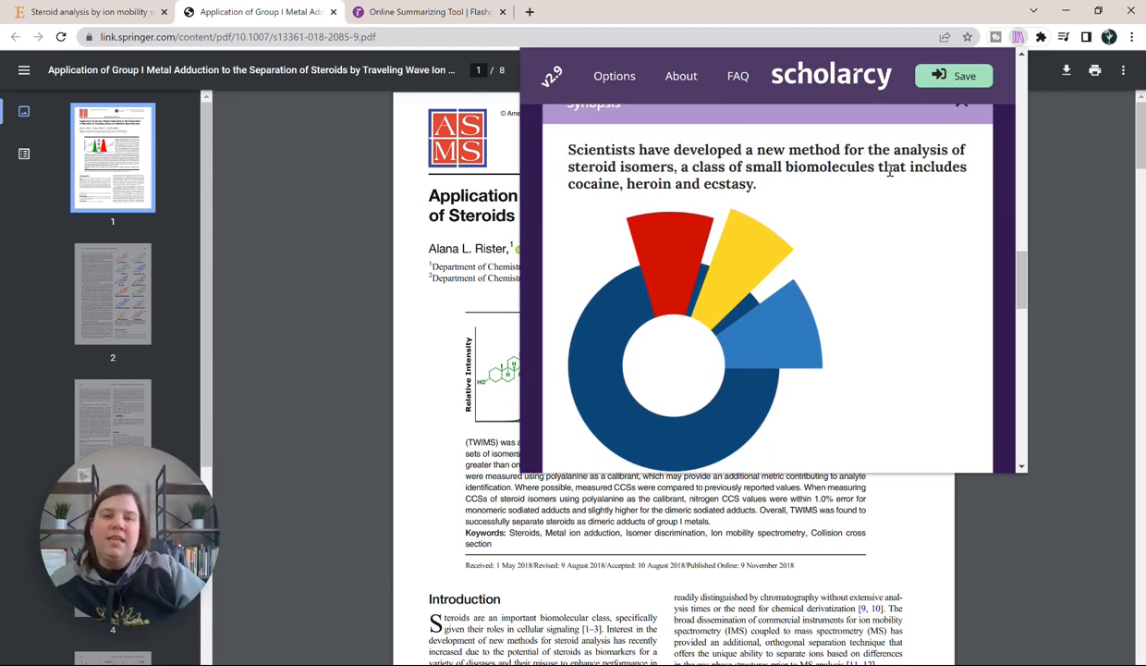
mouse_move(937, 158)
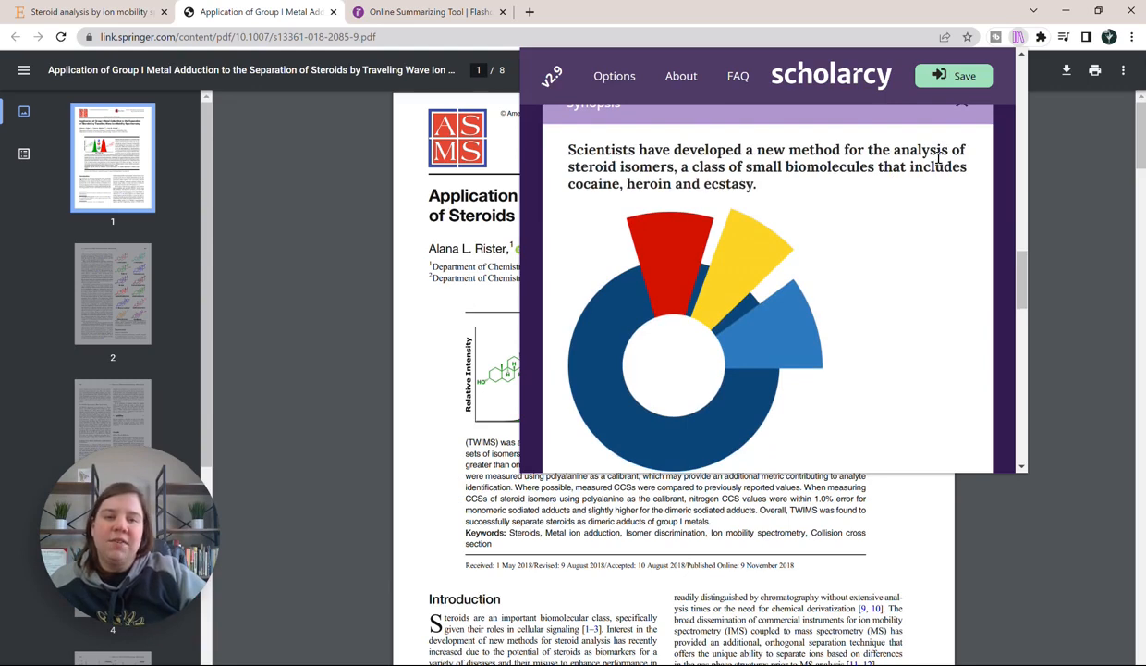
mouse_move(672, 176)
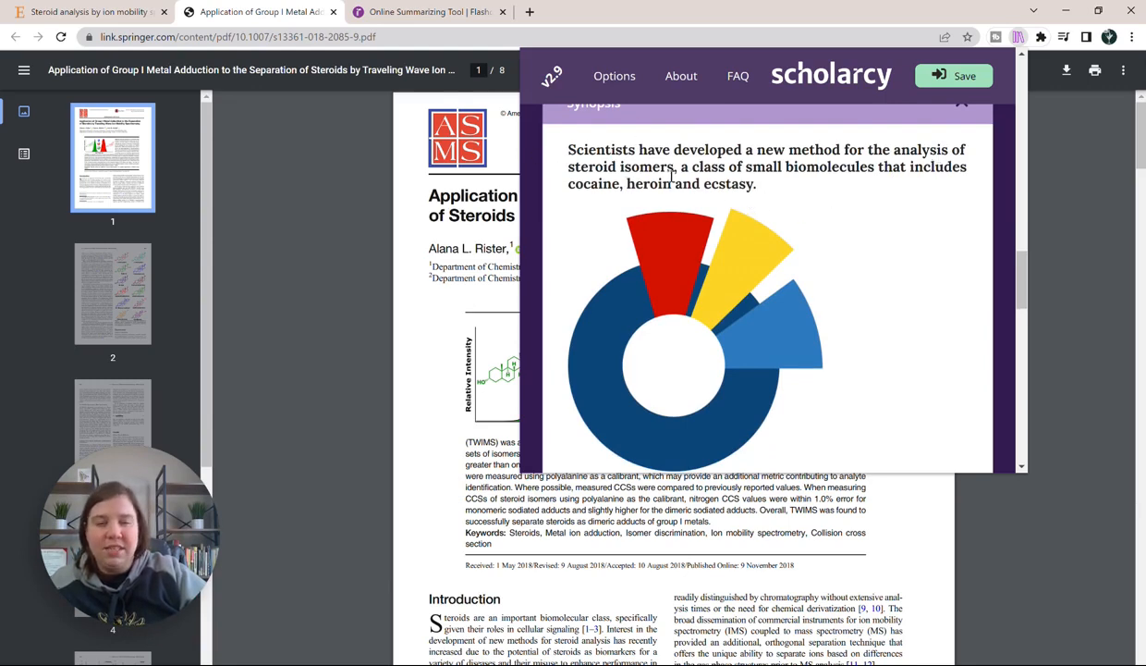
mouse_move(673, 166)
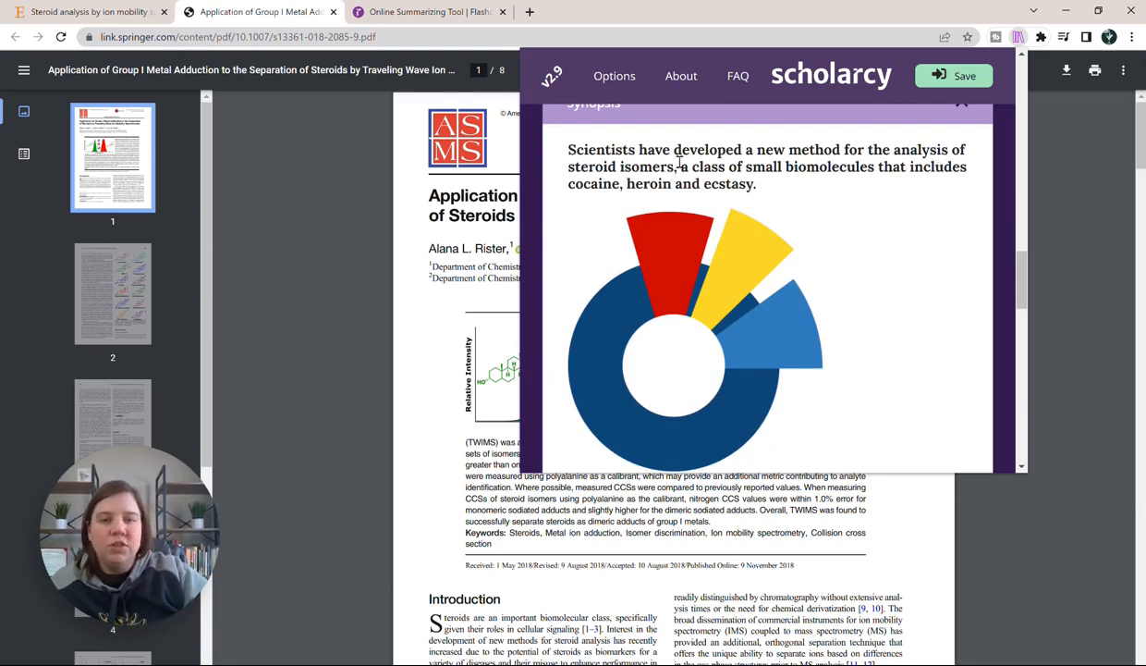
mouse_move(883, 183)
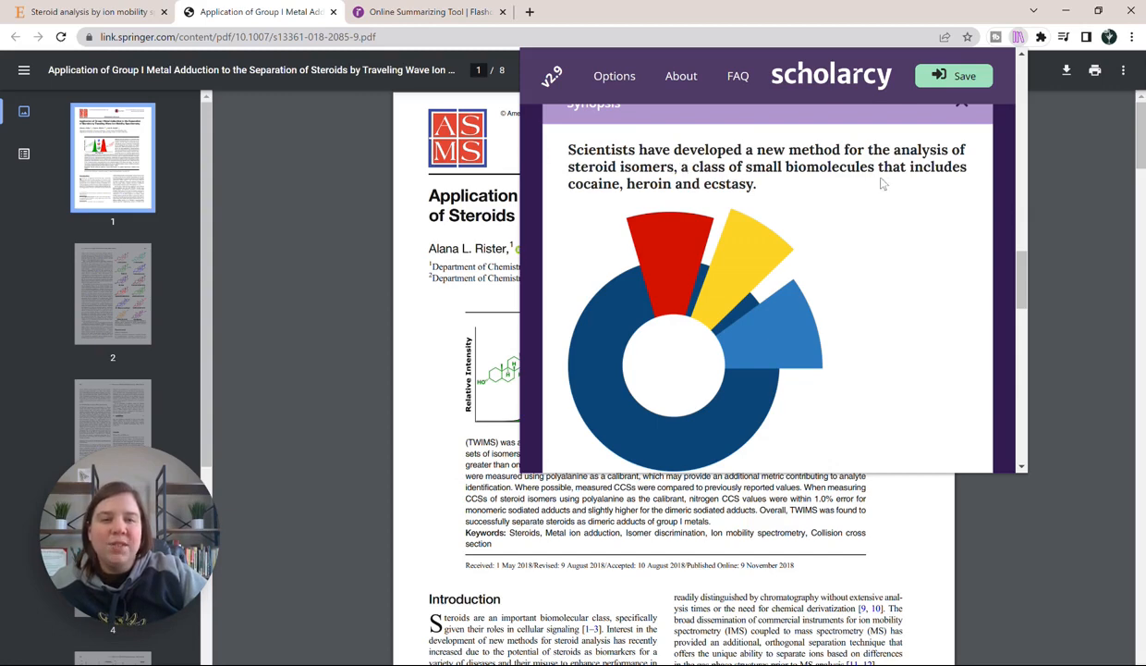
mouse_move(704, 210)
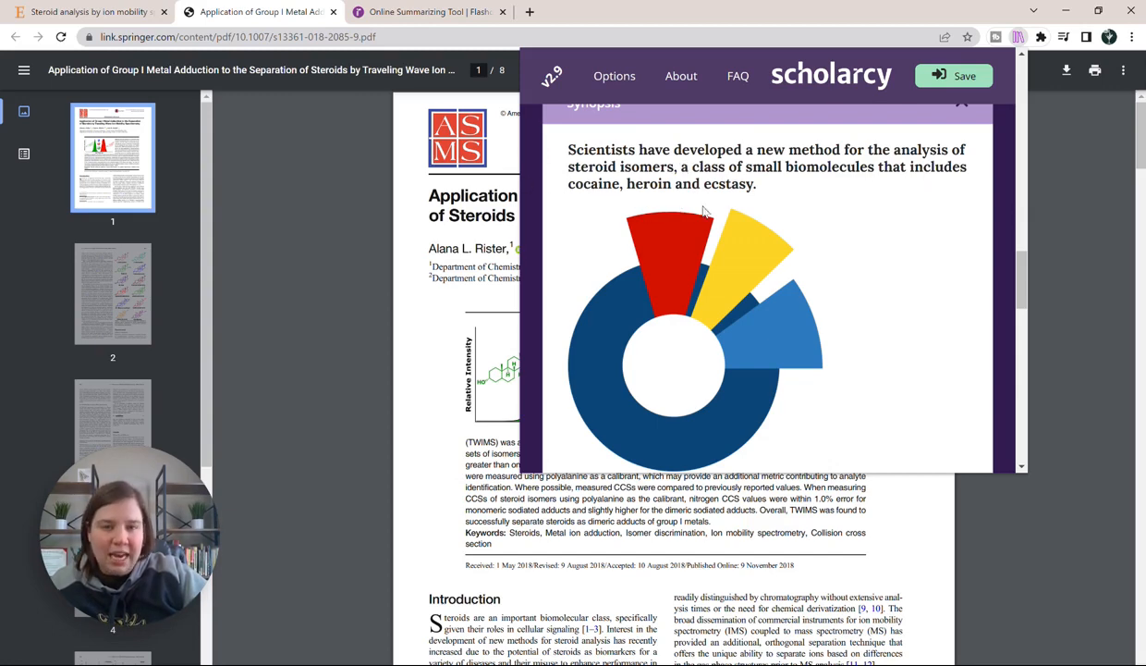
mouse_move(726, 229)
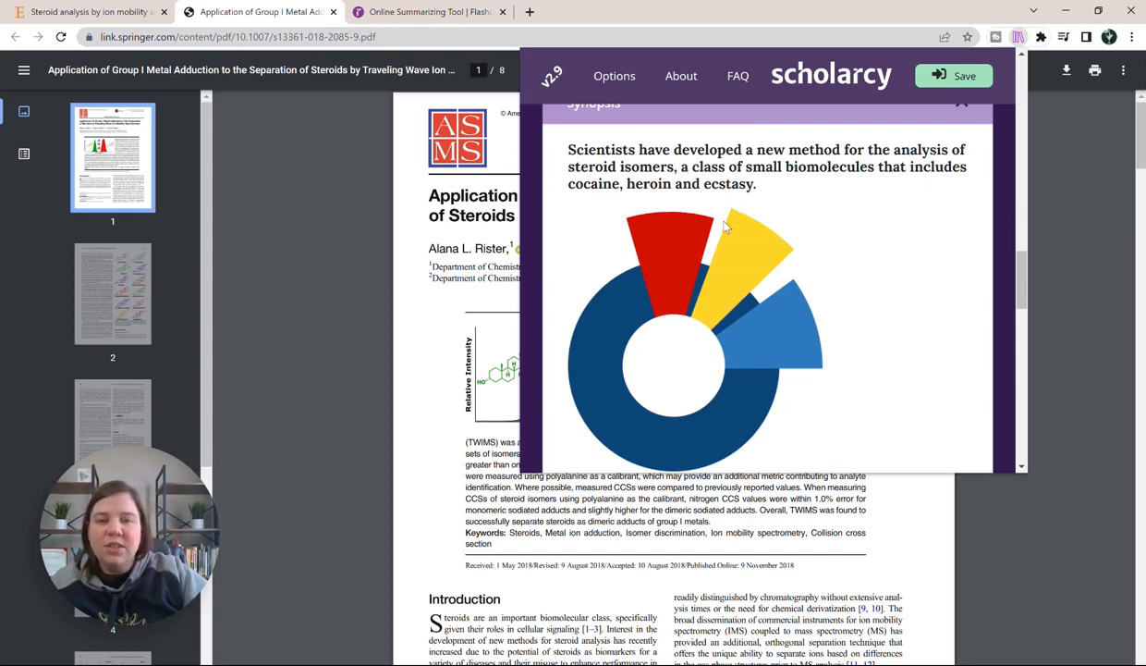
mouse_move(908, 256)
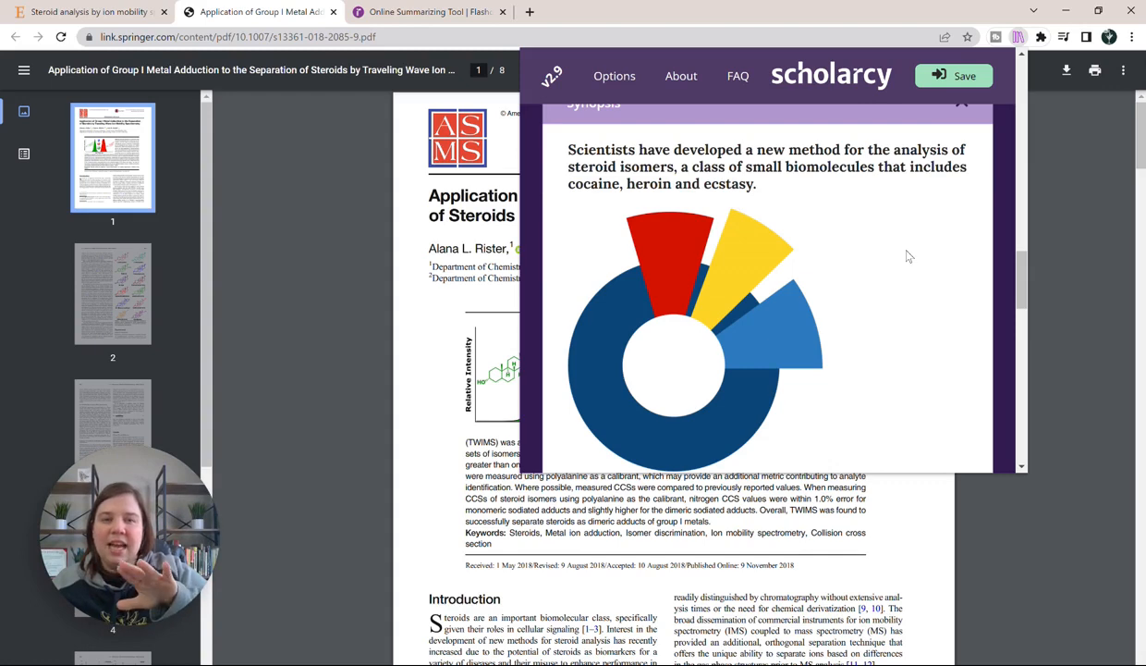
scroll(down, 3)
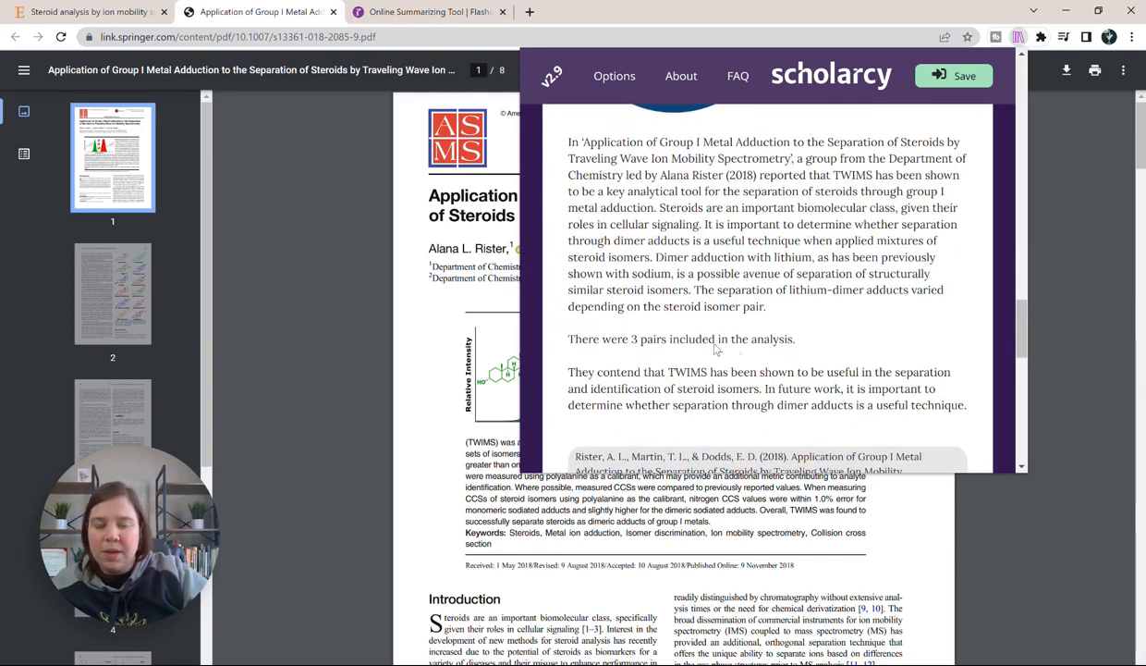
mouse_move(670, 369)
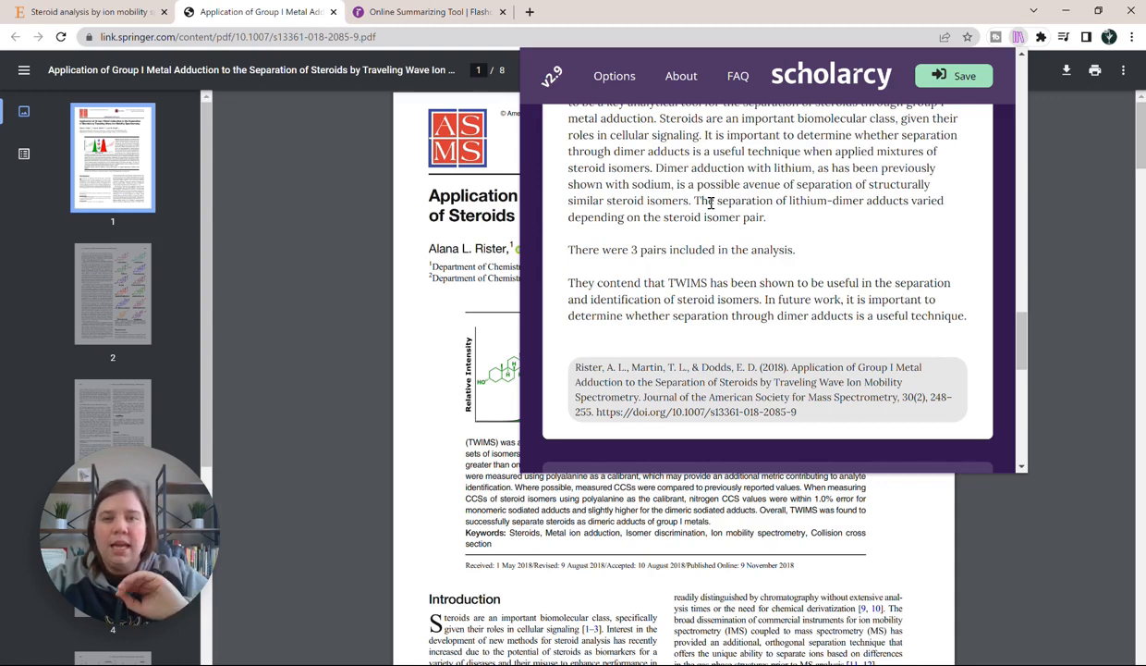
scroll(down, 3)
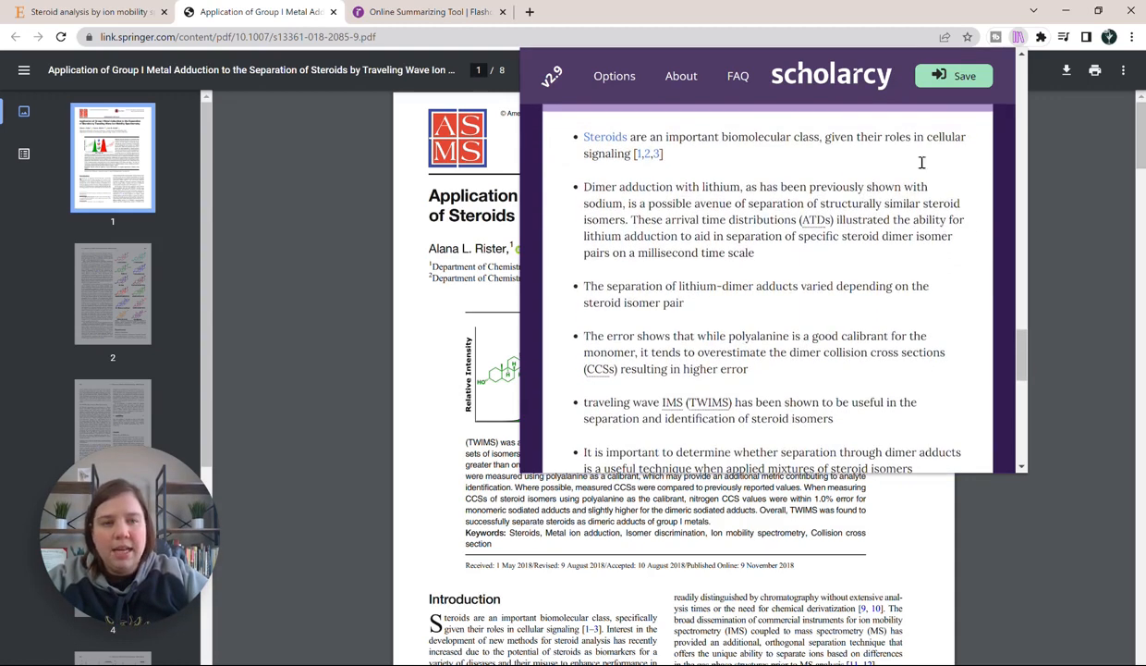
scroll(down, 3)
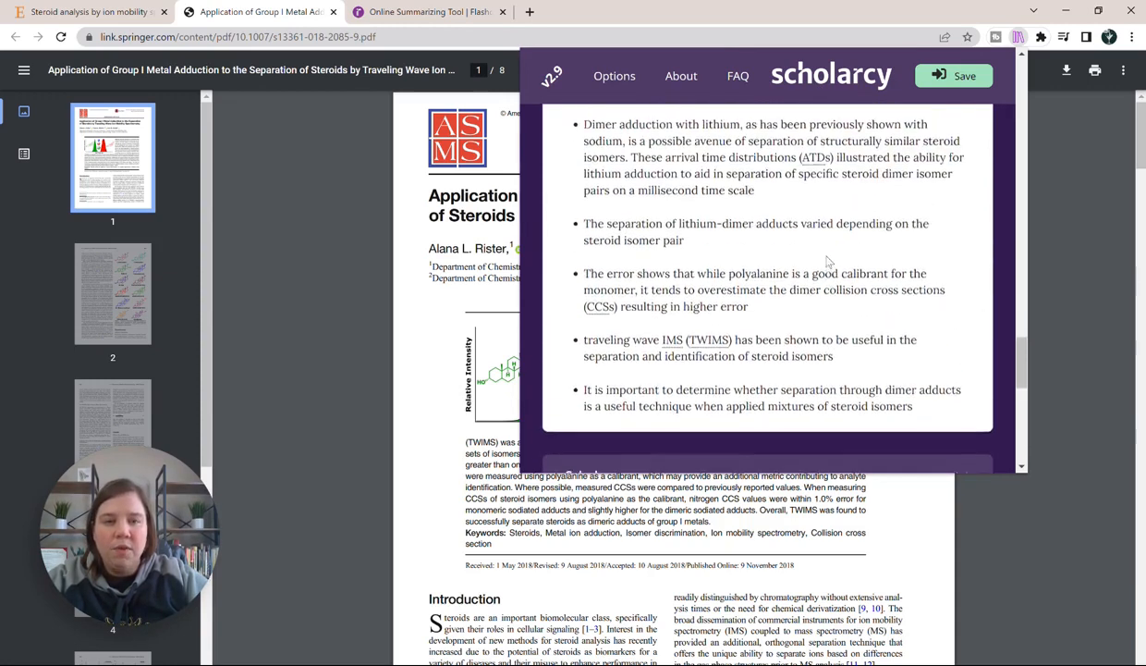
scroll(up, 3)
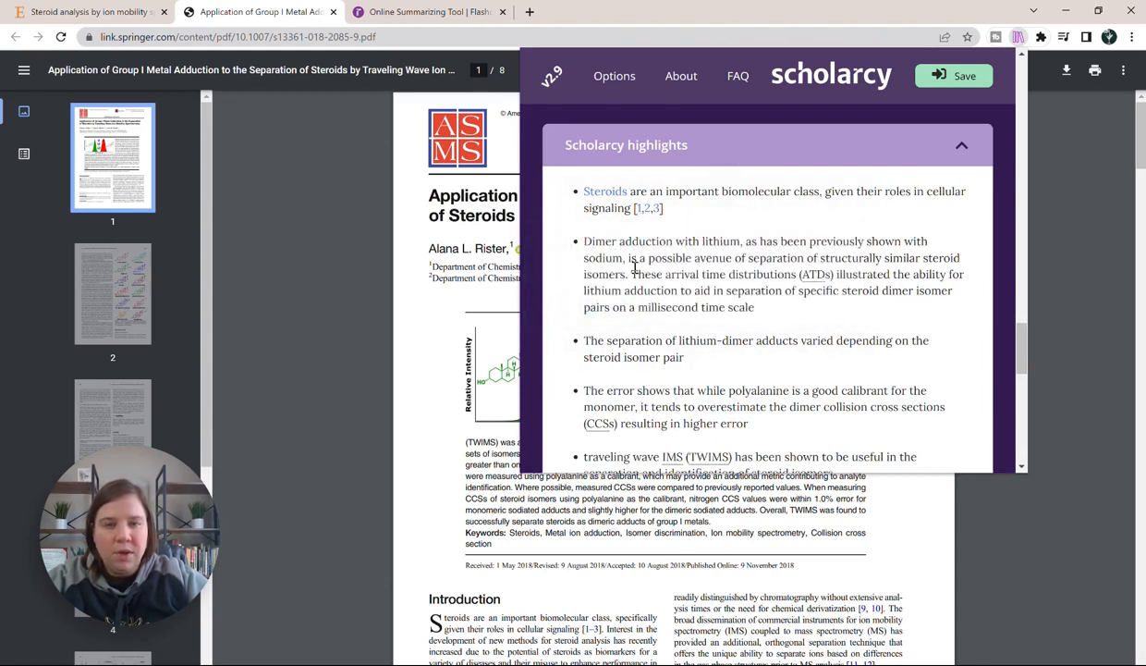
scroll(down, 3)
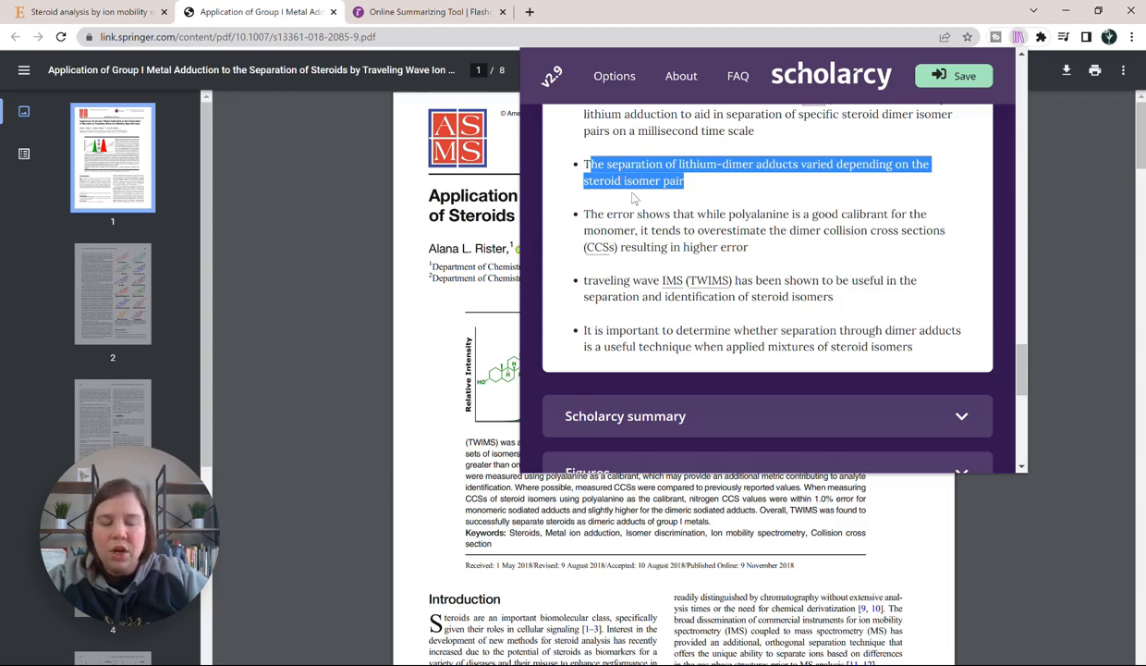
mouse_move(664, 230)
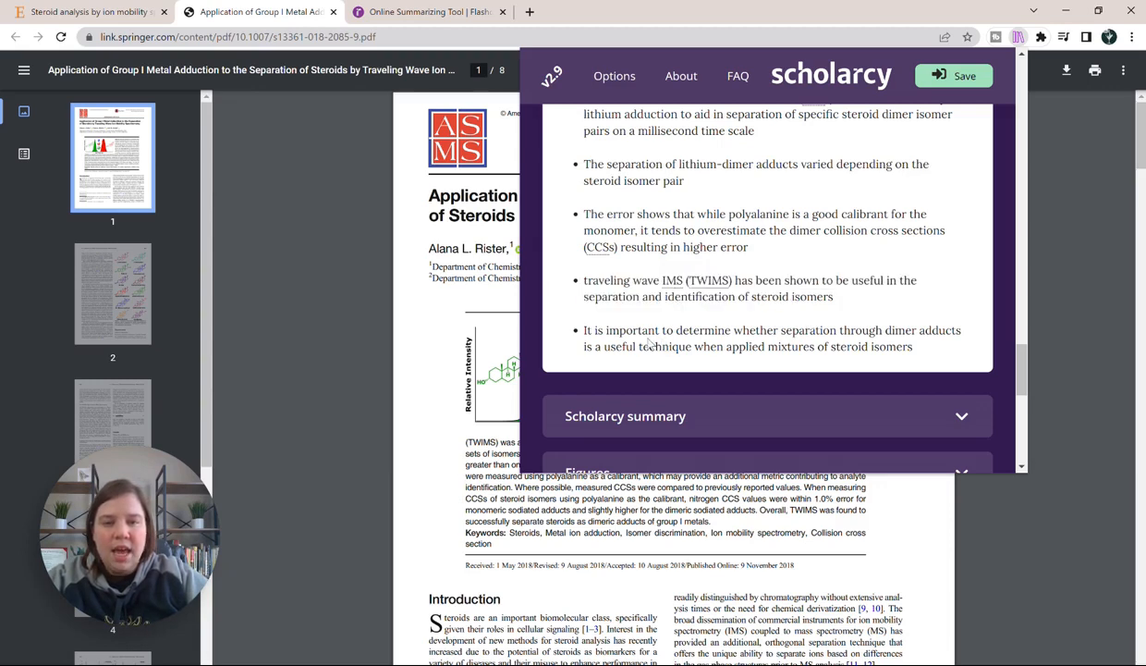
drag(644, 330, 872, 346)
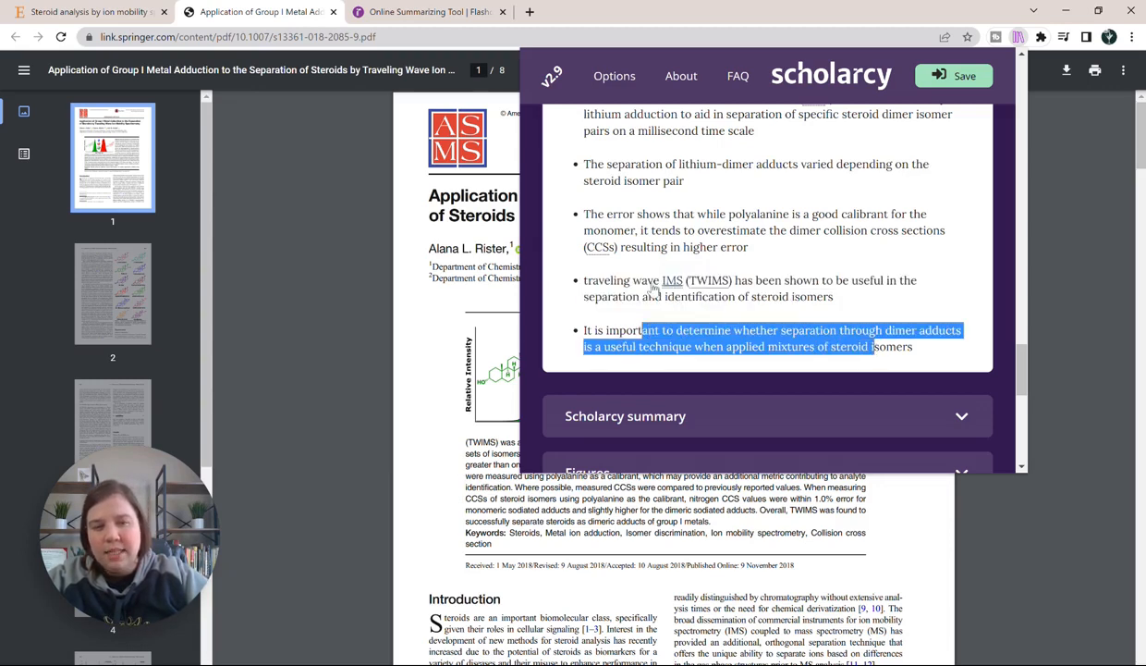
scroll(up, 3)
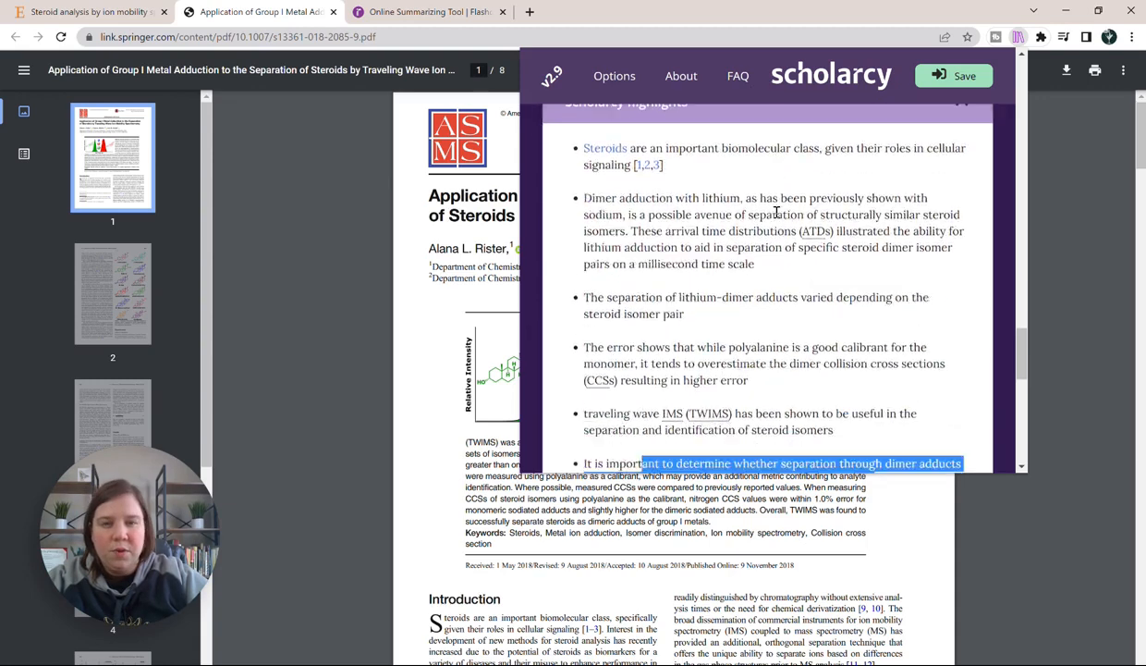
scroll(down, 3)
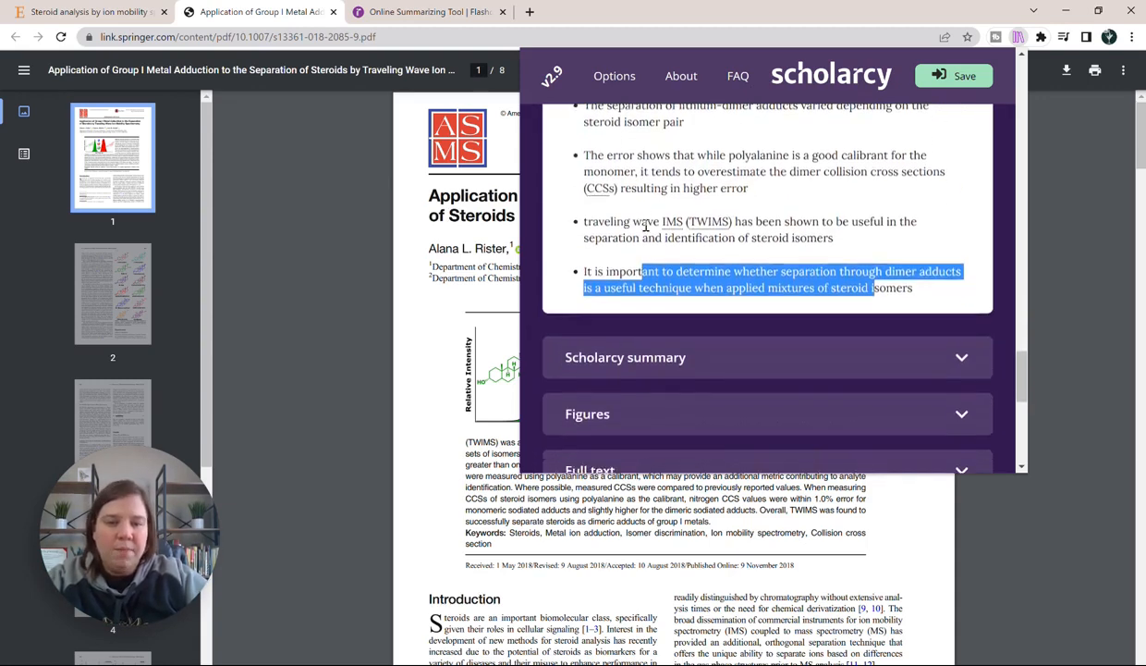
scroll(down, 3)
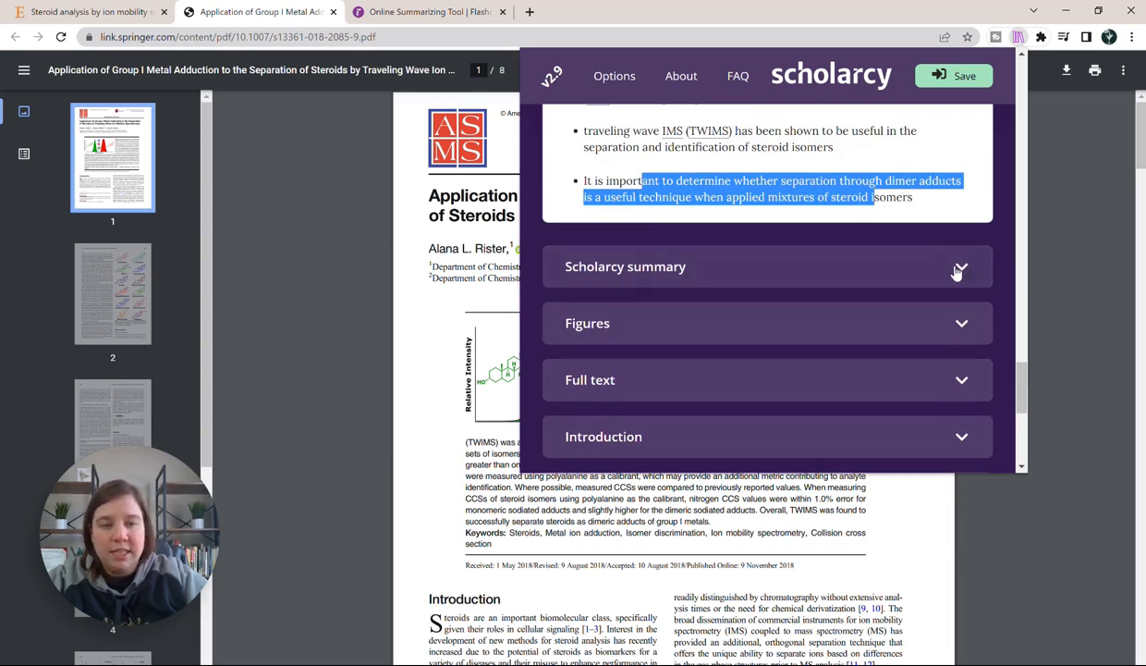
Step: Expand the Scholarcy summary and read its introduction, objectives, results and conclusion
click(960, 266)
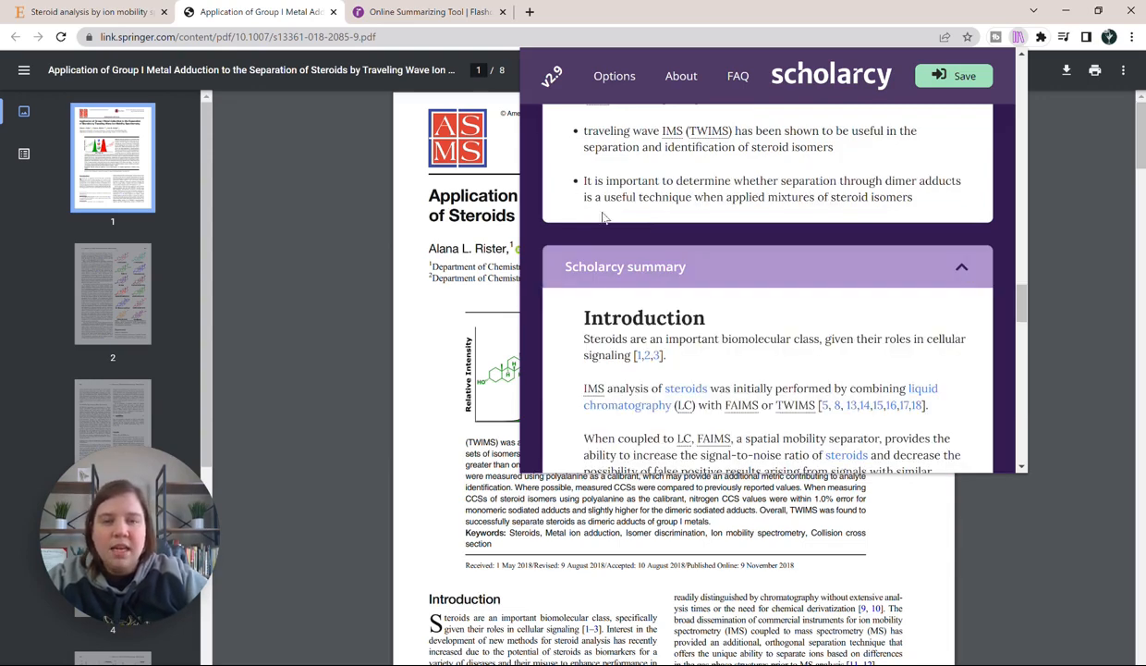
scroll(down, 3)
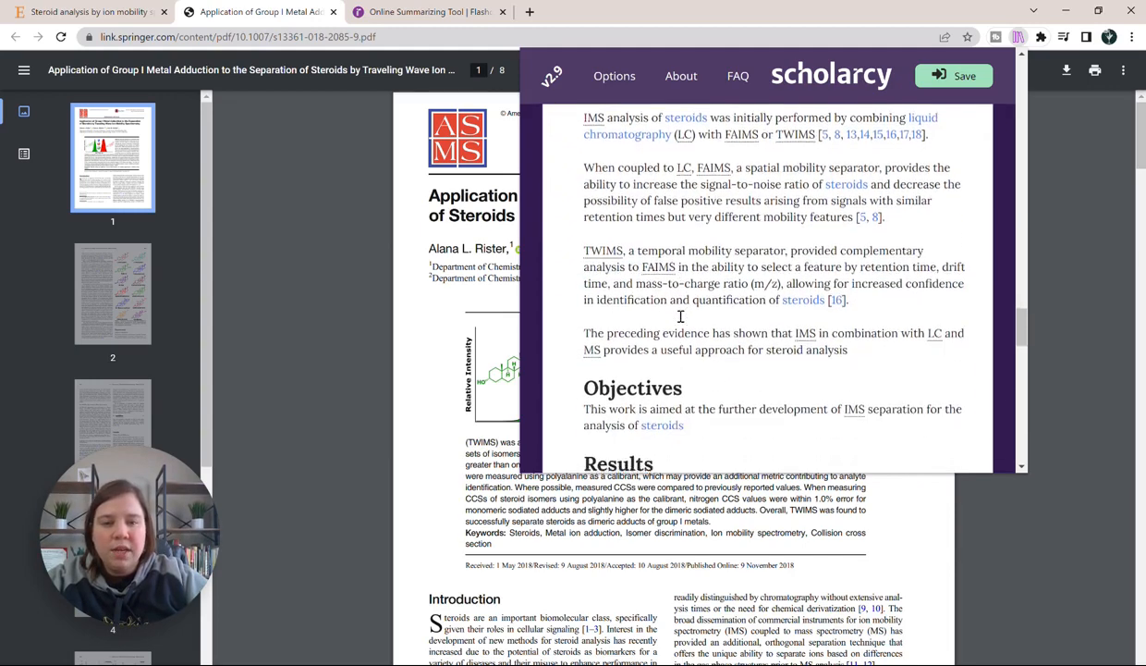
scroll(down, 3)
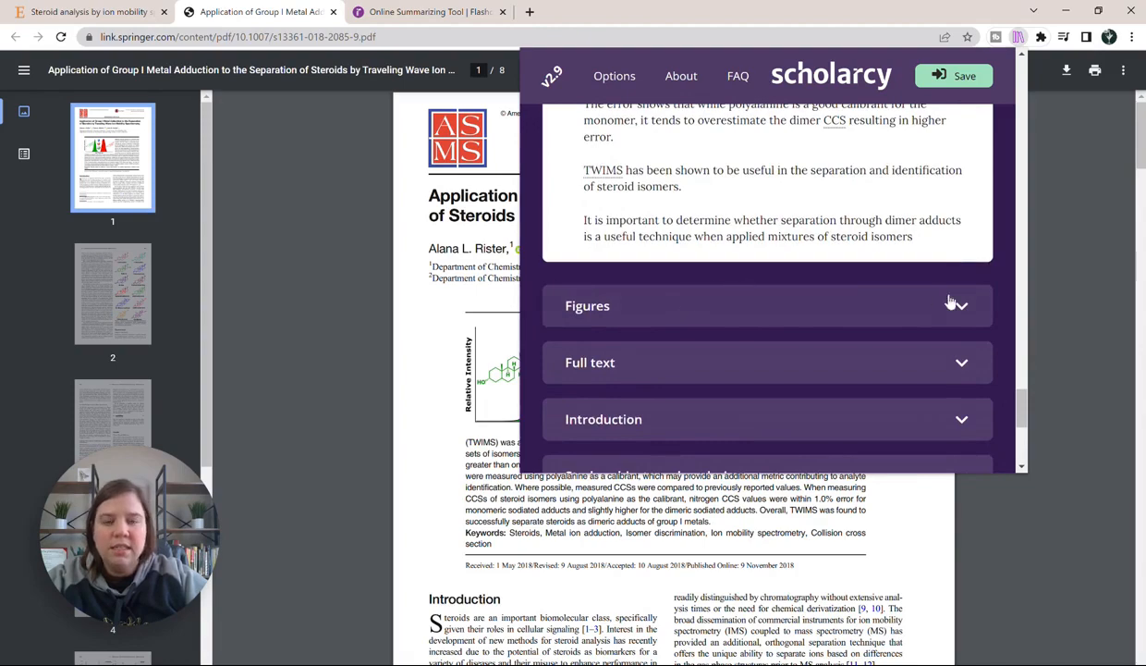
scroll(up, 3)
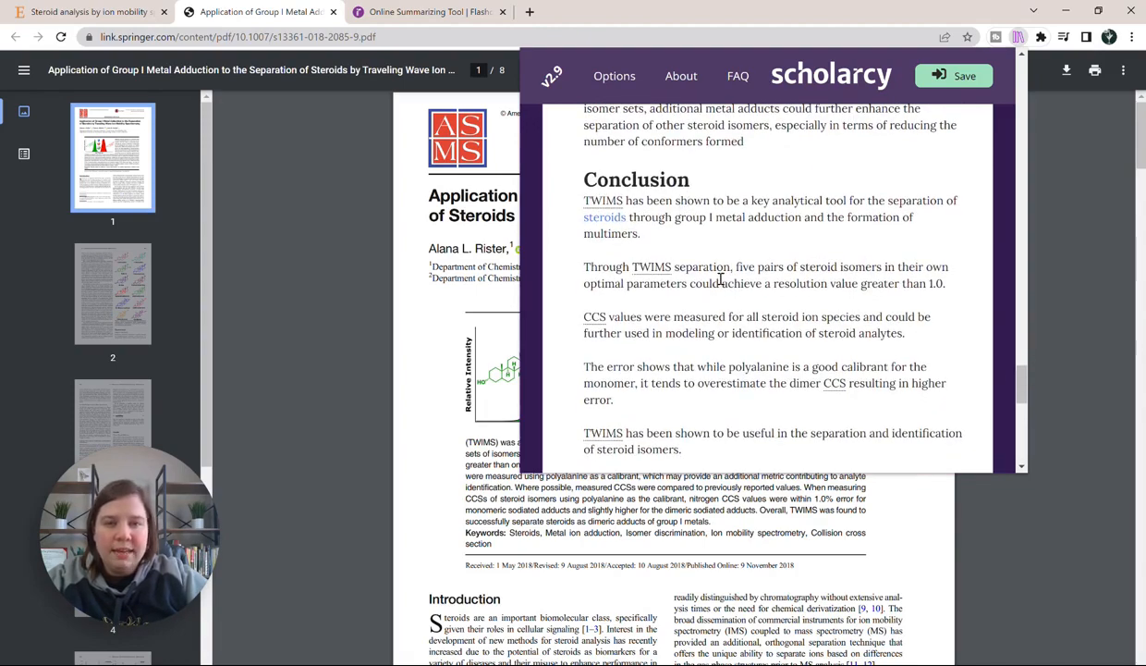
scroll(up, 3)
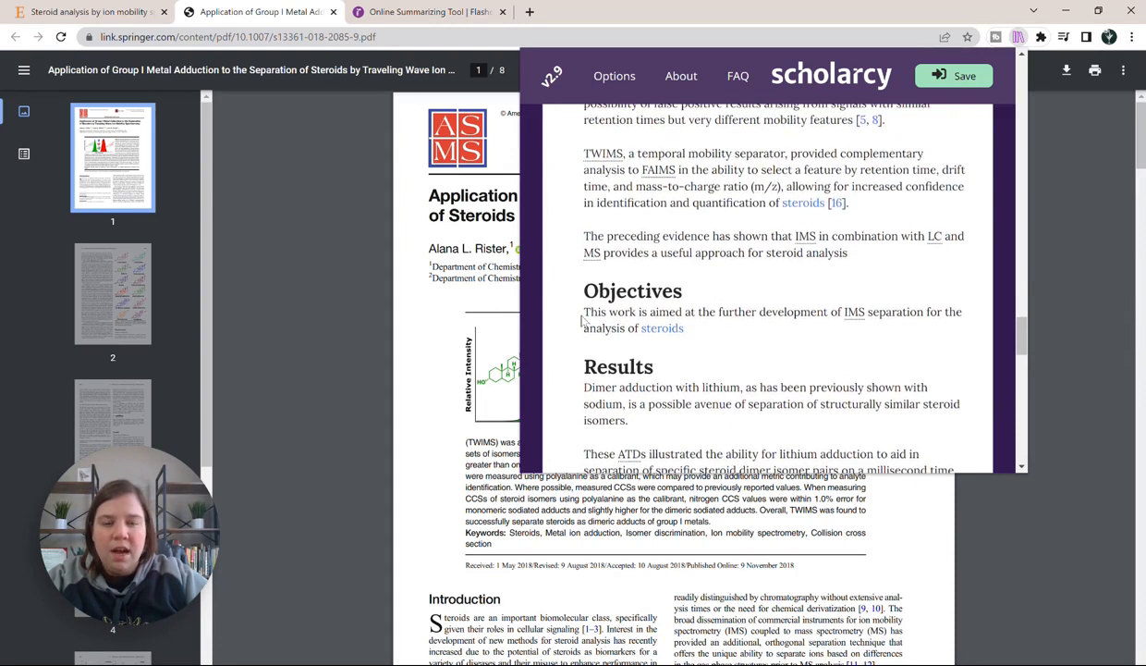
drag(583, 311, 685, 328)
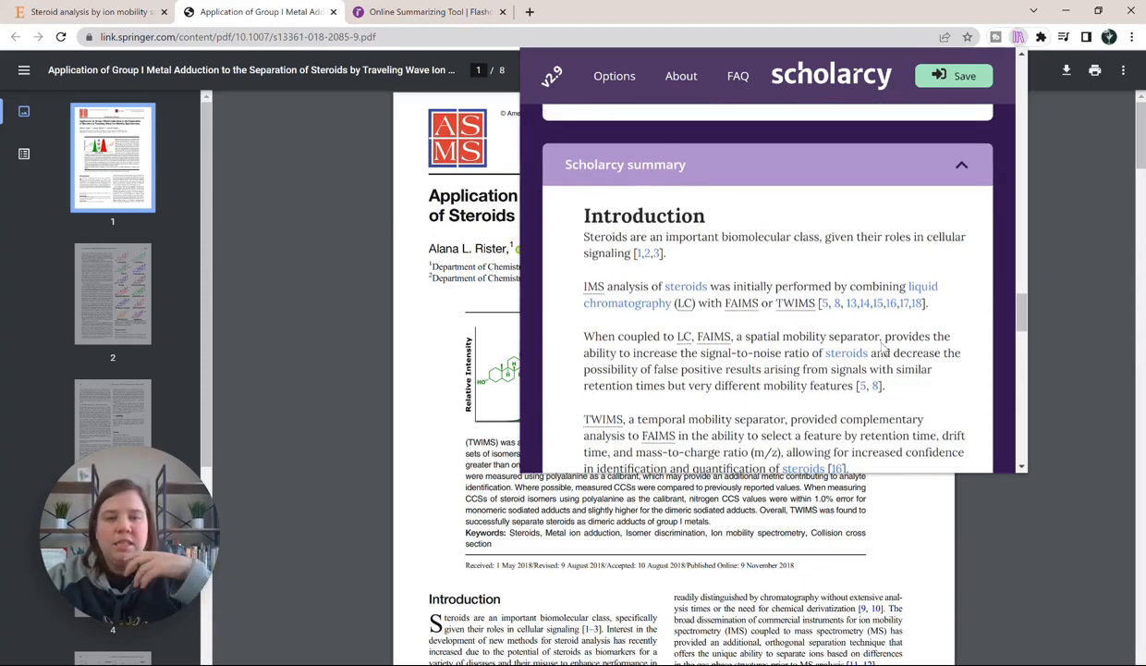
scroll(down, 3)
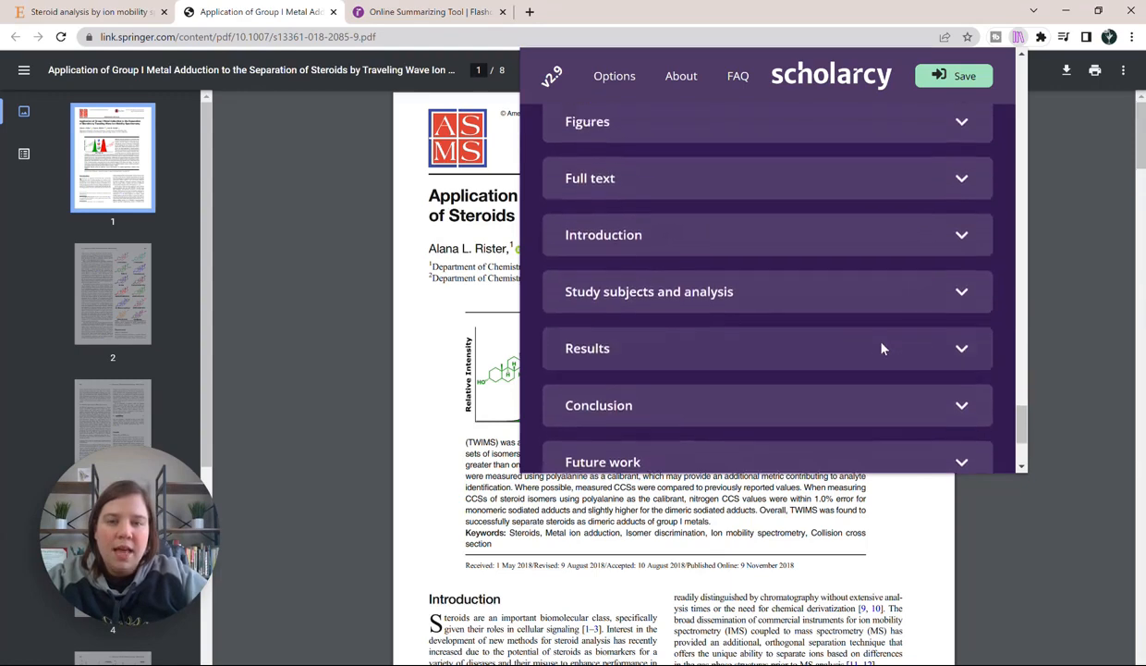
Step: Scroll through the Introduction and study-subjects sections listing isomer pairs and collision cross-section data
scroll(down, 3)
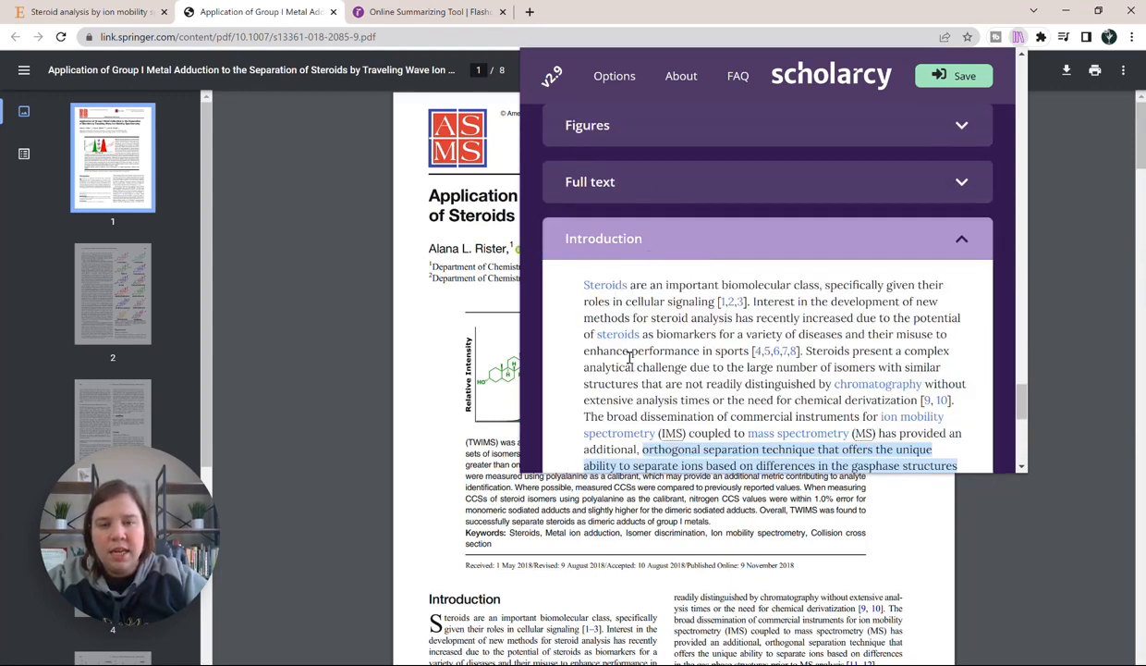
scroll(down, 3)
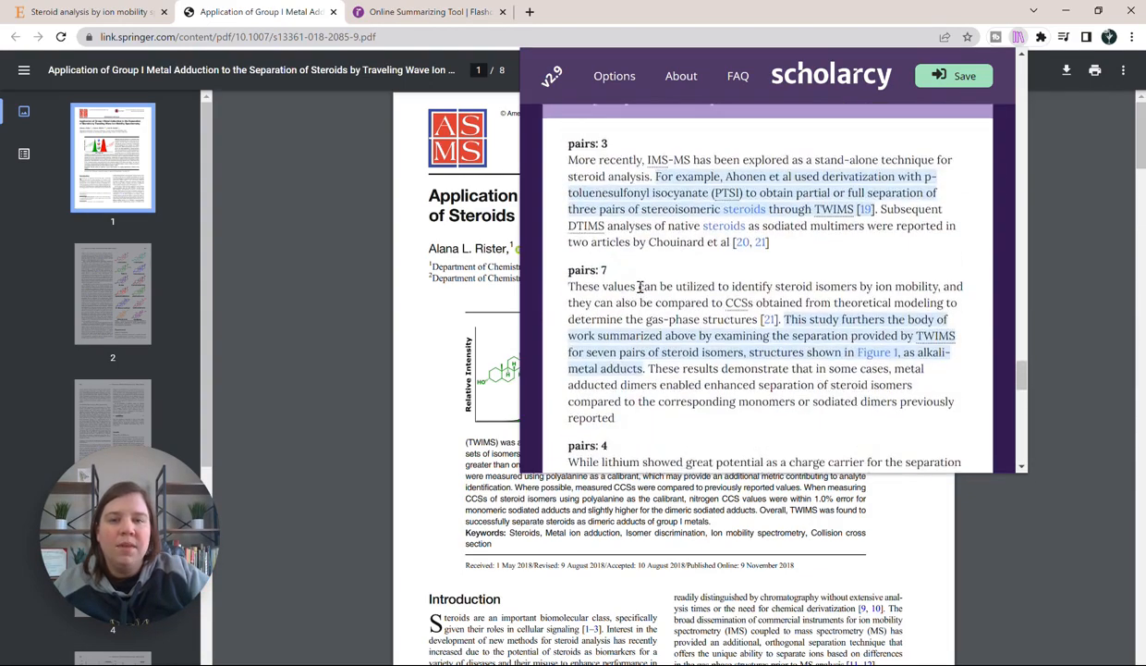
scroll(up, 3)
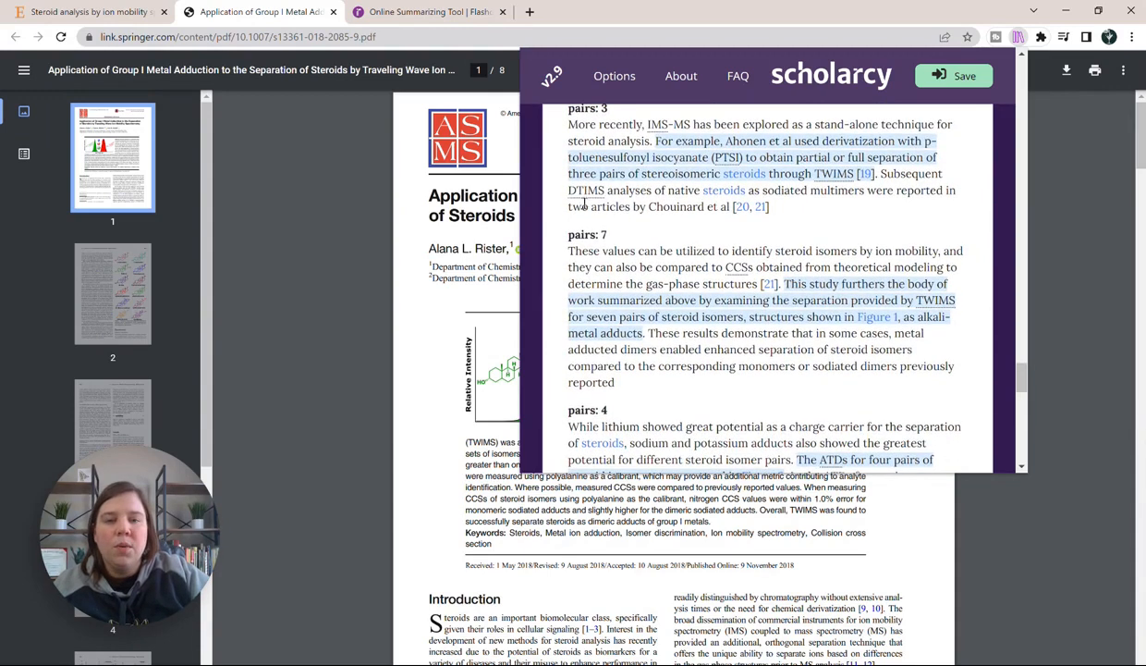
mouse_move(644, 282)
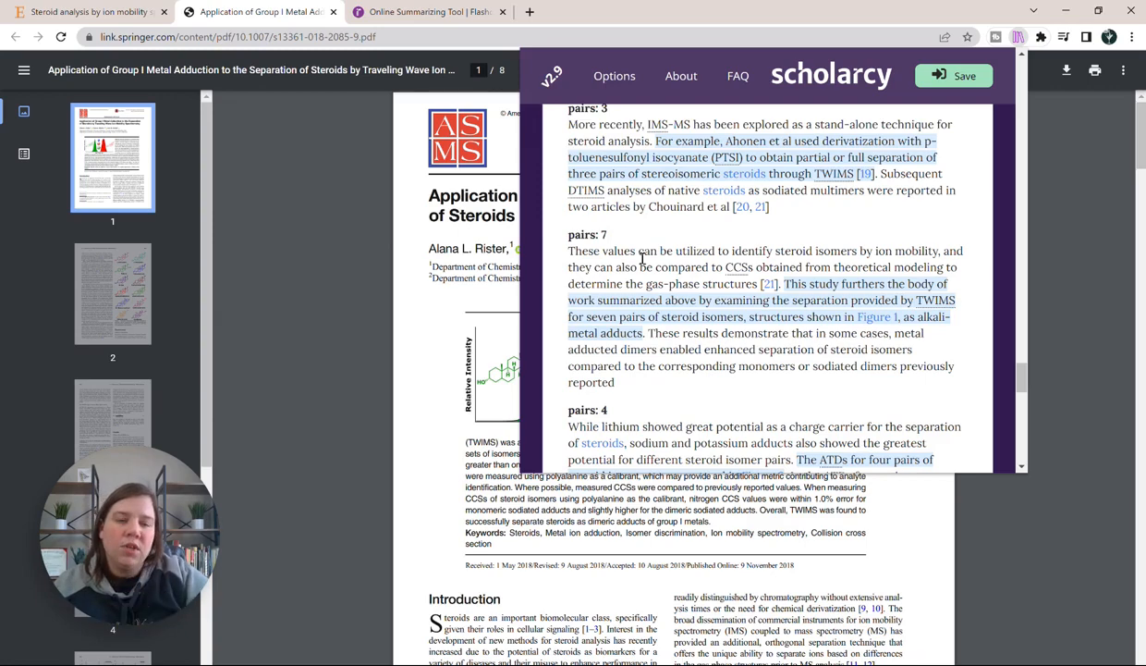
scroll(down, 3)
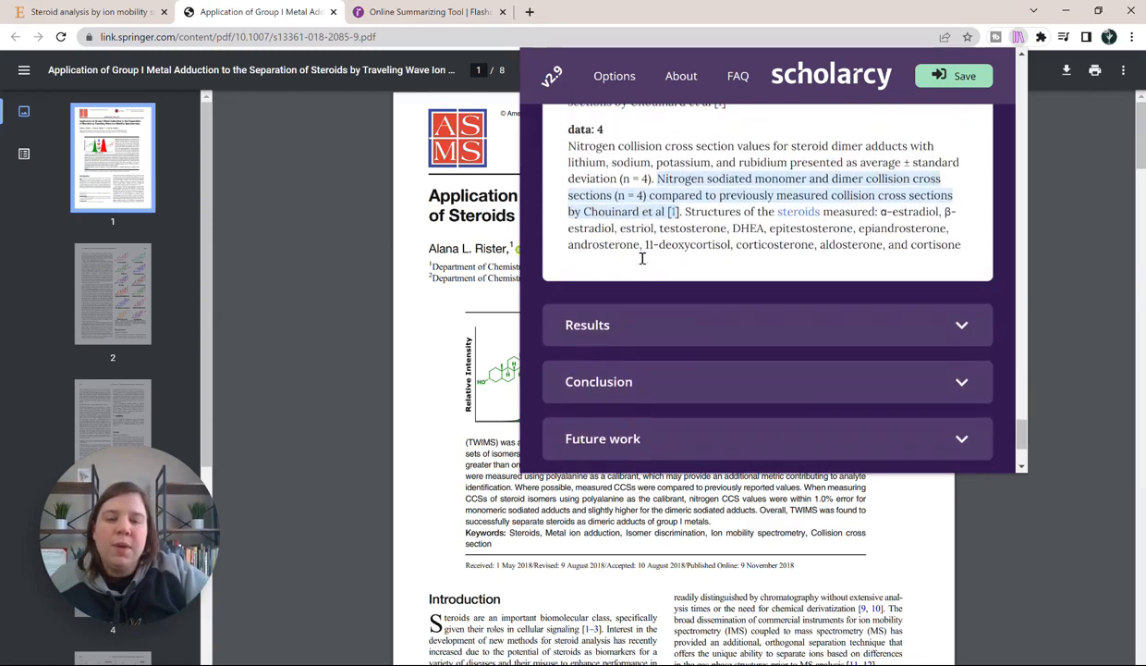
mouse_move(936, 246)
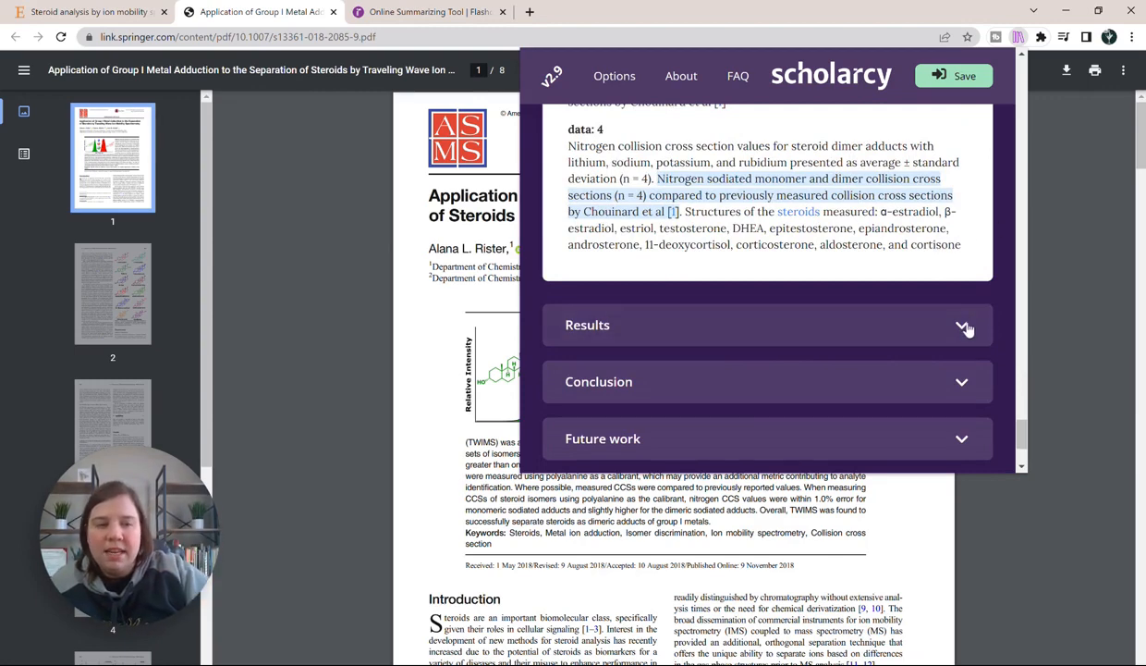
Step: Expand Future work and reach the detailed Results on lithium adduction and aldosterone–cortisone overlap
click(961, 324)
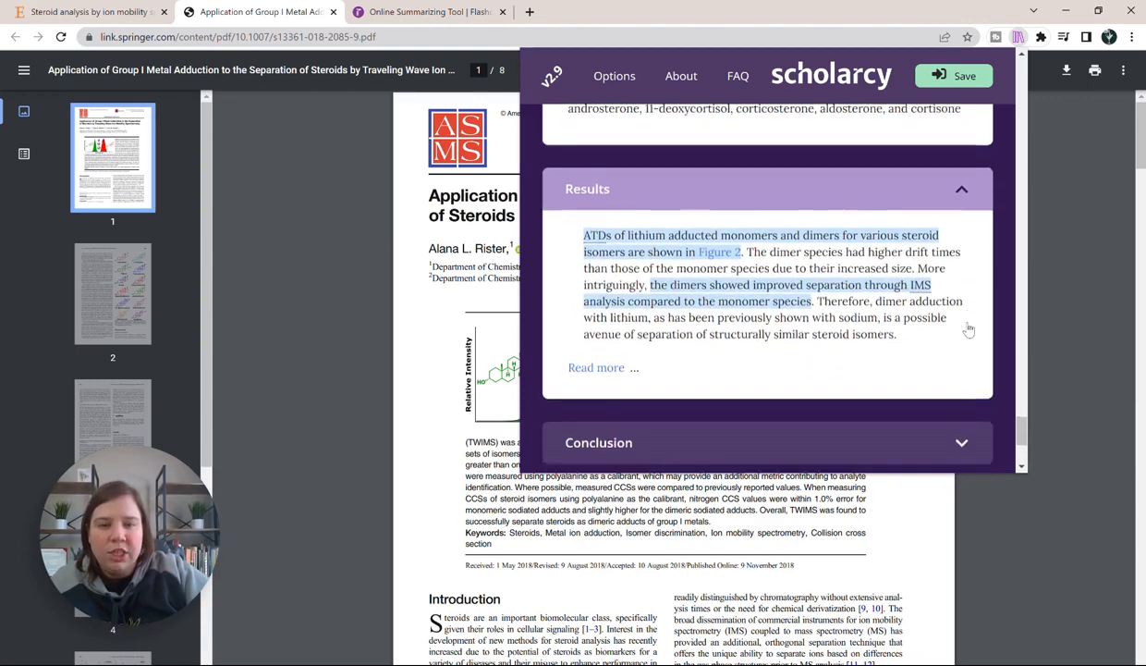
scroll(down, 3)
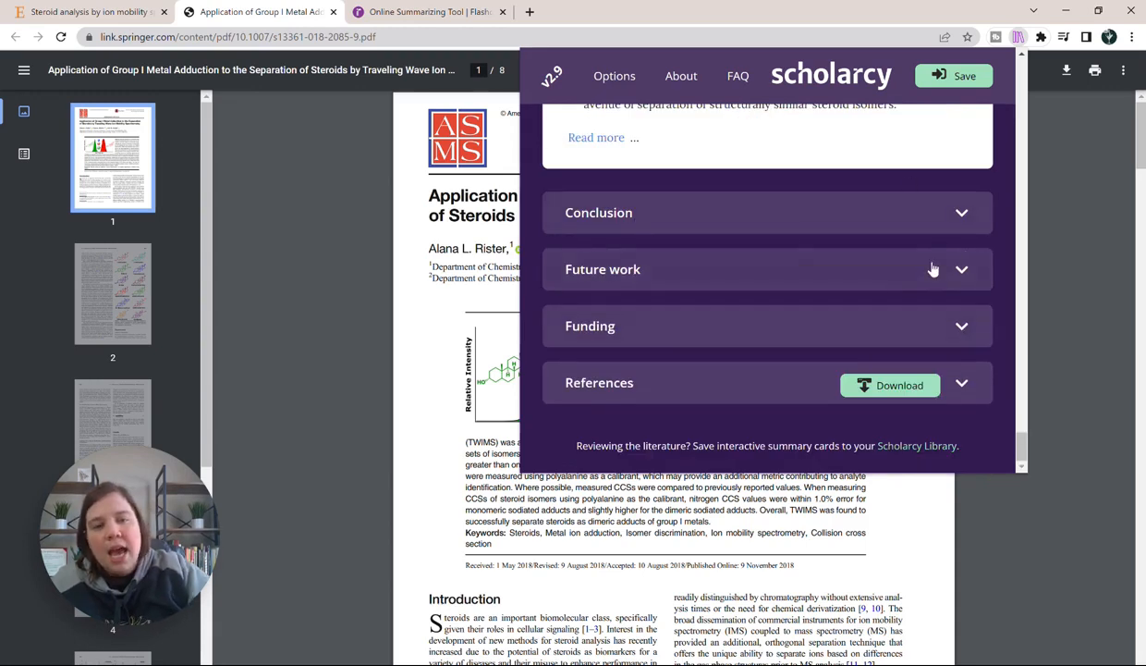
click(767, 269)
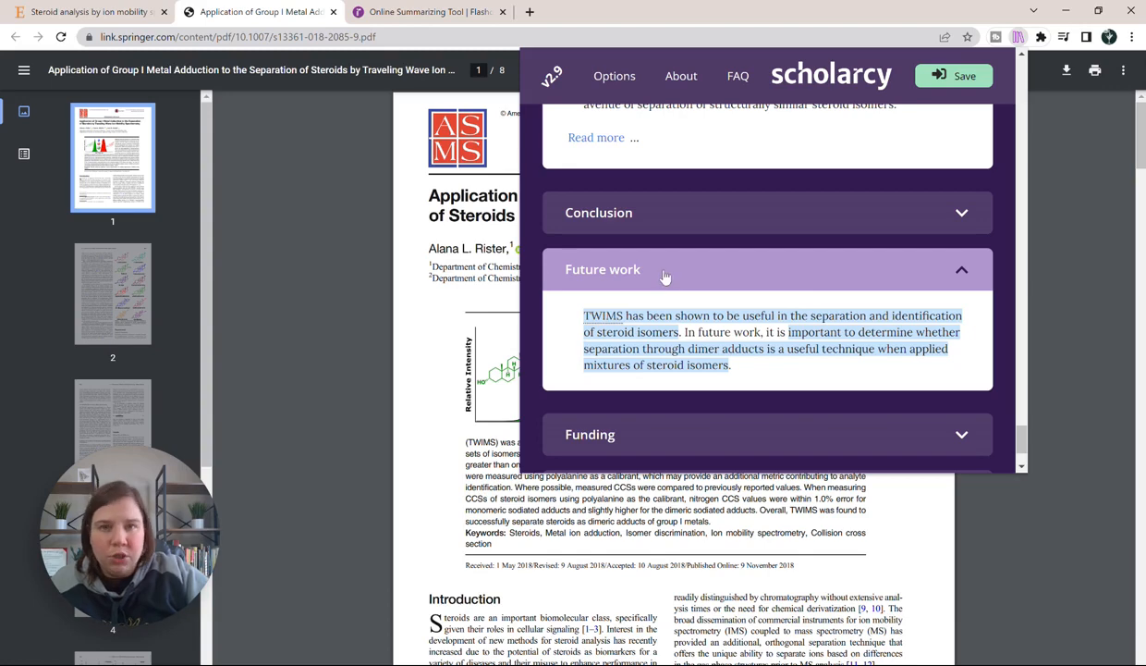
mouse_move(785, 331)
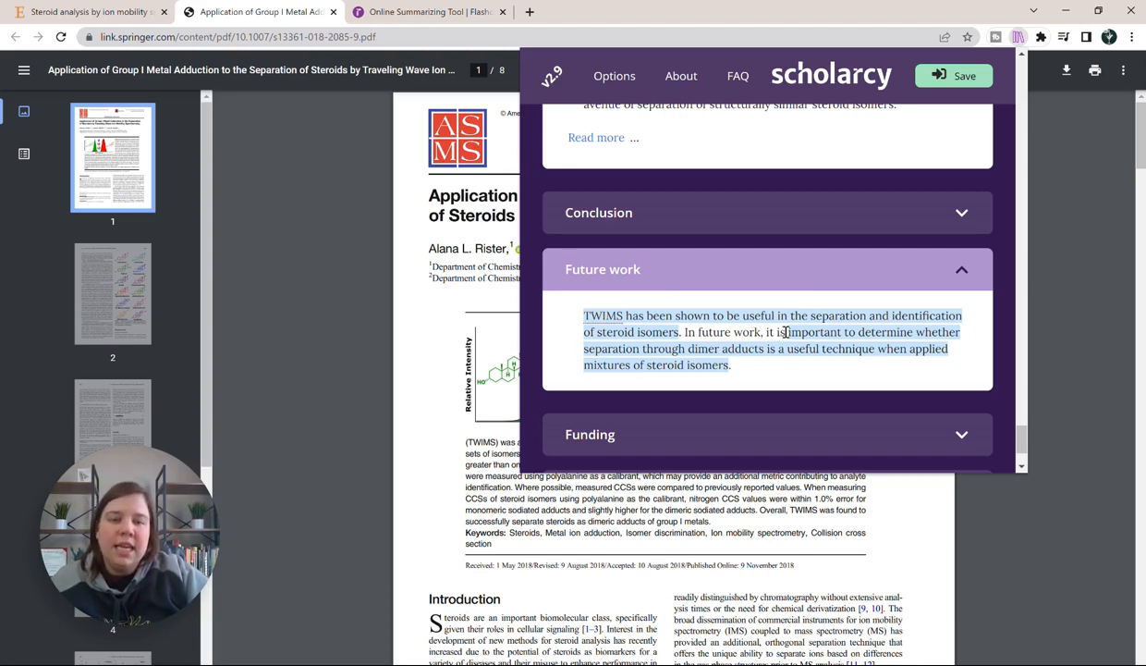
drag(783, 332, 731, 364)
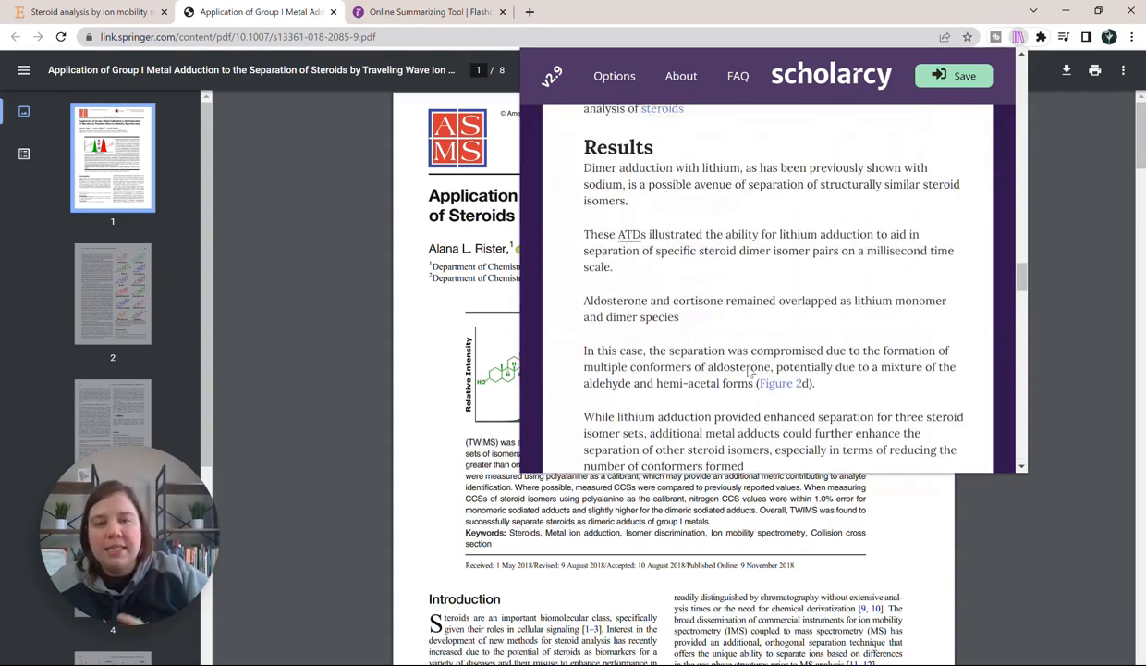
Step: Return to the flashcard top and open the Download formats list (Word, Markdown, PowerPoint)
scroll(up, 3)
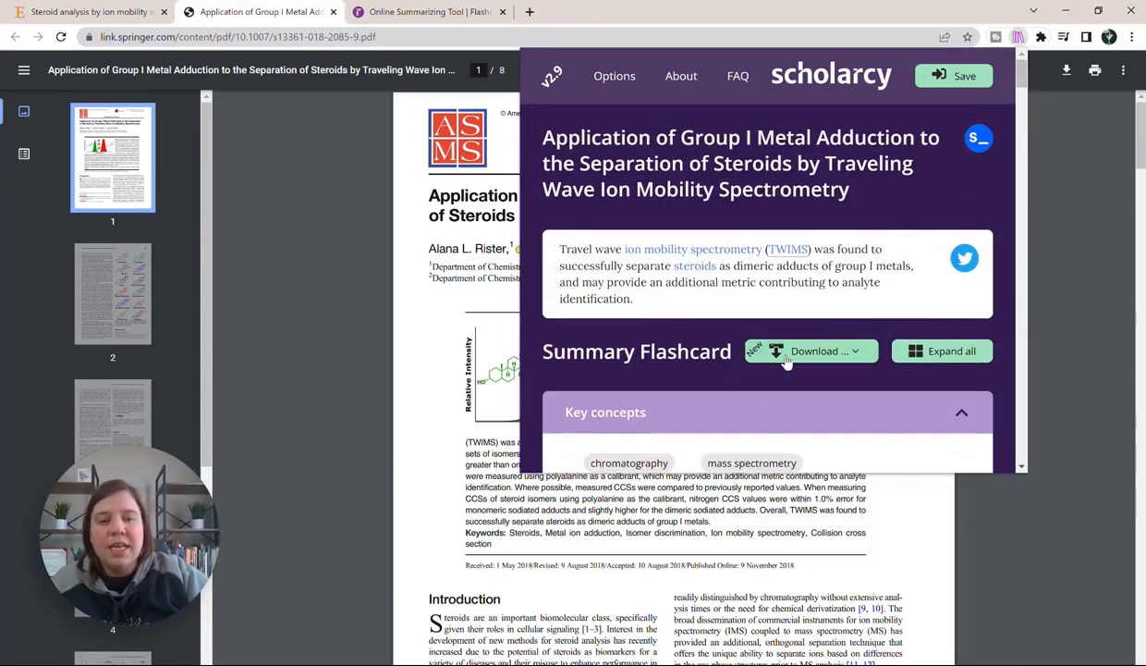
mouse_move(812, 351)
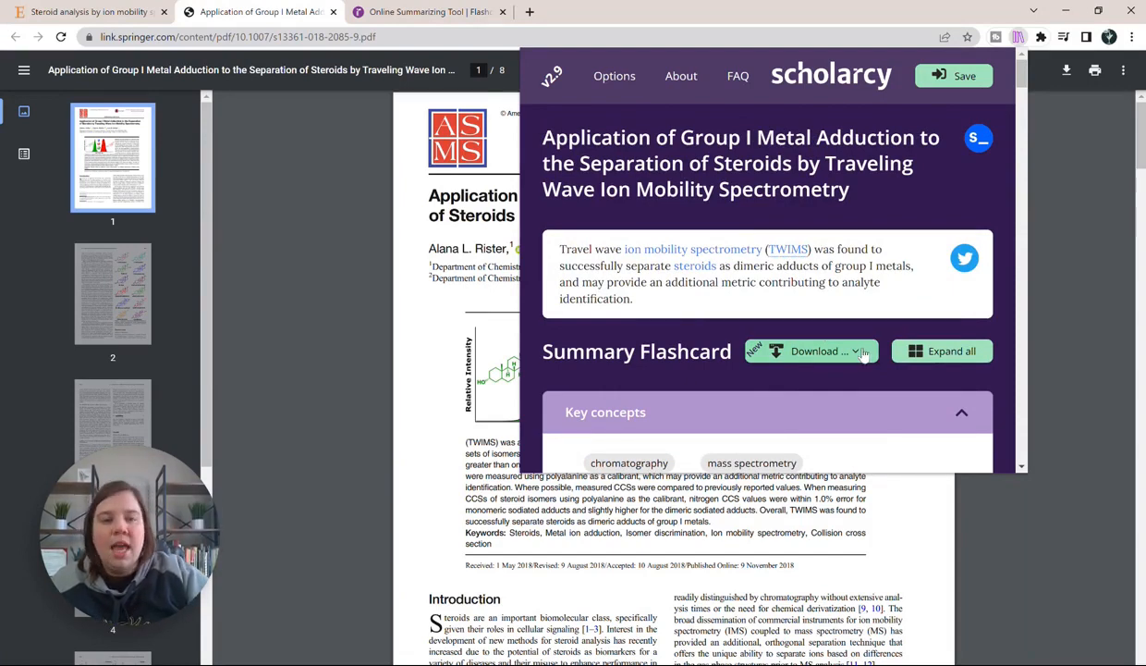
click(823, 350)
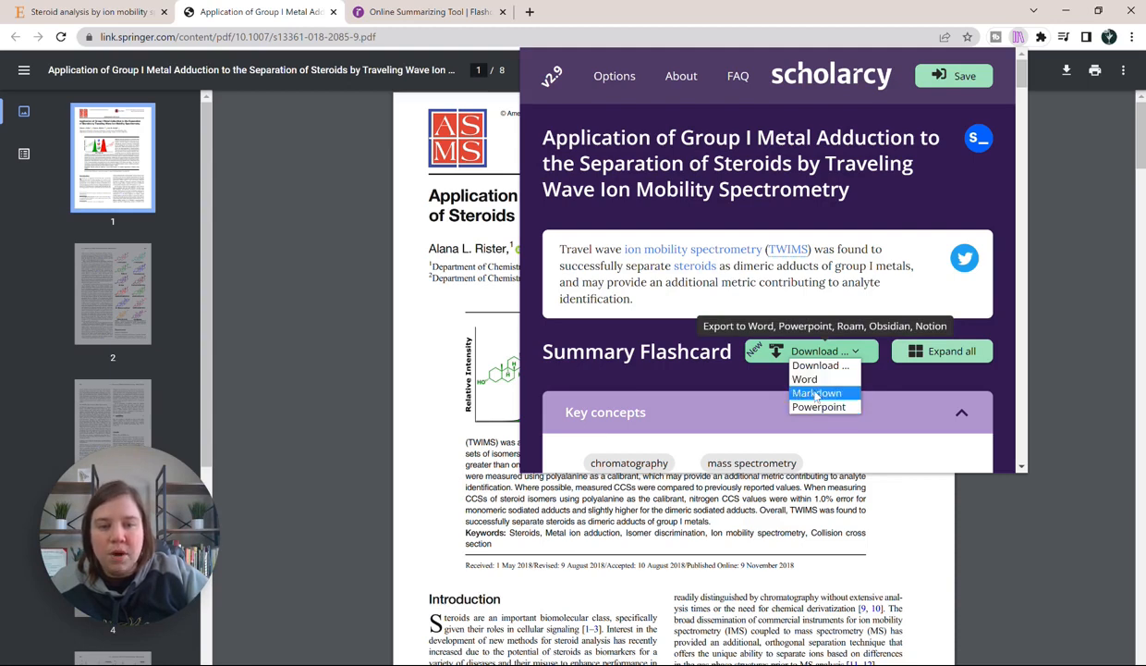
mouse_move(818, 379)
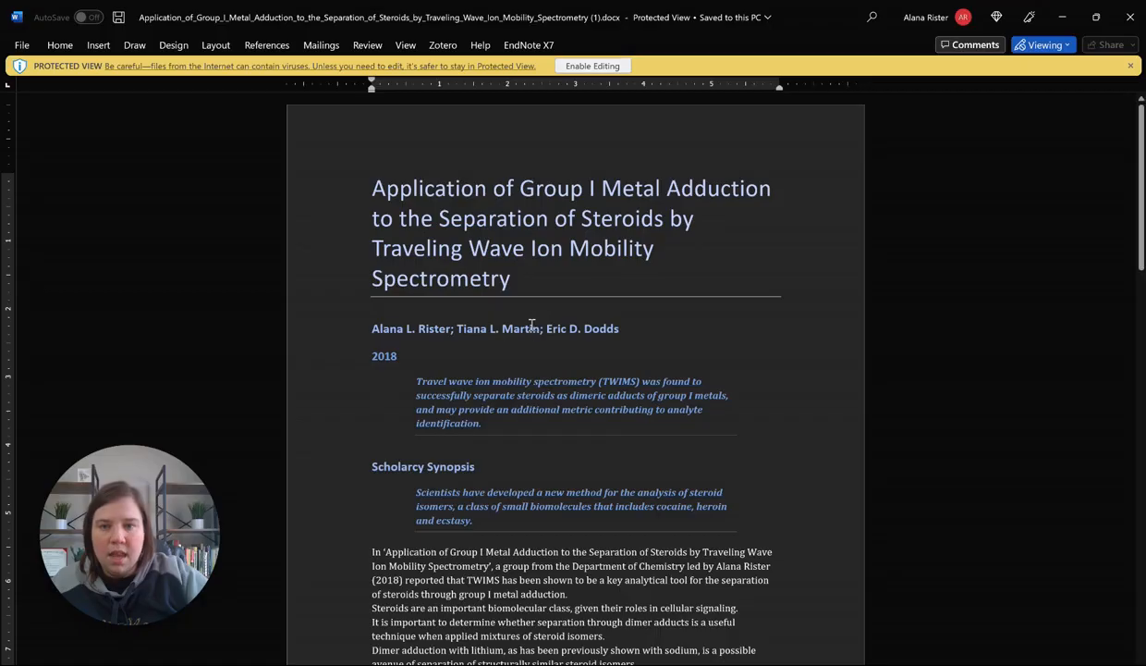
Step: Scroll the exported Word document through its synopsis, highlights and summary
scroll(down, 3)
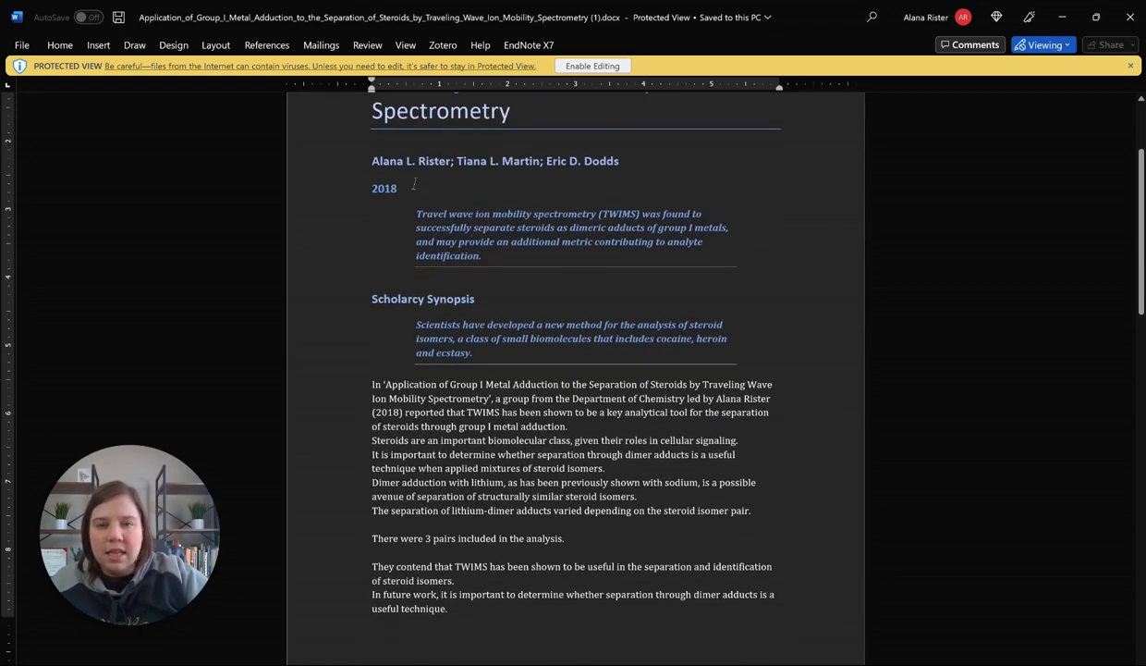
scroll(down, 3)
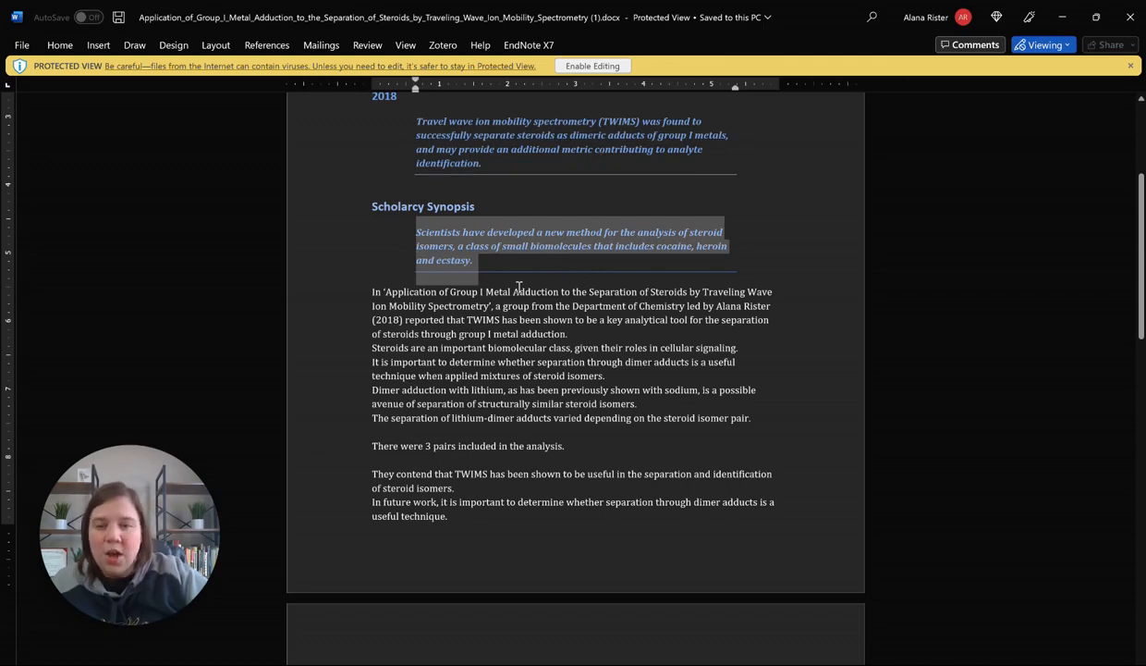
scroll(down, 3)
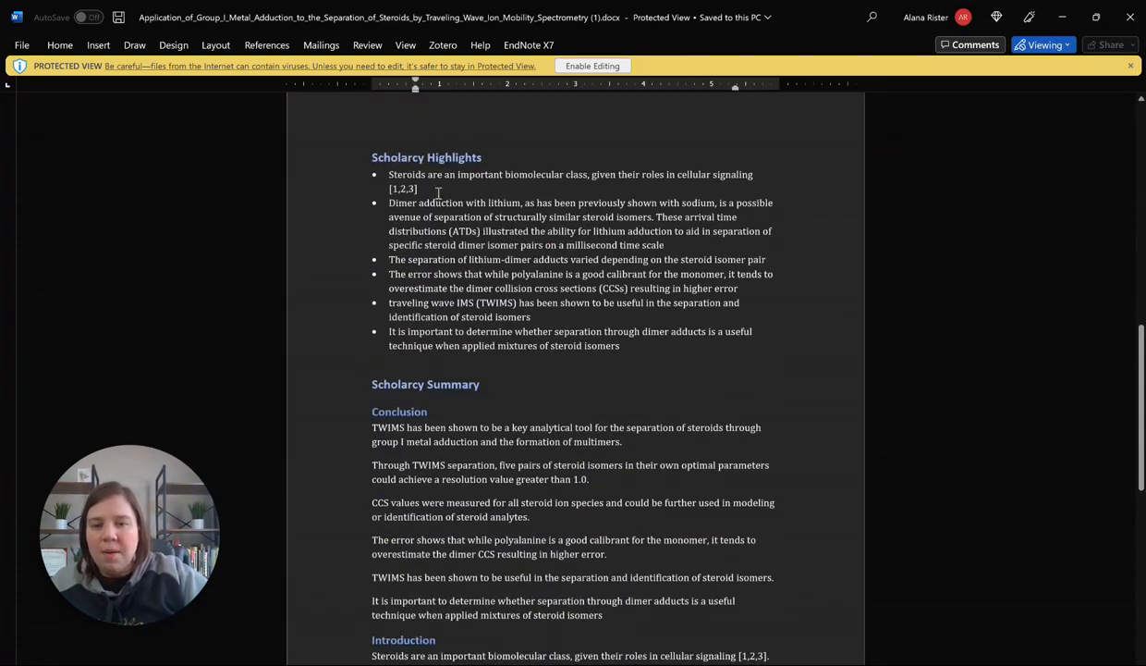
mouse_move(360, 217)
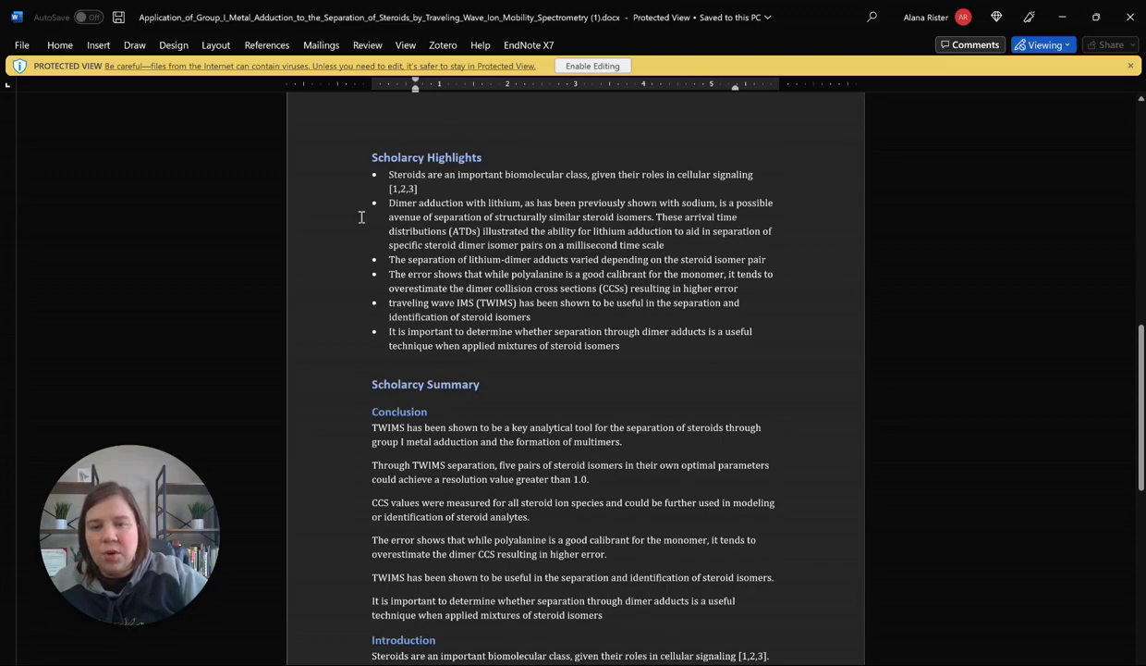
scroll(down, 3)
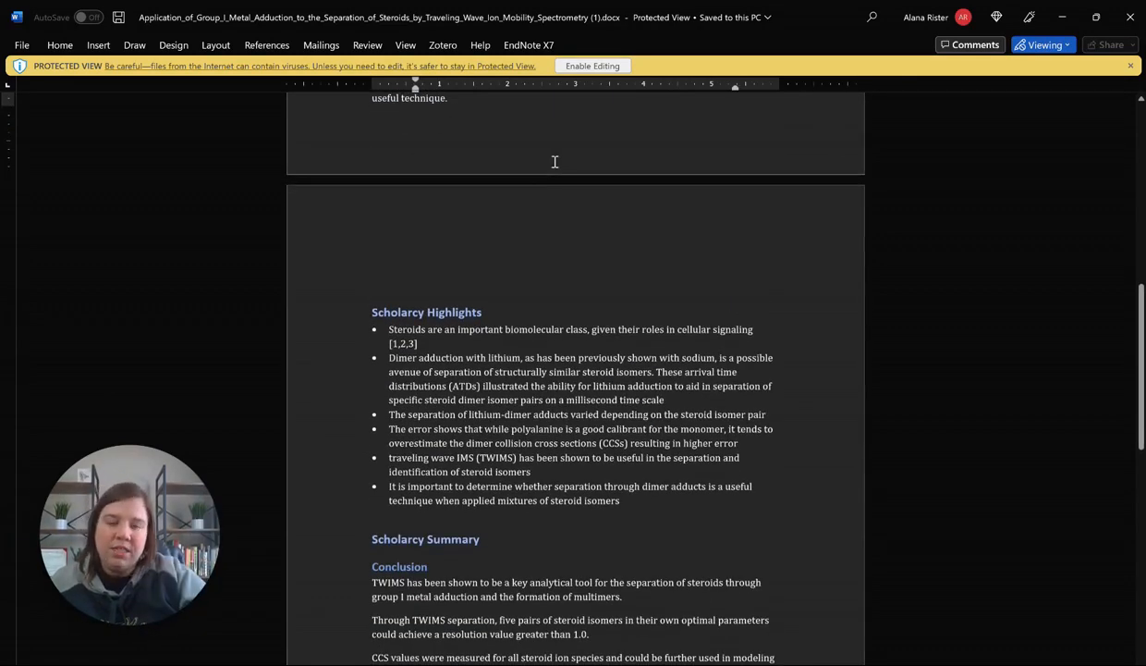
mouse_move(762, 382)
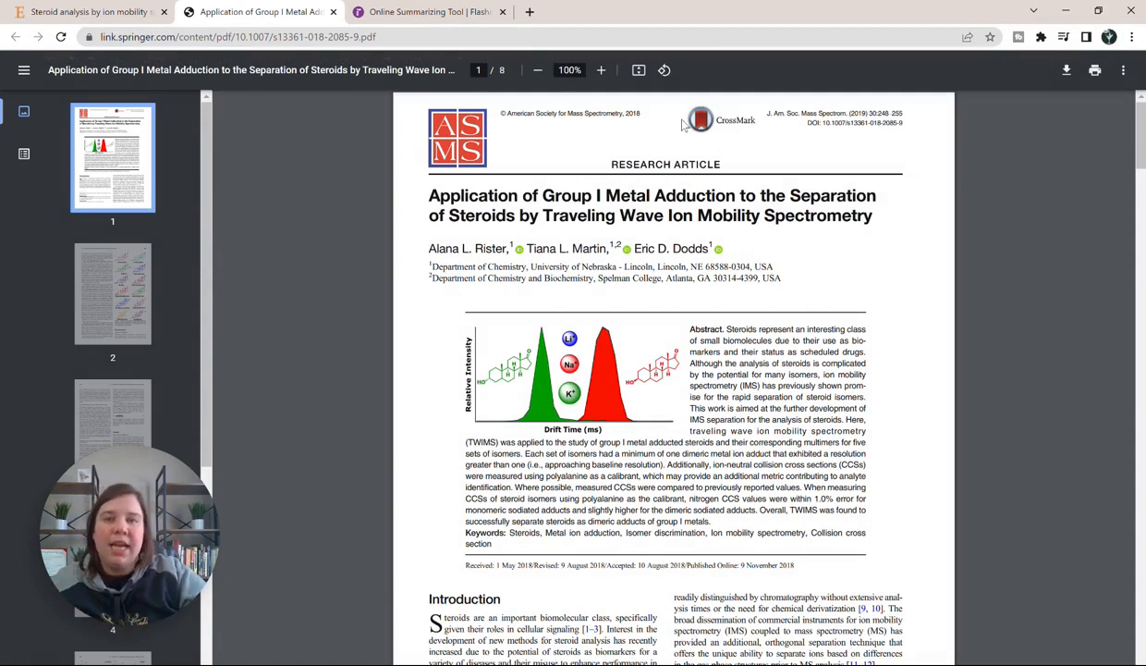
mouse_move(720, 239)
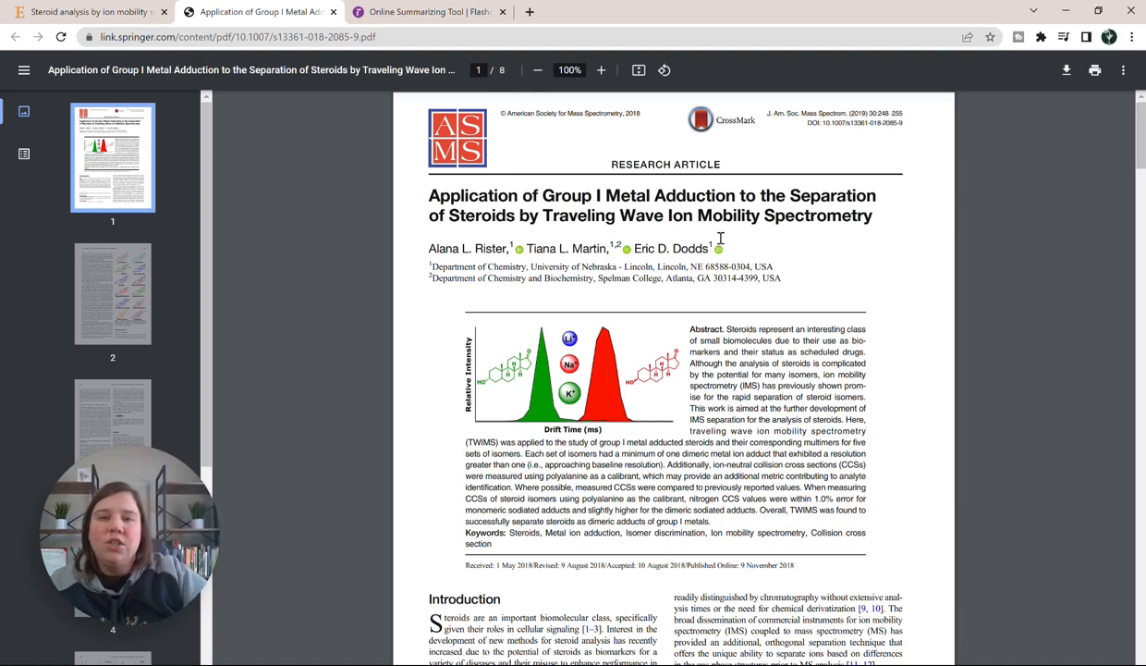
mouse_move(681, 262)
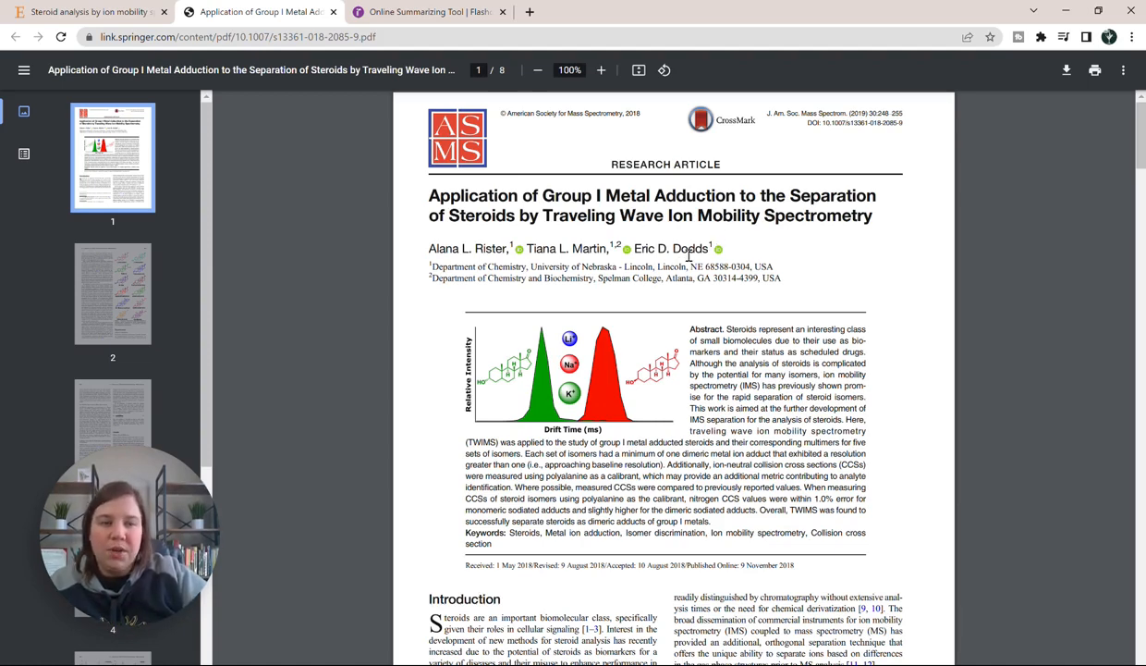
Step: Switch to the Online Summarizing Tool tab showing the Scholarcy homepage
click(1041, 36)
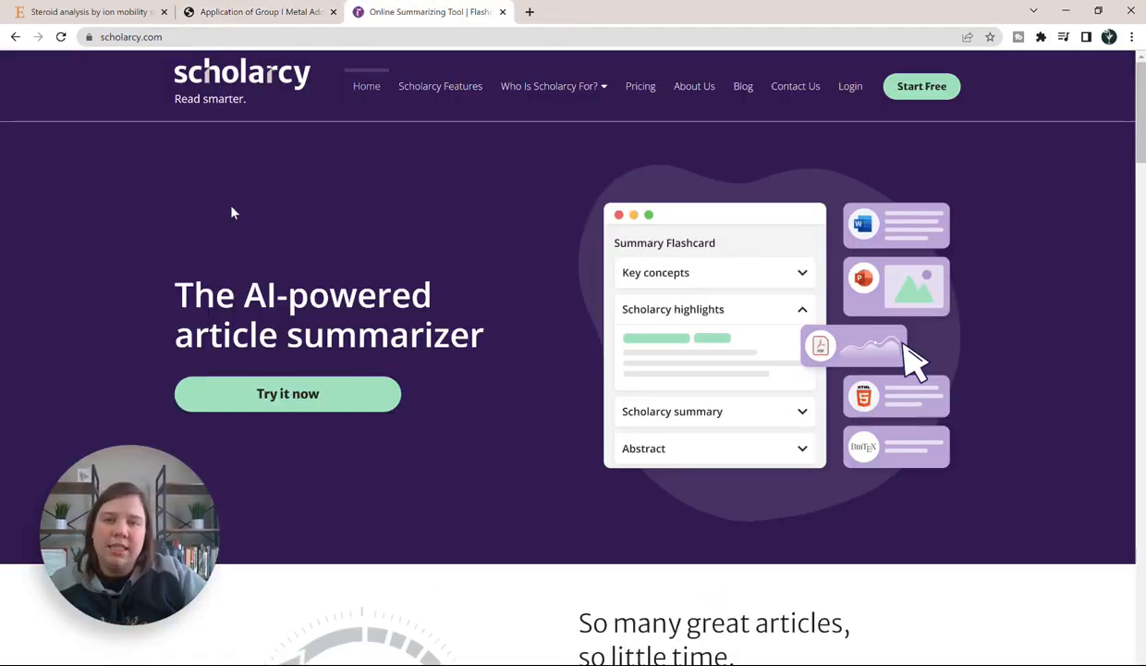
mouse_move(535, 146)
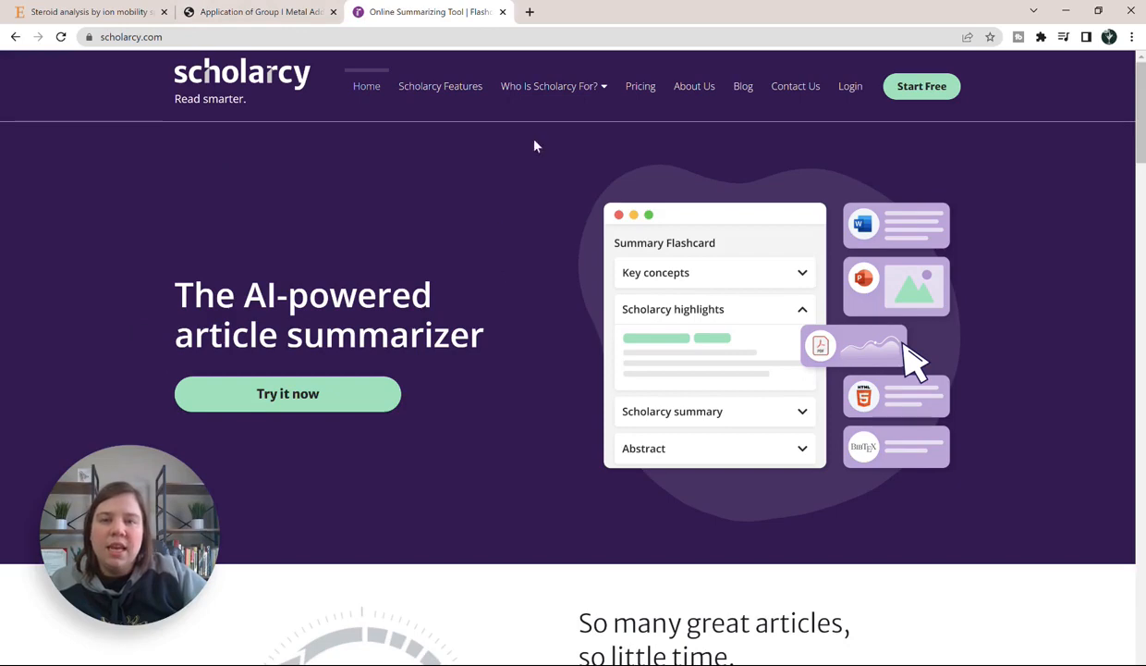
Step: View Scholarcy pricing: free browser extension, Personal Library at $7.99 monthly, institutional and API plans
click(641, 86)
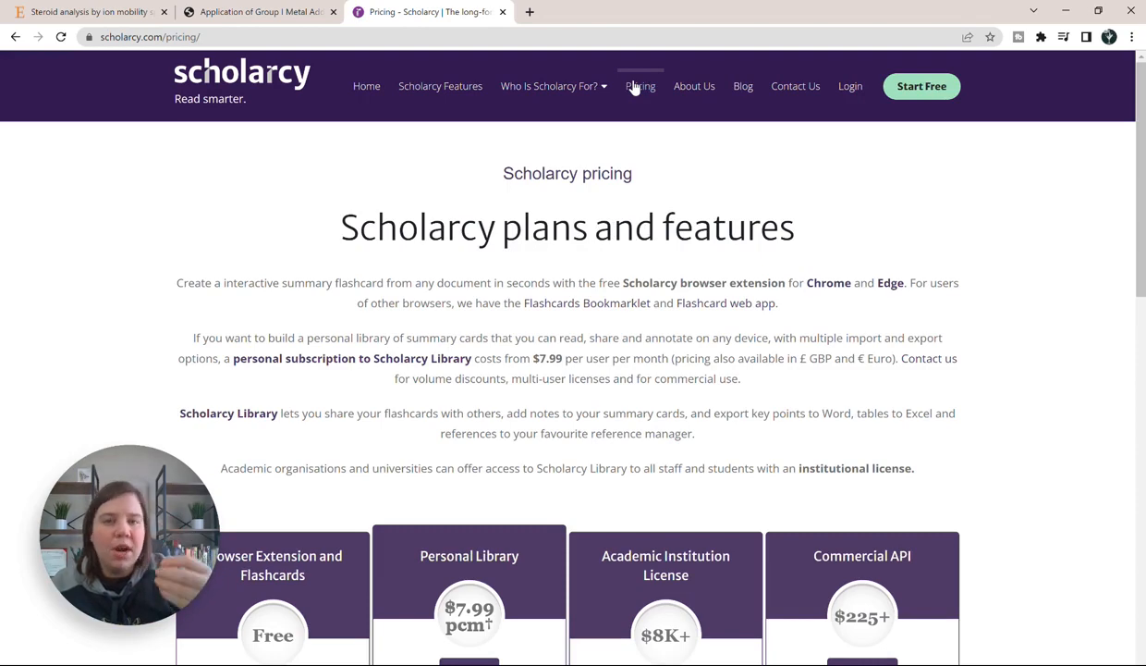
mouse_move(525, 431)
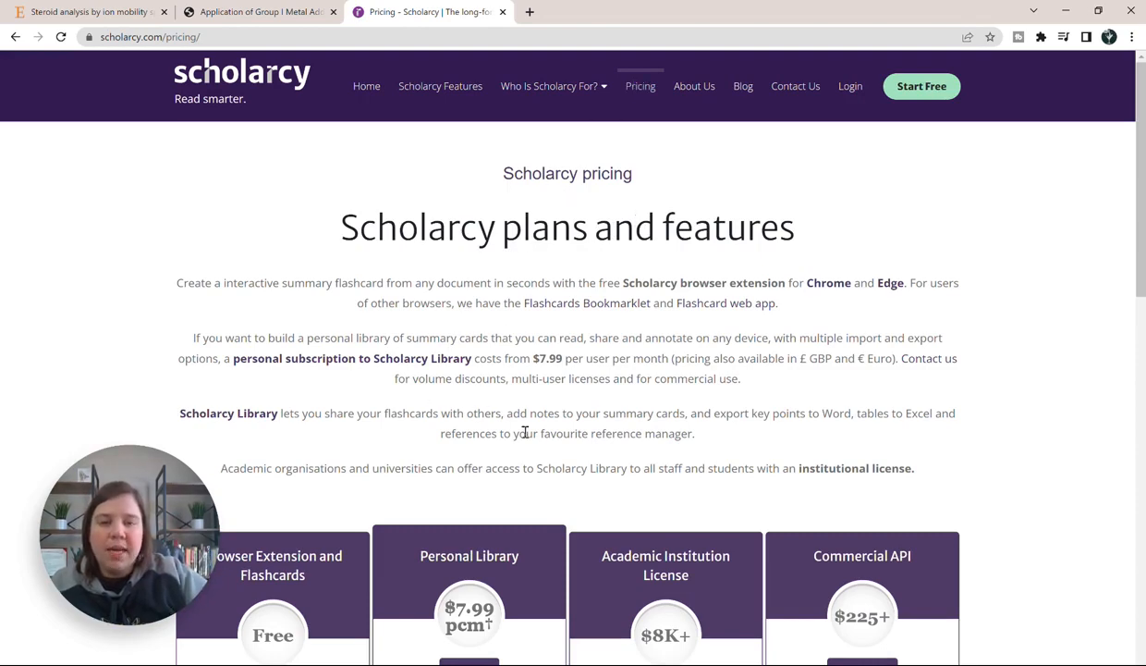
scroll(down, 3)
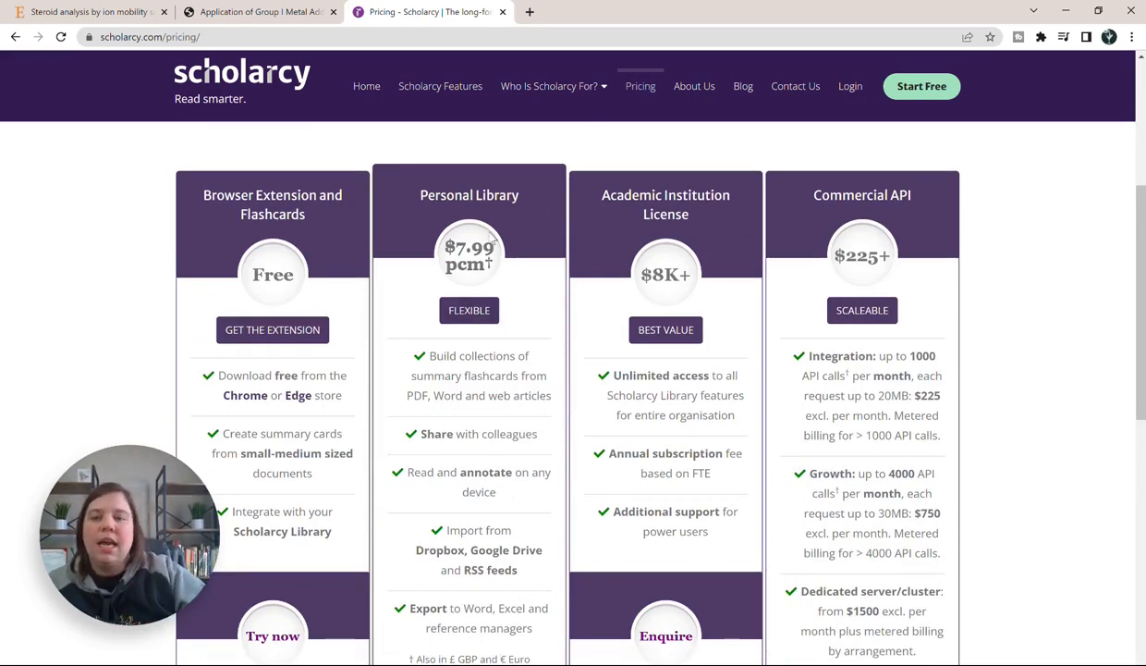
mouse_move(212, 280)
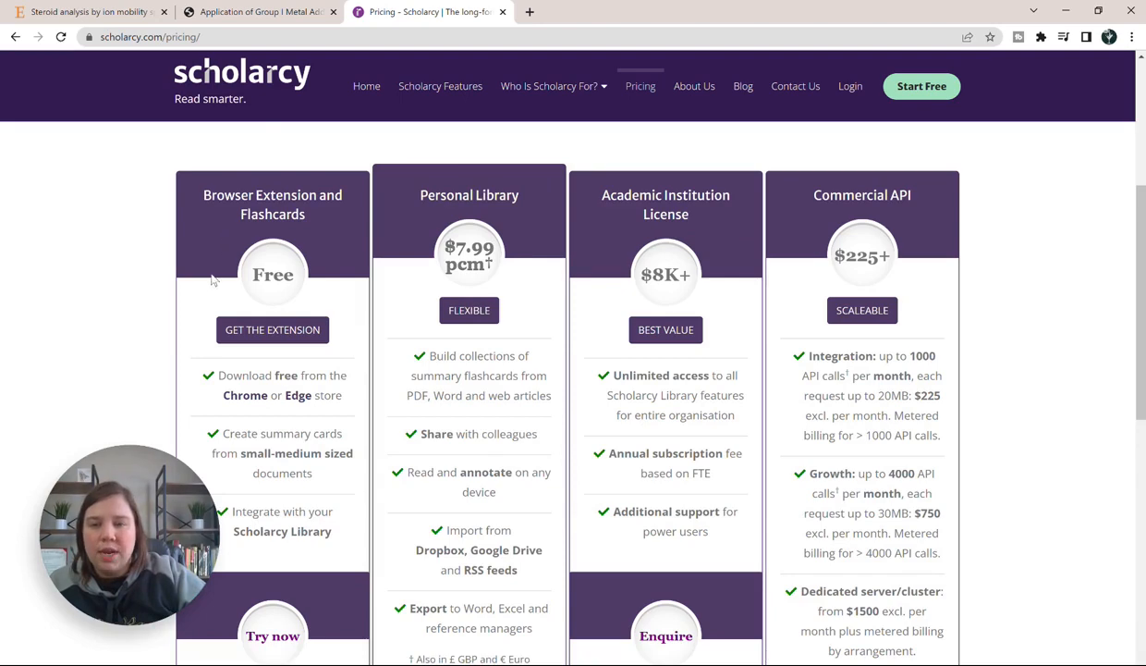
mouse_move(273, 330)
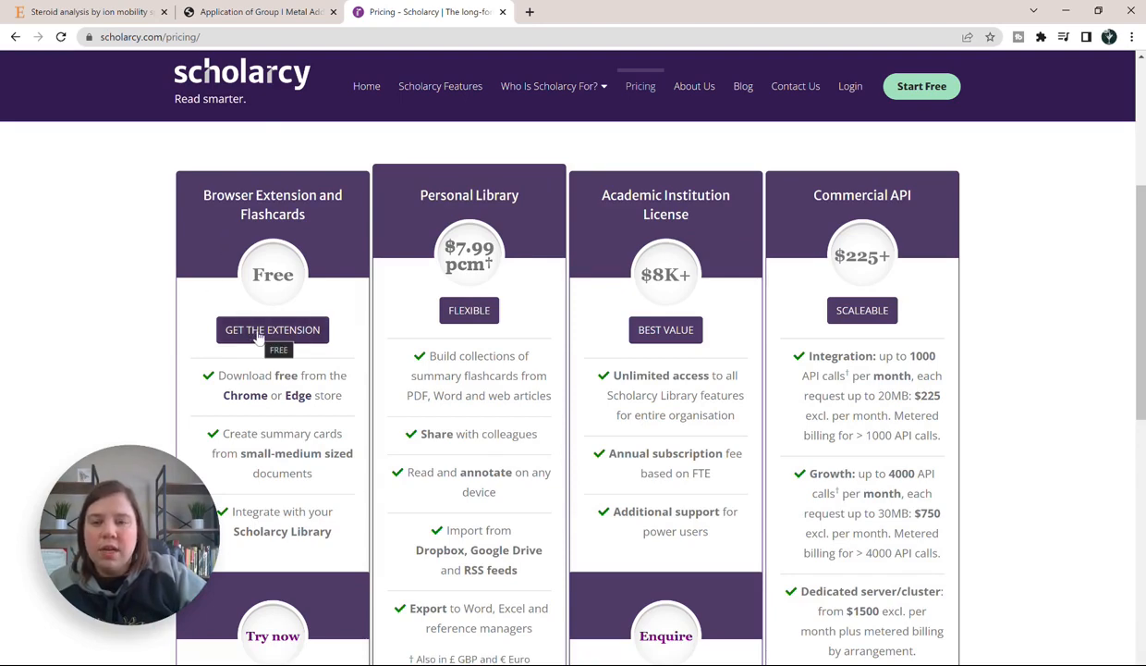
Step: Add the Scholarcy Research Paper Summarizer extension to Chrome from its Web Store listing
click(272, 330)
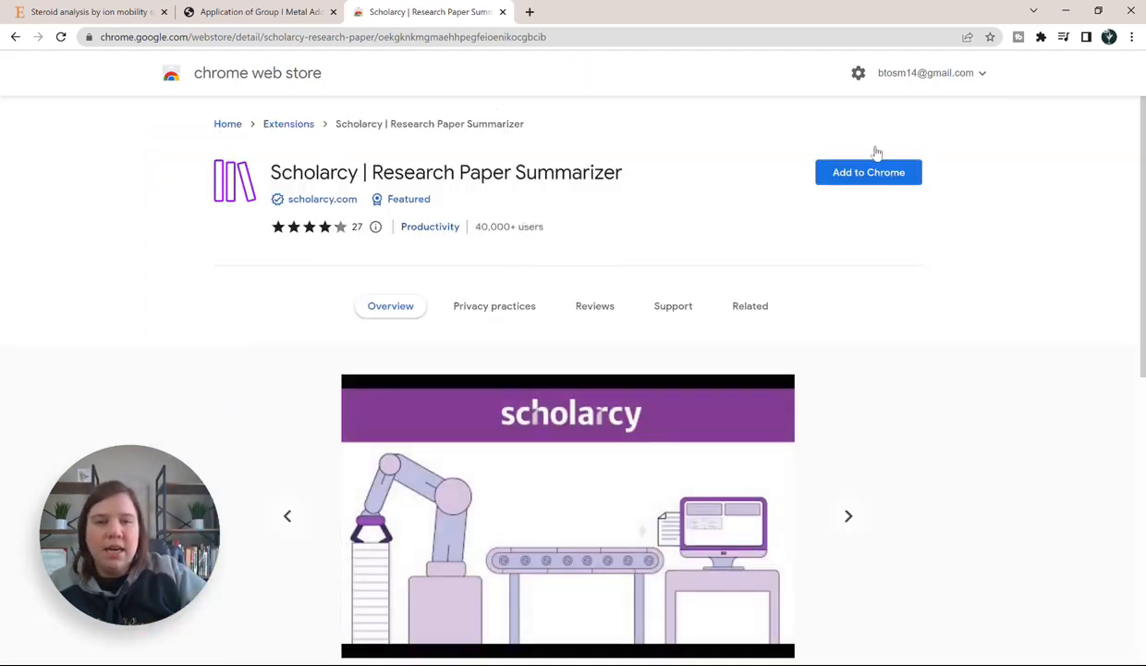
click(868, 172)
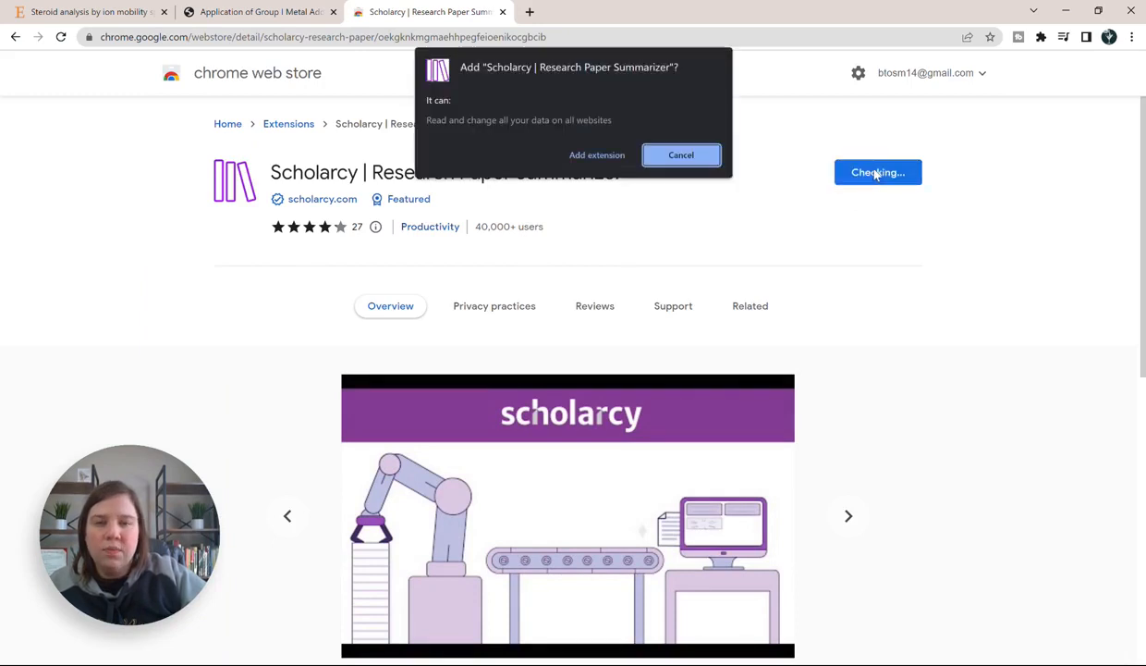
click(597, 154)
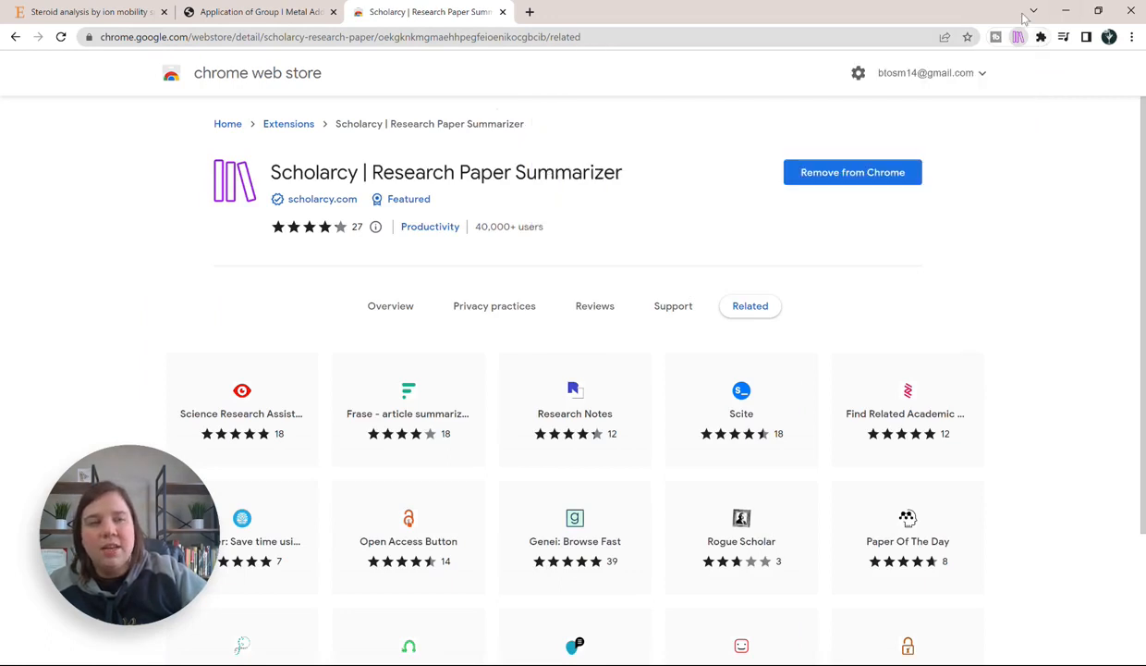
mouse_move(1041, 37)
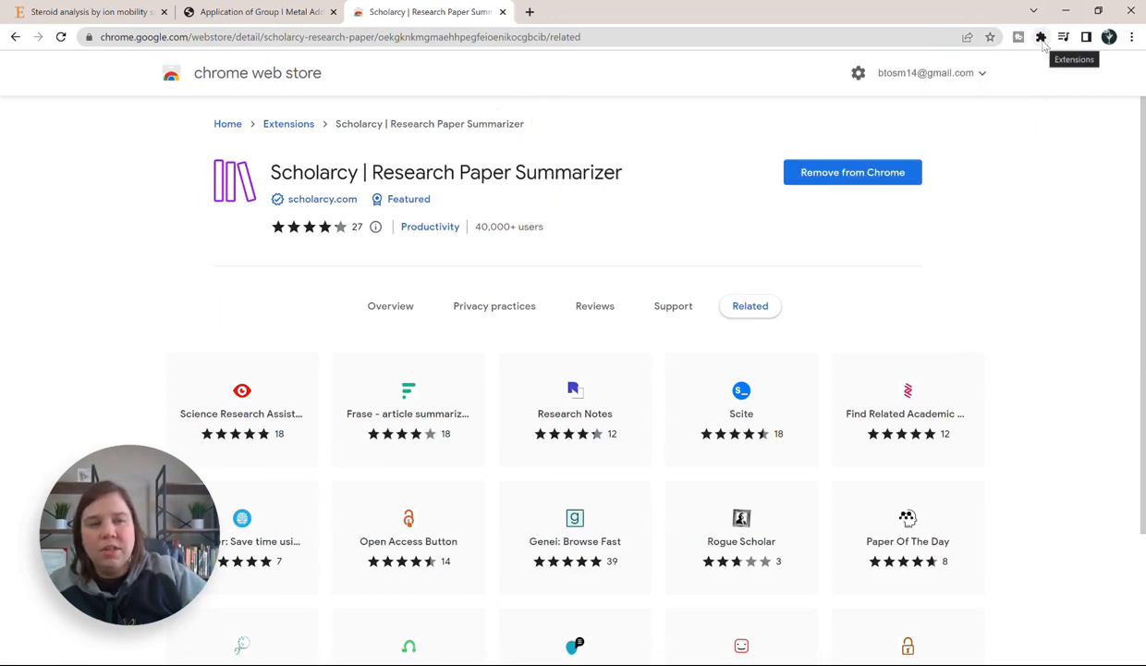
Step: Open the Scholarcy extension panel from the Extensions menu, offering reload or a sample paper
click(1041, 37)
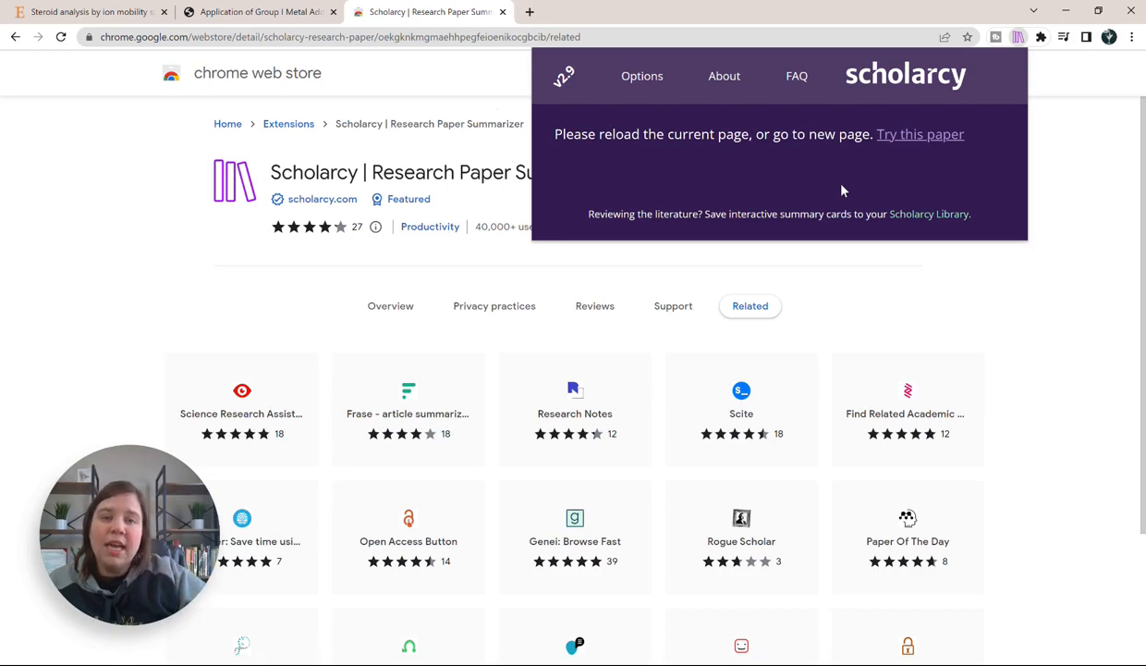
mouse_move(779, 125)
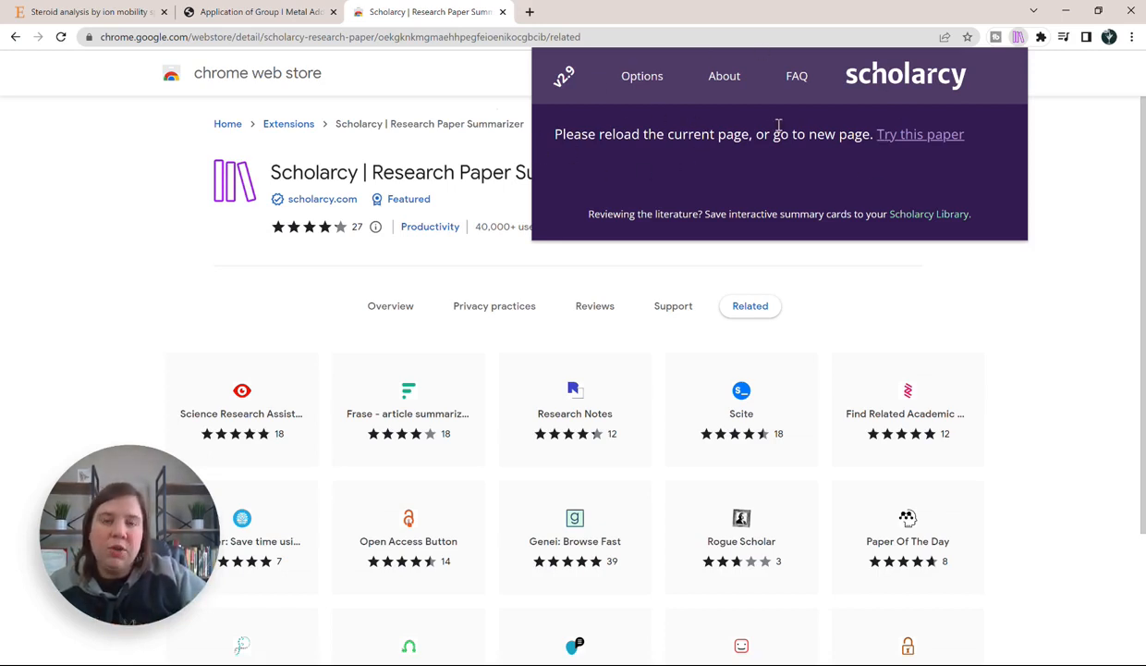
mouse_move(920, 134)
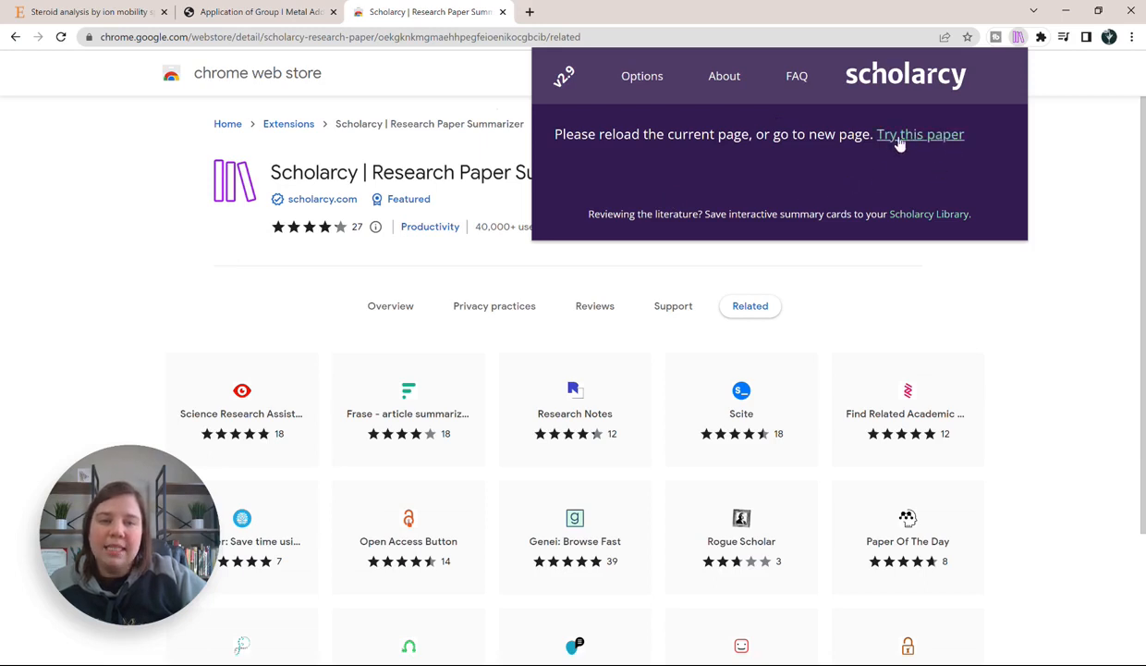
mouse_move(927, 157)
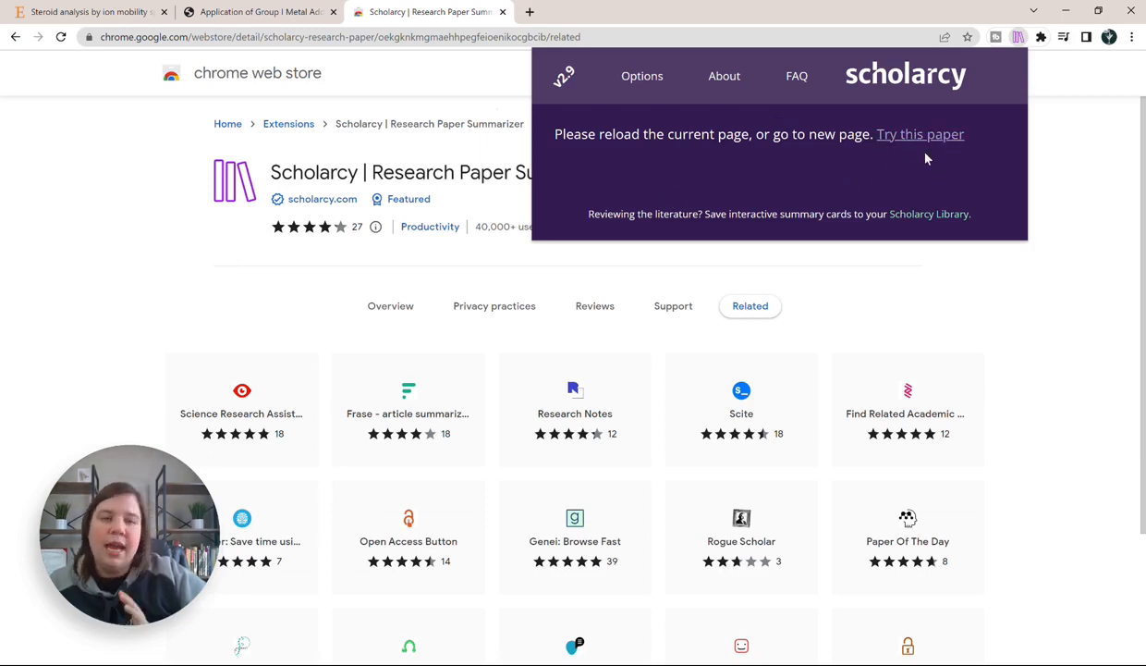